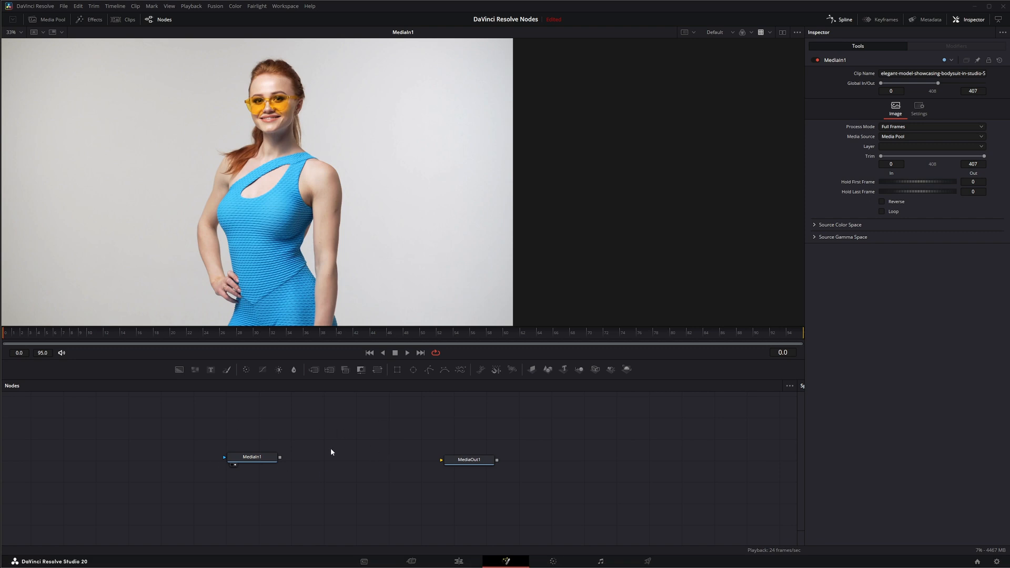
{"action": "mouse_move", "coordinate": [360, 474]}
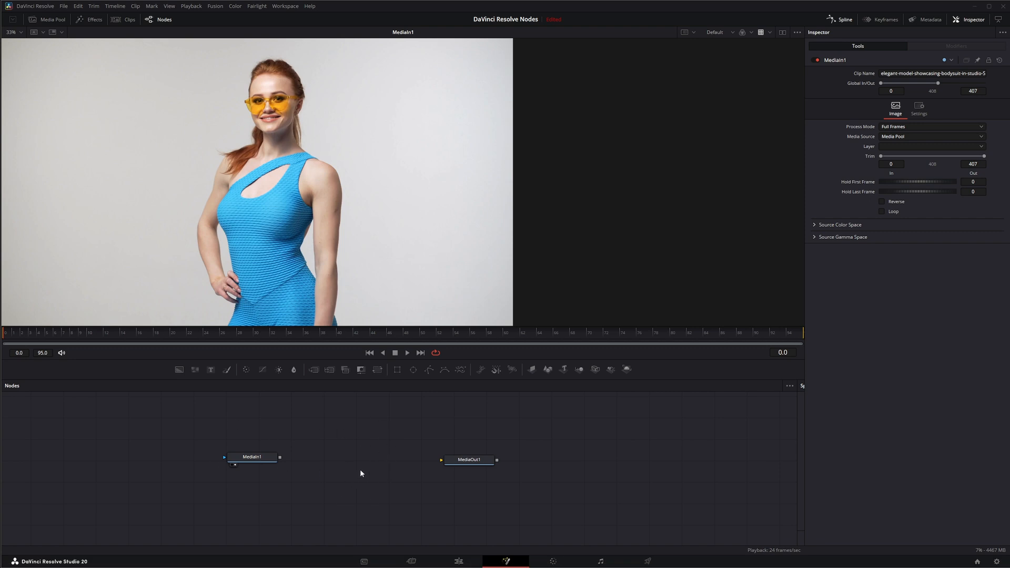
{"action": "mouse_move", "coordinate": [197, 424]}
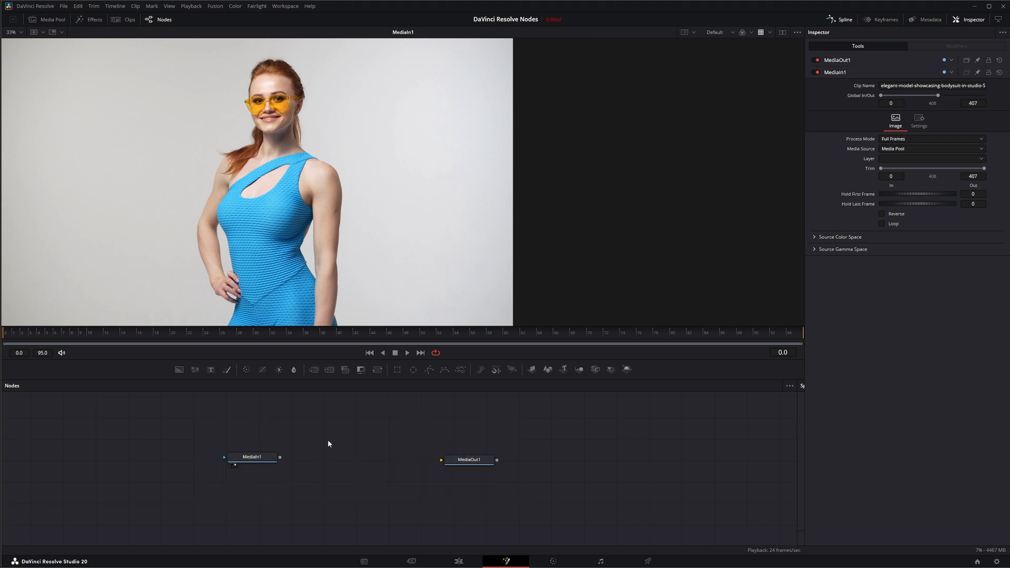
{"action": "mouse_move", "coordinate": [361, 477]}
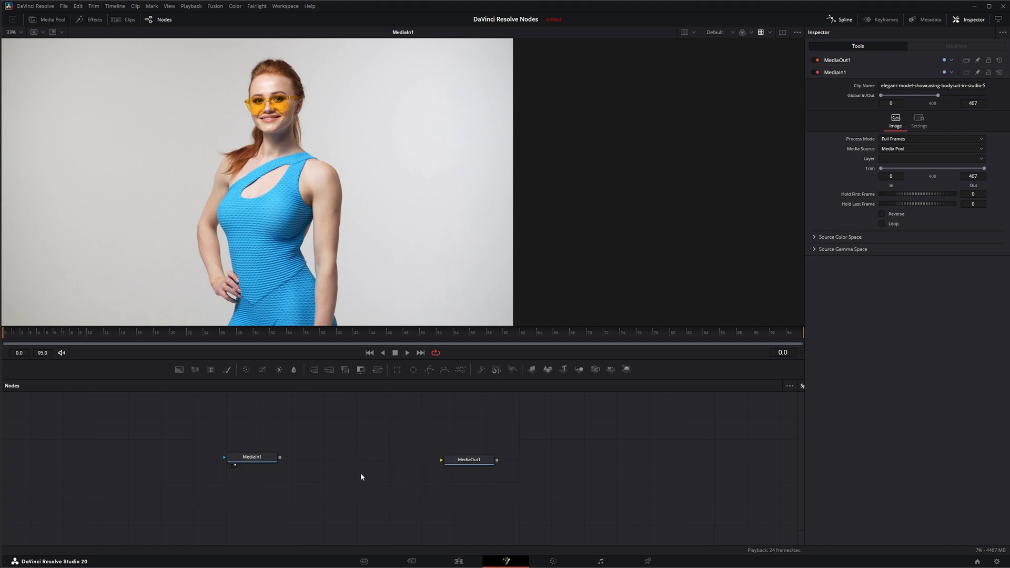
{"action": "mouse_move", "coordinate": [406, 501]}
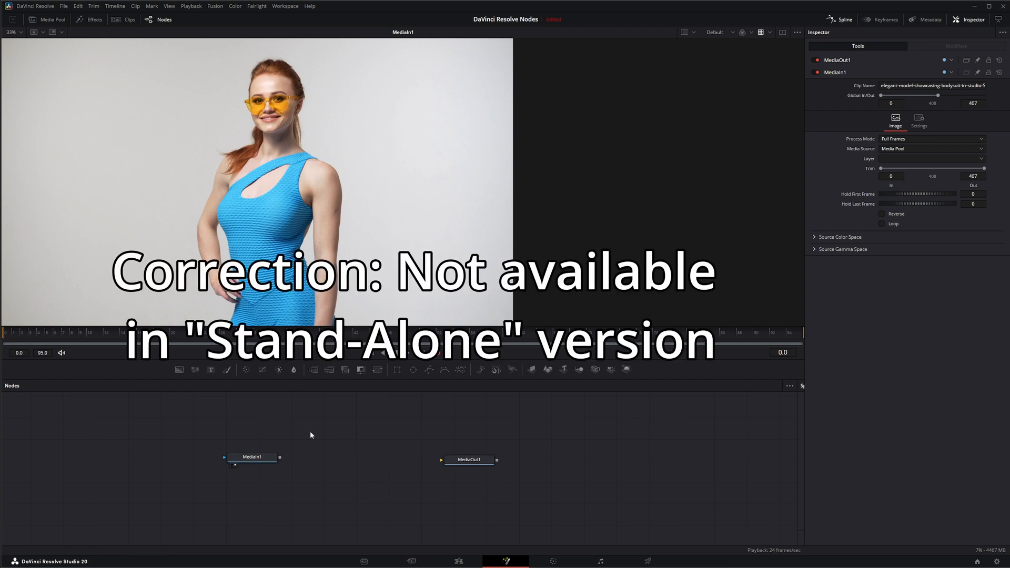
{"action": "mouse_move", "coordinate": [292, 436]}
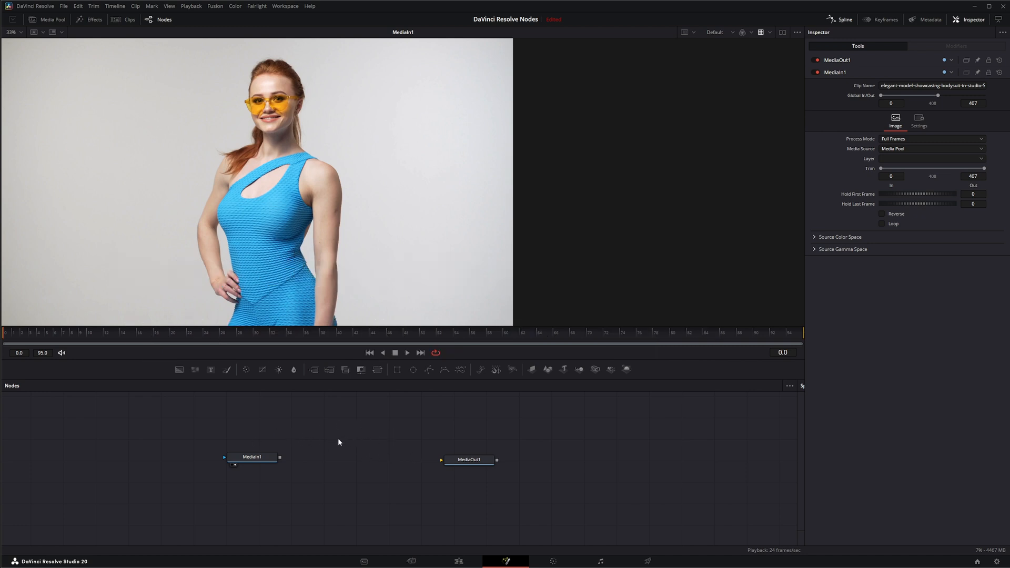
{"action": "mouse_move", "coordinate": [435, 487]}
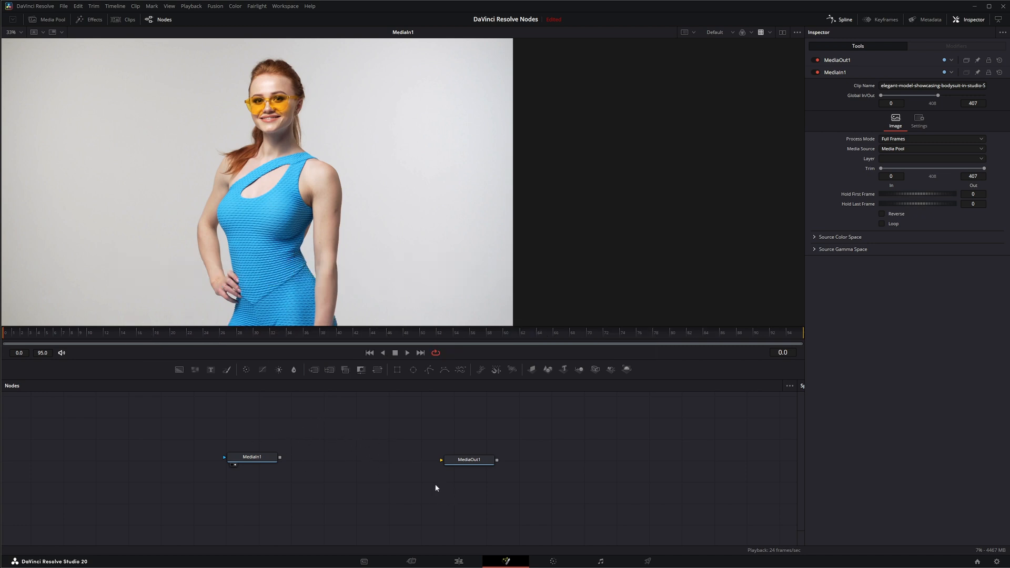
Insert a 3D Keyer node after the MediaIn1 clip and load 3DKeyer1 into the viewer
{"action": "left_click", "coordinate": [457, 561]}
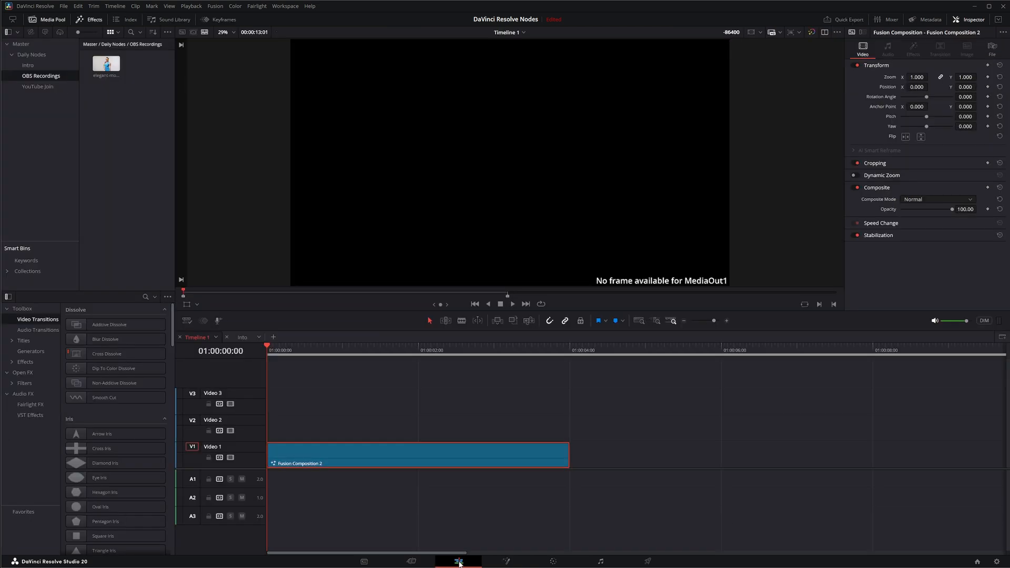
{"action": "mouse_move", "coordinate": [900, 171]}
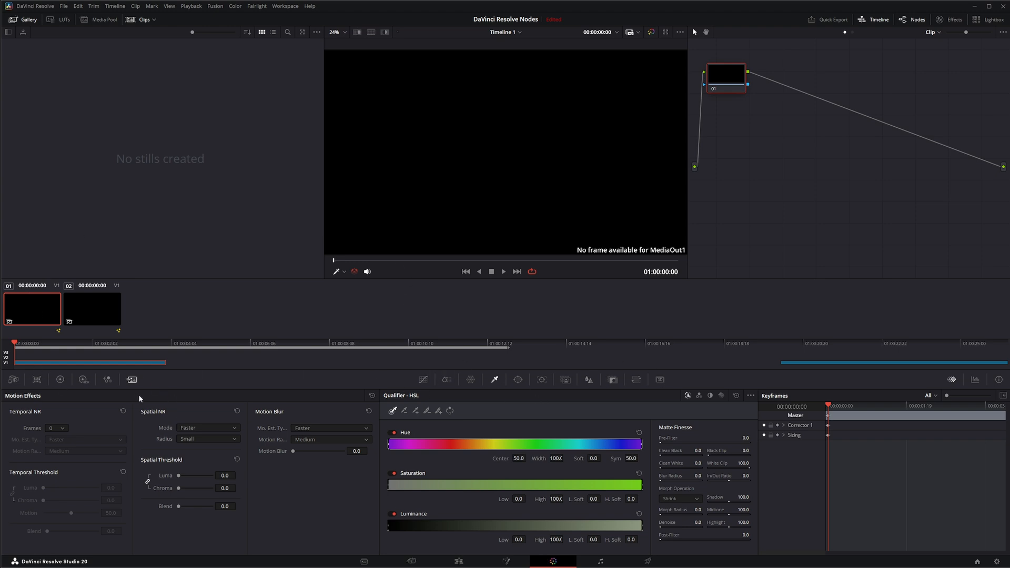
{"action": "mouse_move", "coordinate": [135, 385]}
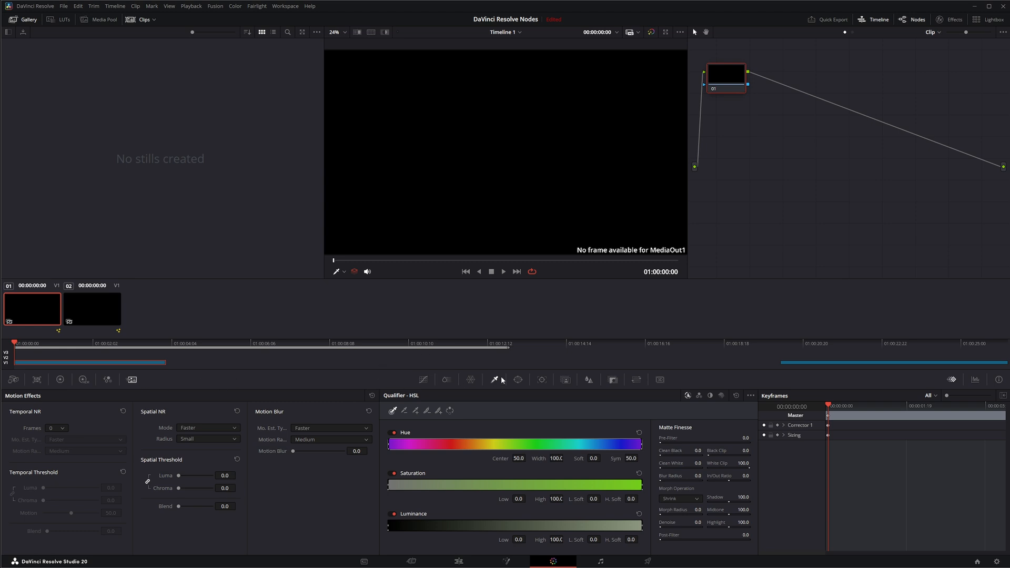
{"action": "mouse_move", "coordinate": [360, 517]}
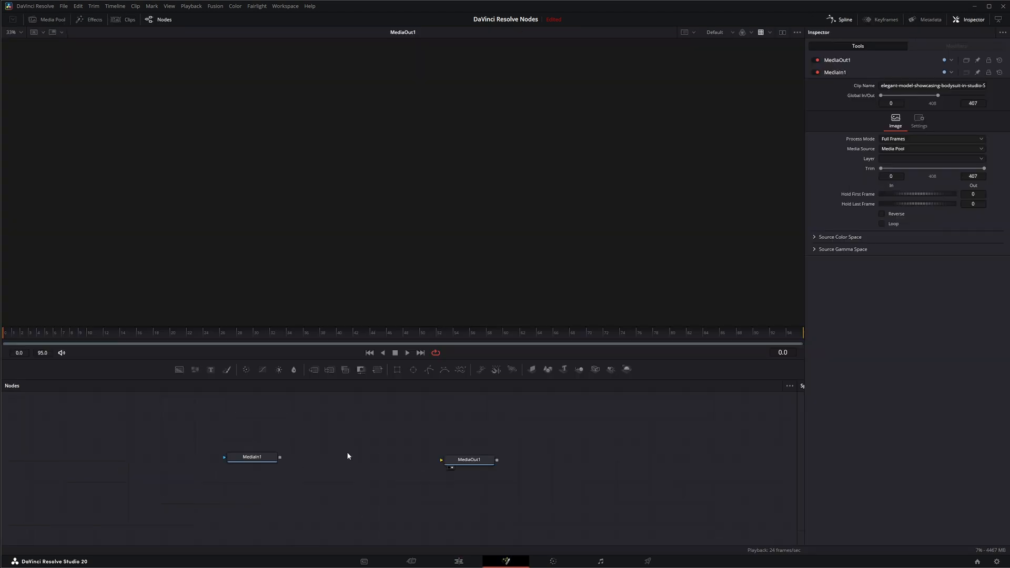
{"action": "left_click", "coordinate": [251, 457]}
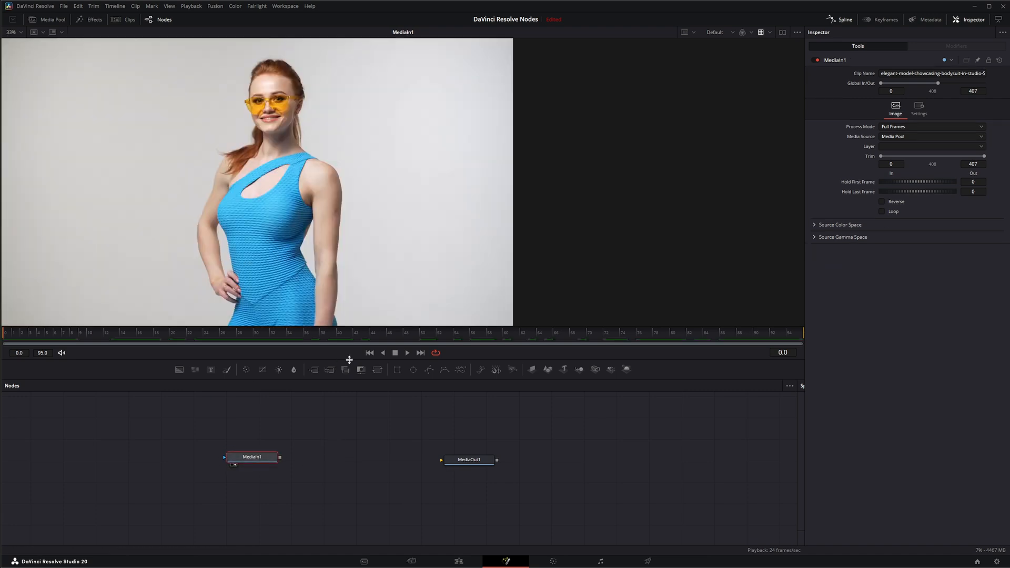
{"action": "left_click_drag", "start_coordinate": [251, 457], "coordinate": [231, 456]}
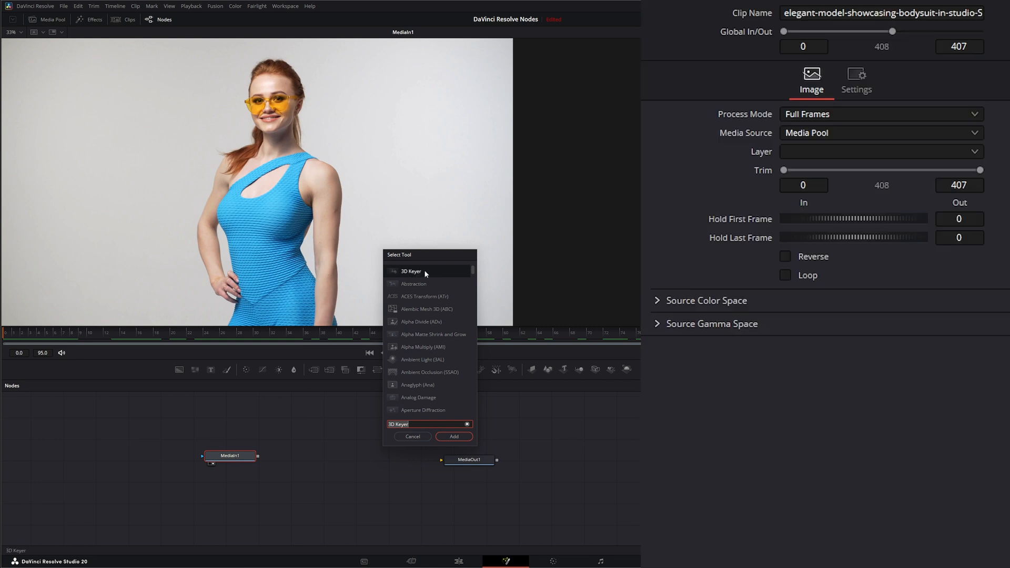
{"action": "mouse_move", "coordinate": [420, 274]}
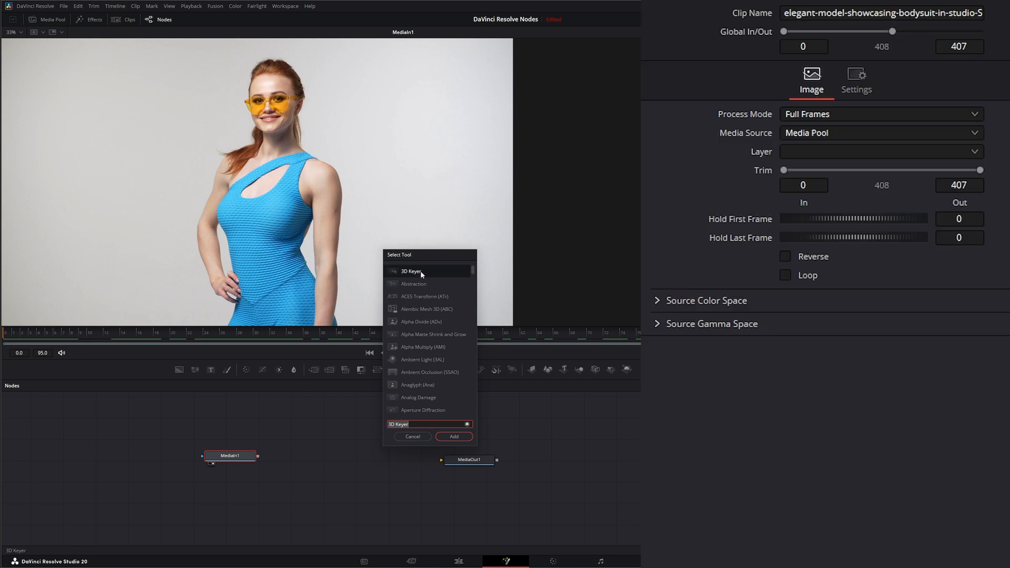
{"action": "mouse_move", "coordinate": [424, 295]}
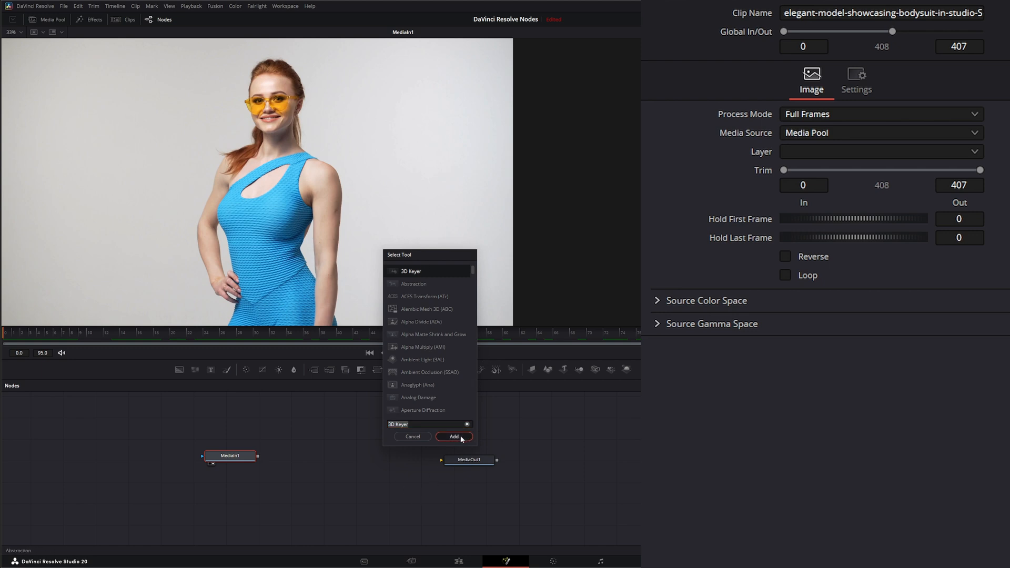
{"action": "left_click", "coordinate": [453, 436]}
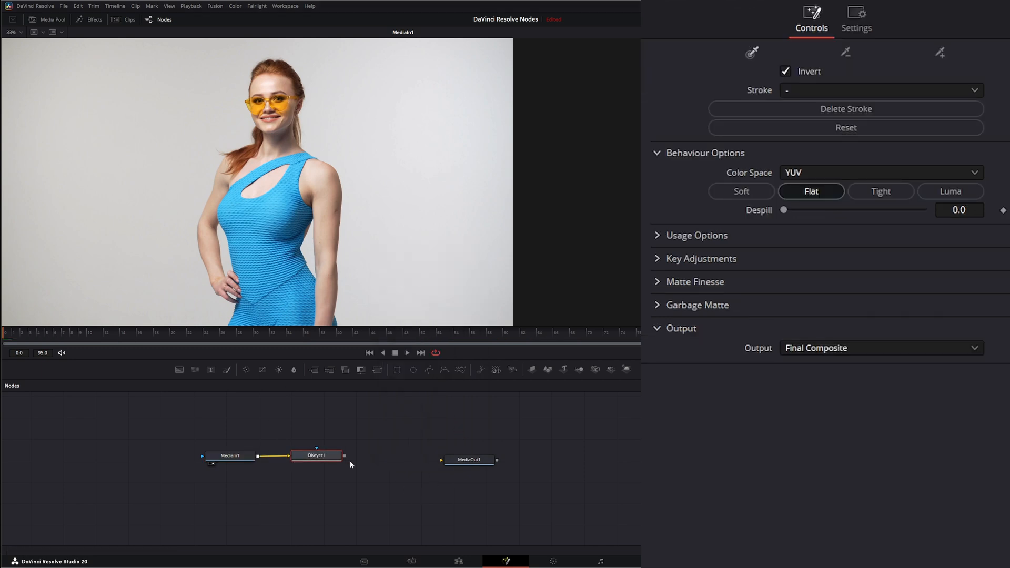
{"action": "mouse_move", "coordinate": [287, 438]}
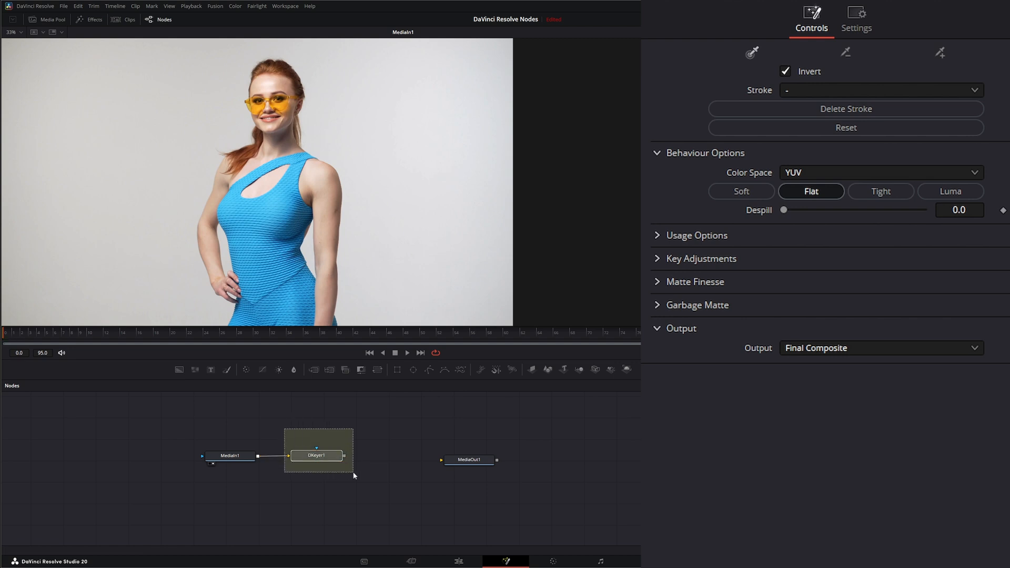
{"action": "left_click", "coordinate": [317, 455]}
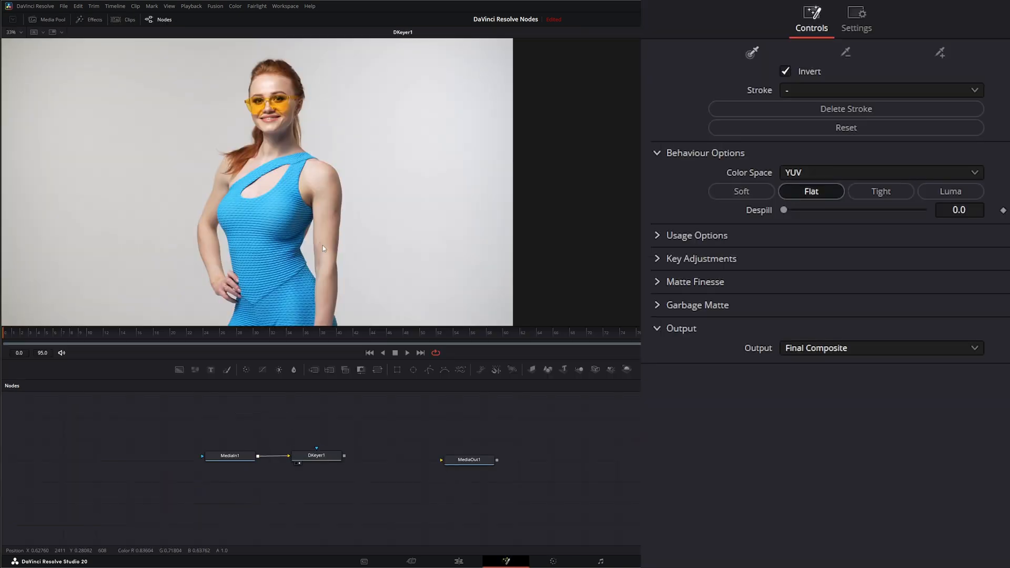
Sample the blue dress colour with the picker, compare Invert off and on, and list the sampled strokes
{"action": "left_click", "coordinate": [315, 456]}
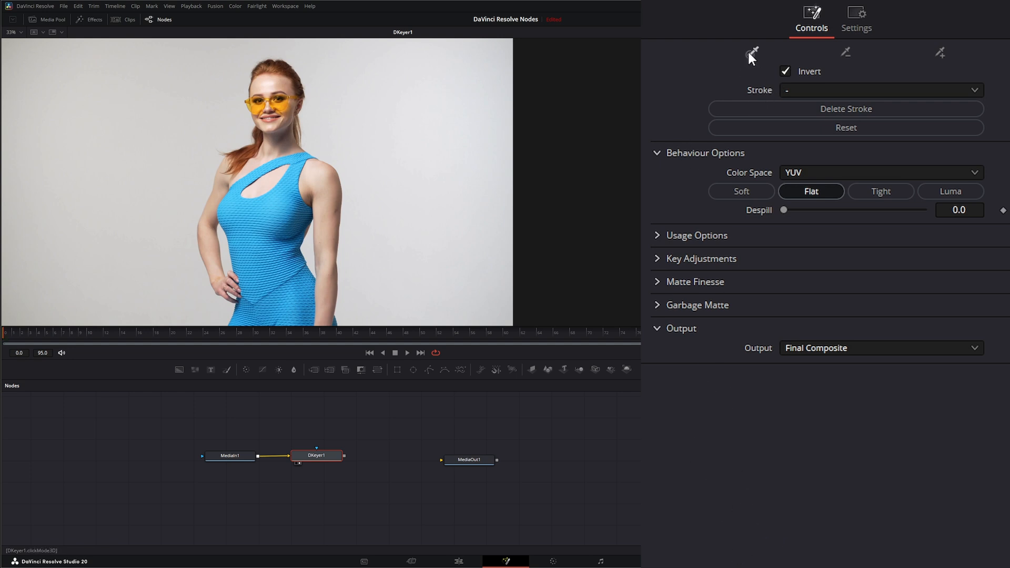
{"action": "mouse_move", "coordinate": [736, 62]}
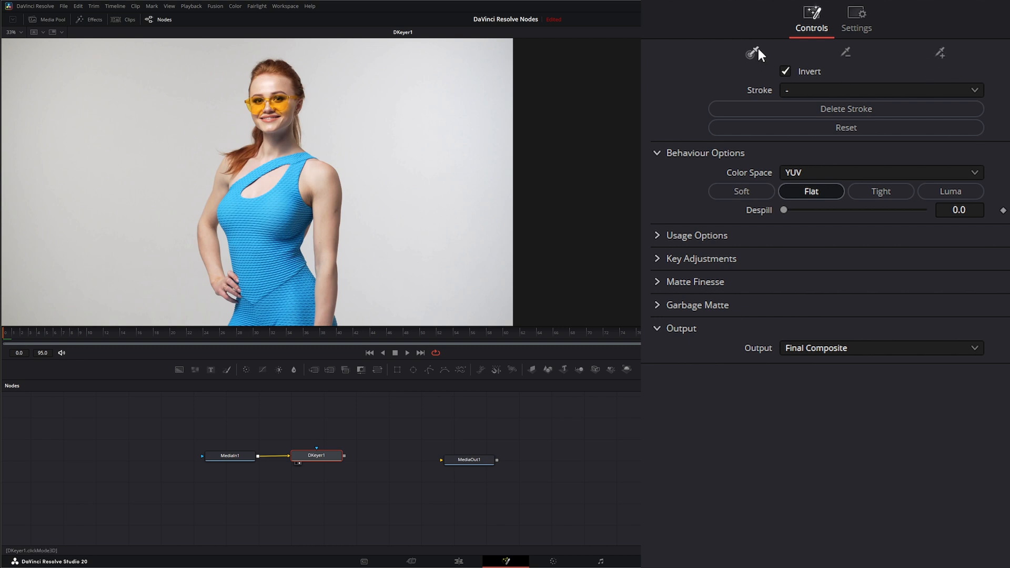
{"action": "mouse_move", "coordinate": [734, 58]}
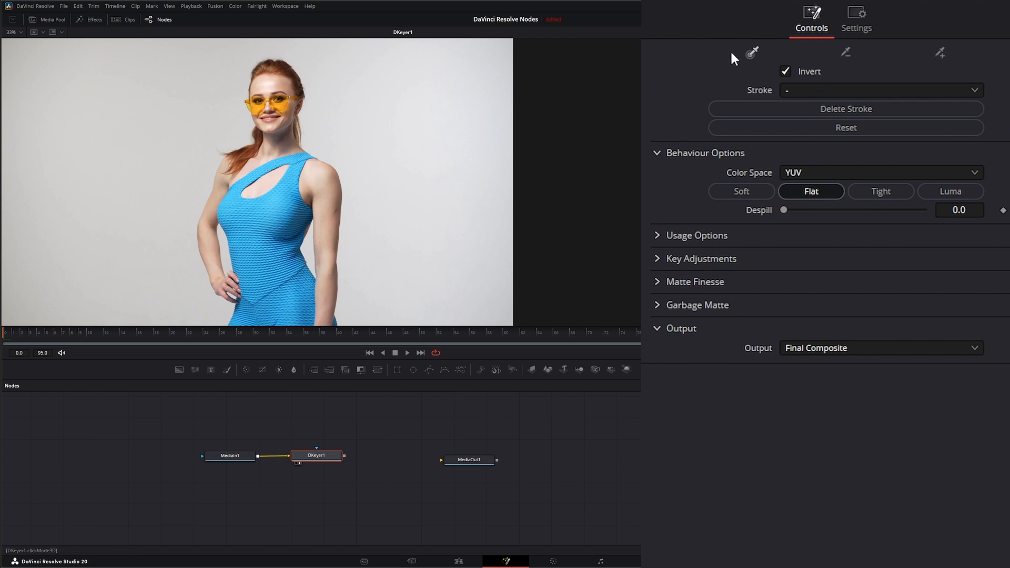
{"action": "left_click", "coordinate": [285, 194]}
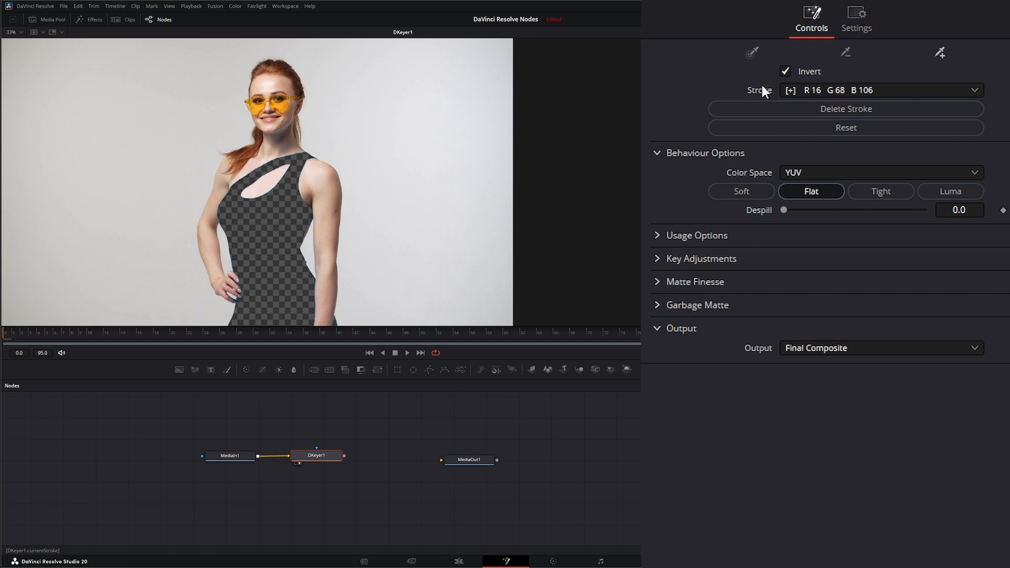
{"action": "left_click", "coordinate": [785, 71]}
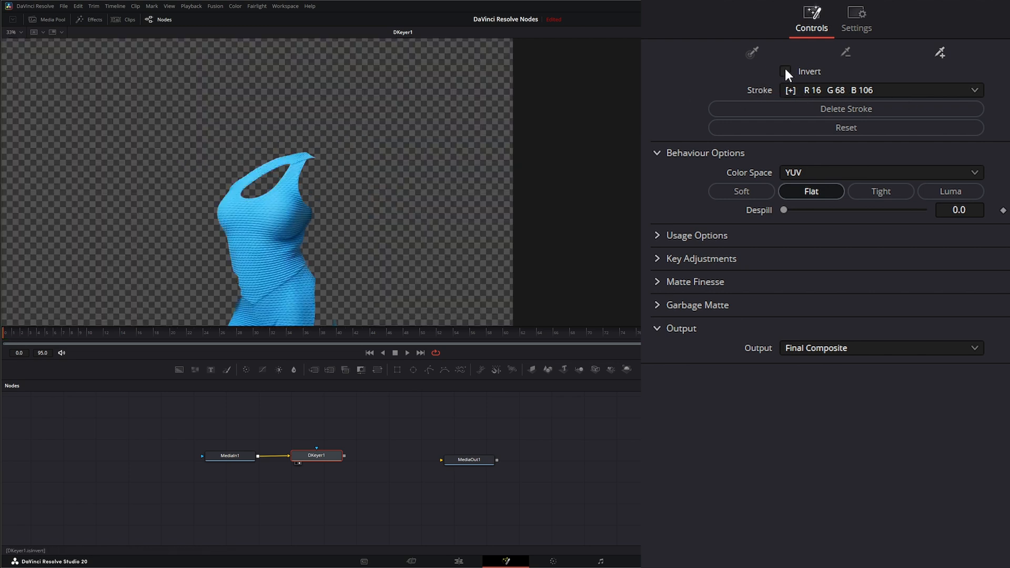
{"action": "left_click", "coordinate": [785, 71]}
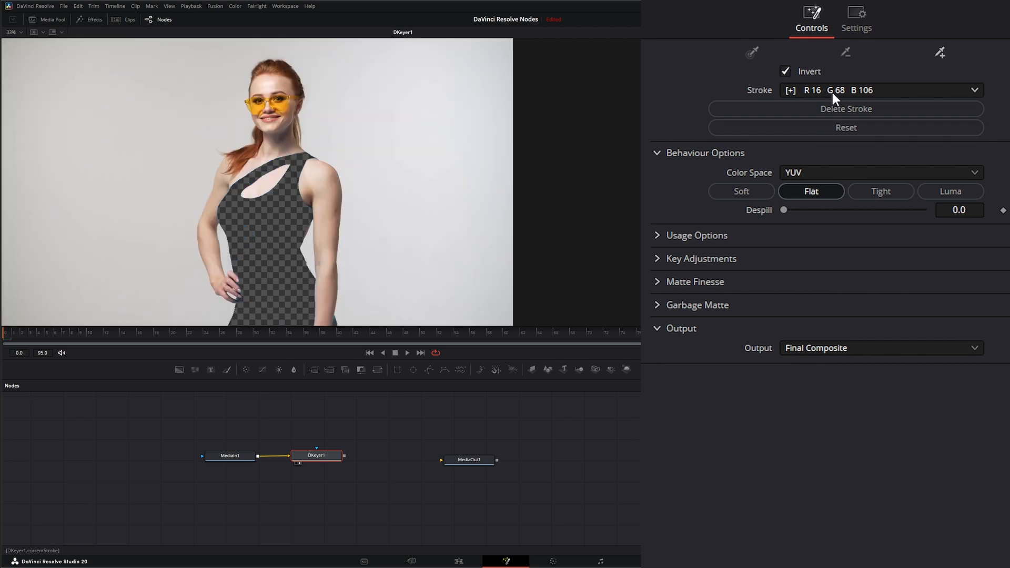
{"action": "left_click", "coordinate": [972, 89]}
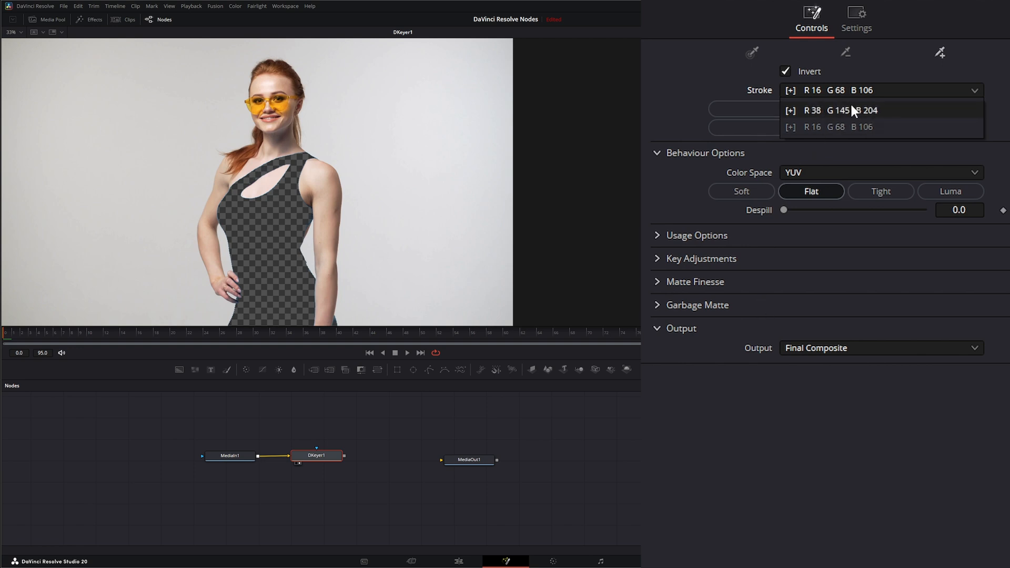
Switch the active key to another sampled stroke, R18 G82 B127, keeping the dress transparent
{"action": "left_click", "coordinate": [841, 111]}
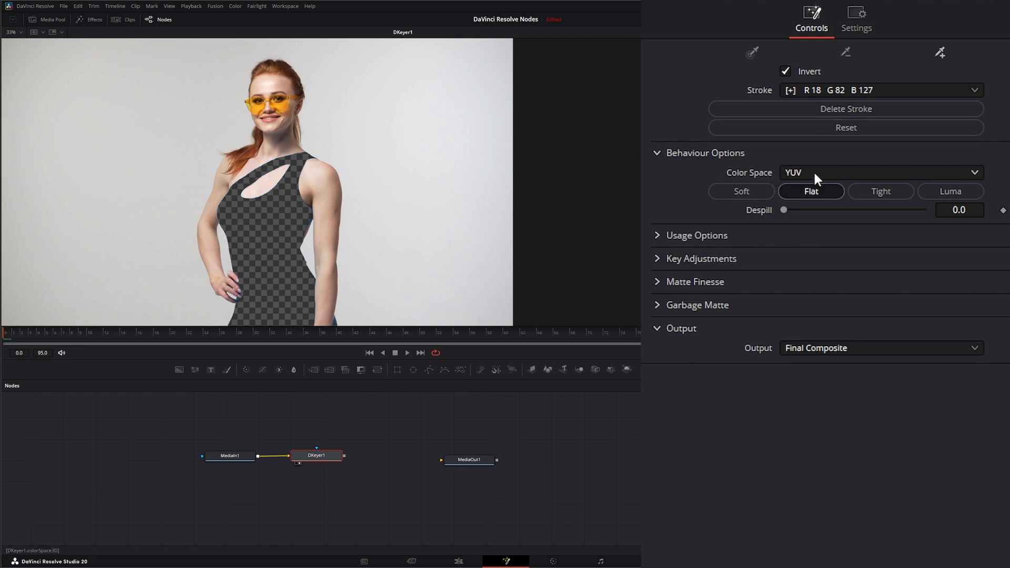
{"action": "mouse_move", "coordinate": [830, 177]}
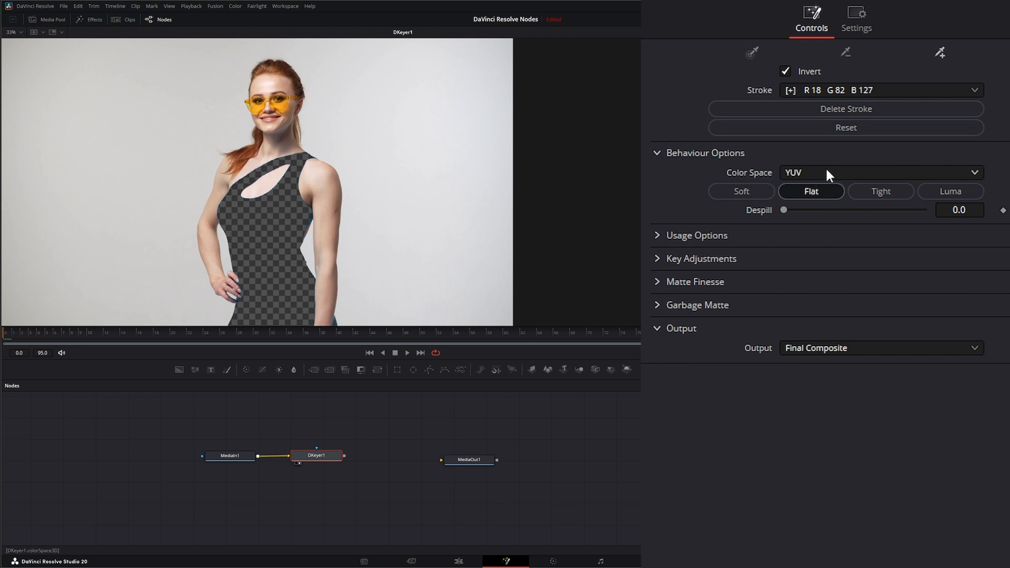
Try another colour space and the Tight behaviour, then settle on Flat softness
{"action": "left_click", "coordinate": [879, 172]}
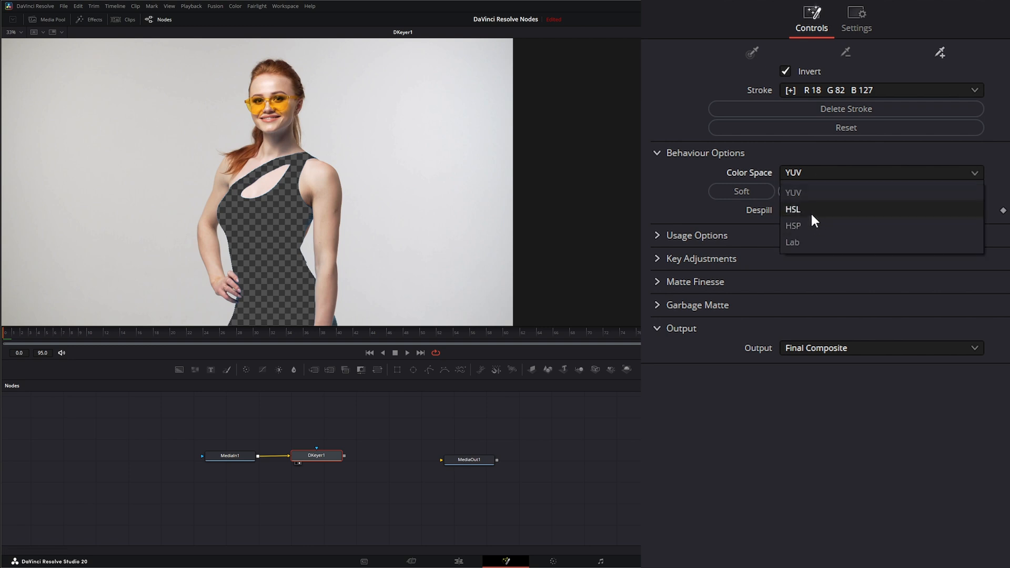
{"action": "left_click", "coordinate": [793, 208]}
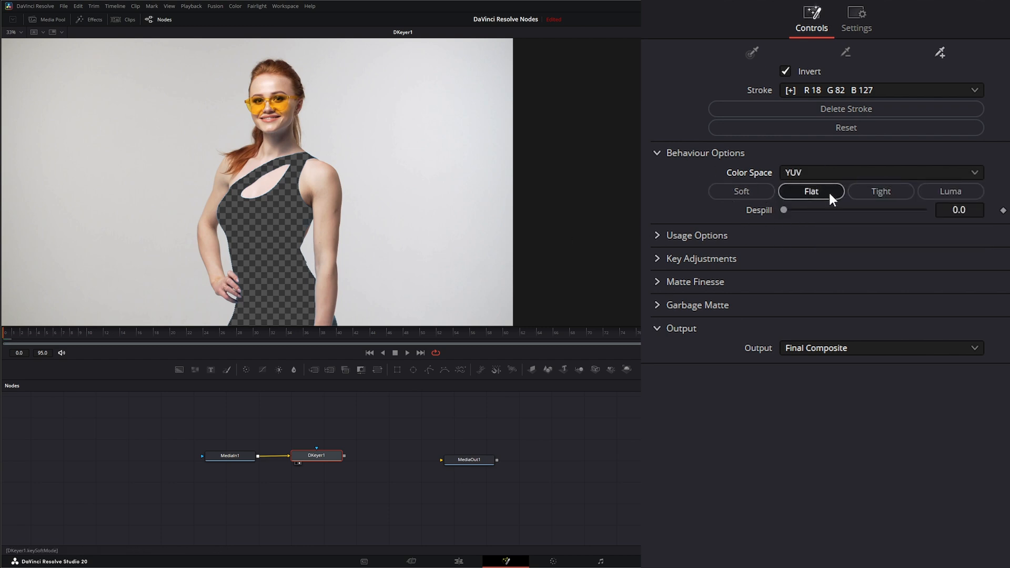
{"action": "mouse_move", "coordinate": [816, 203]}
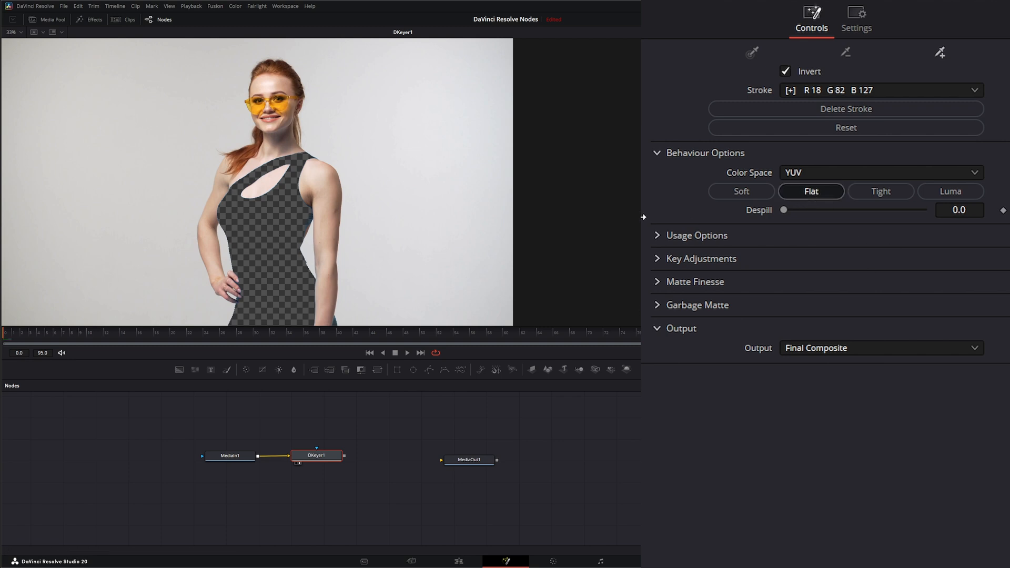
{"action": "left_click", "coordinate": [881, 192]}
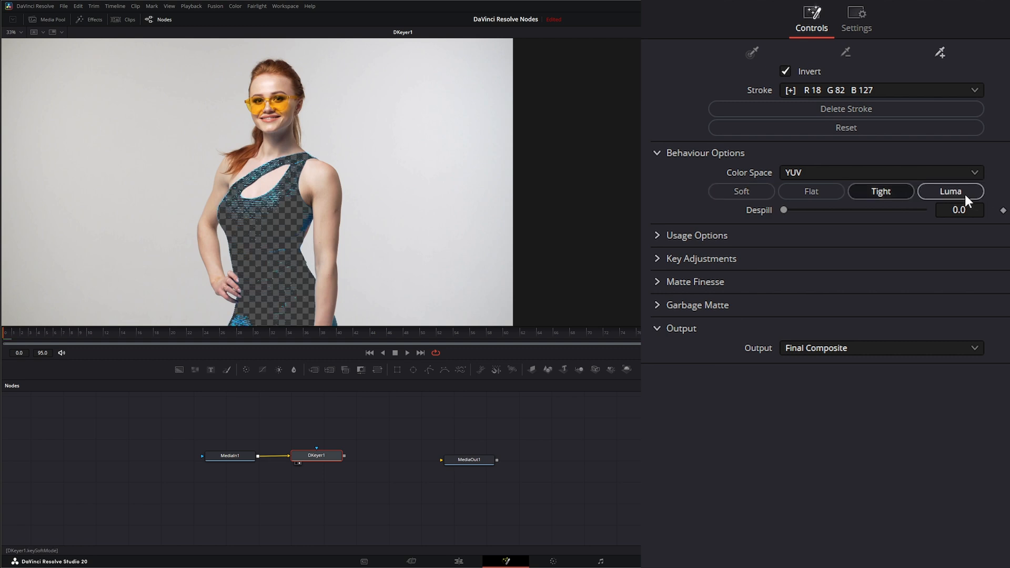
{"action": "left_click", "coordinate": [810, 191]}
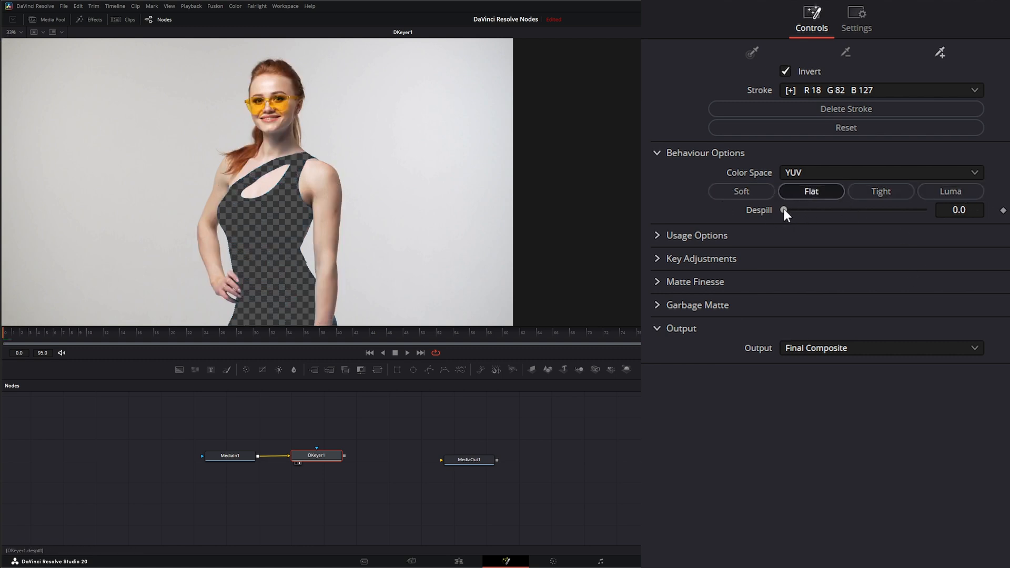
{"action": "left_click_drag", "start_coordinate": [785, 210], "coordinate": [869, 211]}
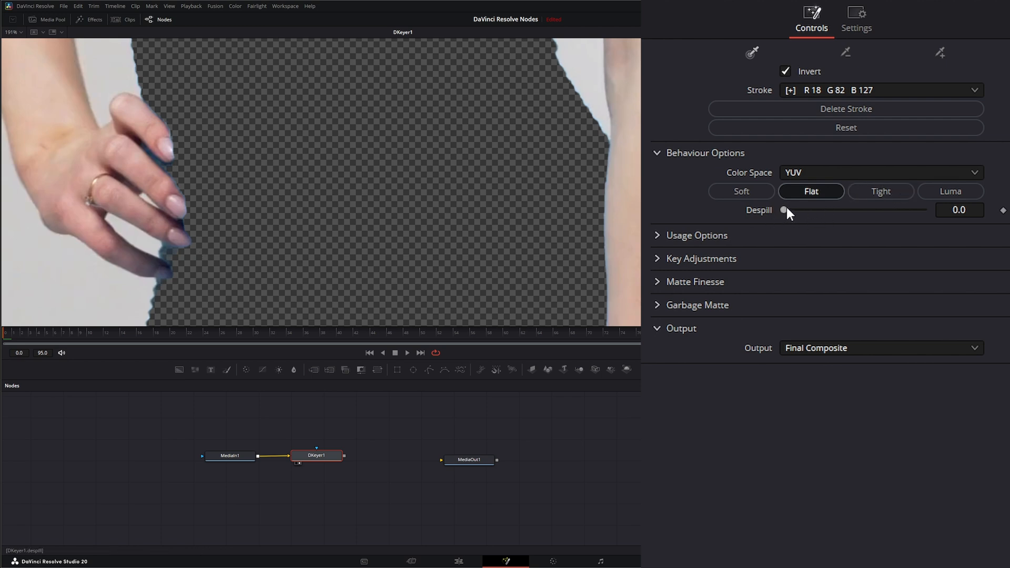
{"action": "left_click_drag", "start_coordinate": [782, 210], "coordinate": [802, 211]}
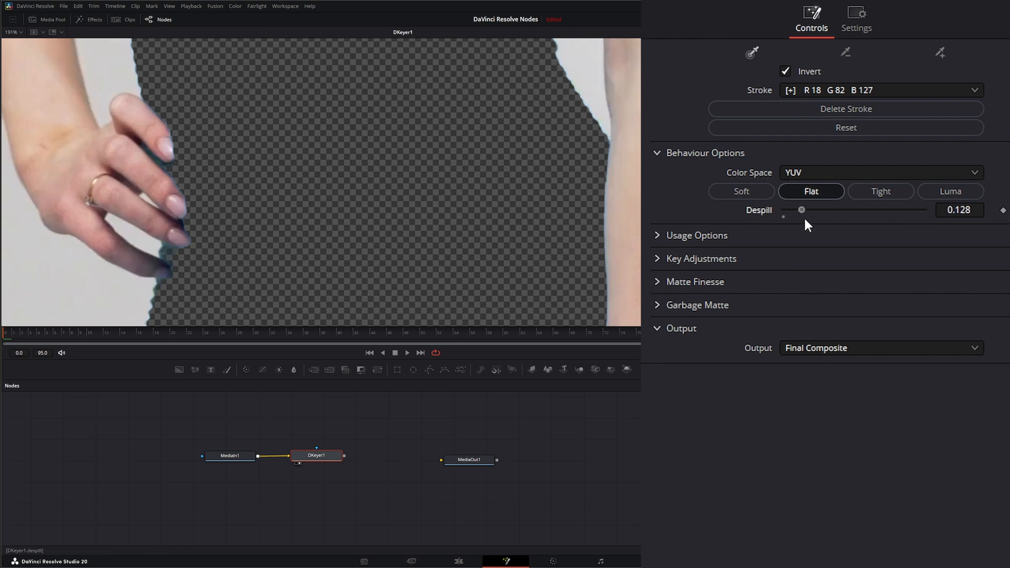
{"action": "left_click_drag", "start_coordinate": [801, 210], "coordinate": [900, 211]}
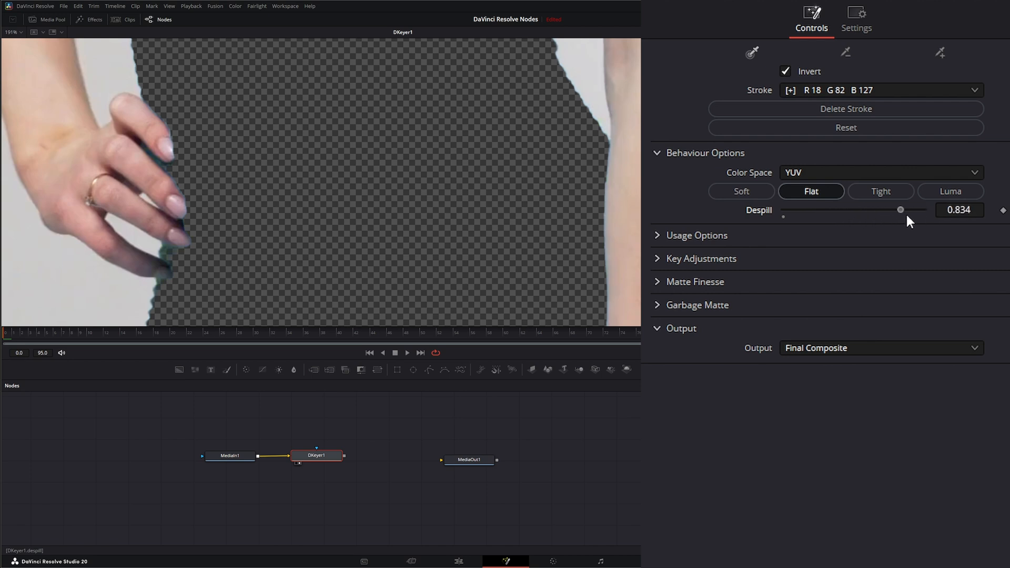
{"action": "left_click_drag", "start_coordinate": [901, 209], "coordinate": [924, 209]}
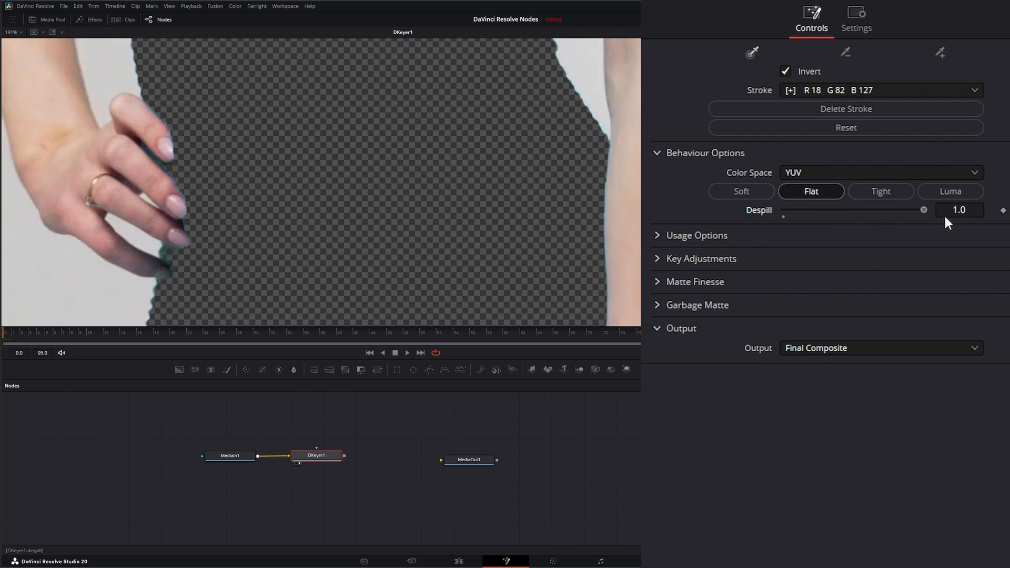
{"action": "left_click_drag", "start_coordinate": [923, 210], "coordinate": [921, 209]}
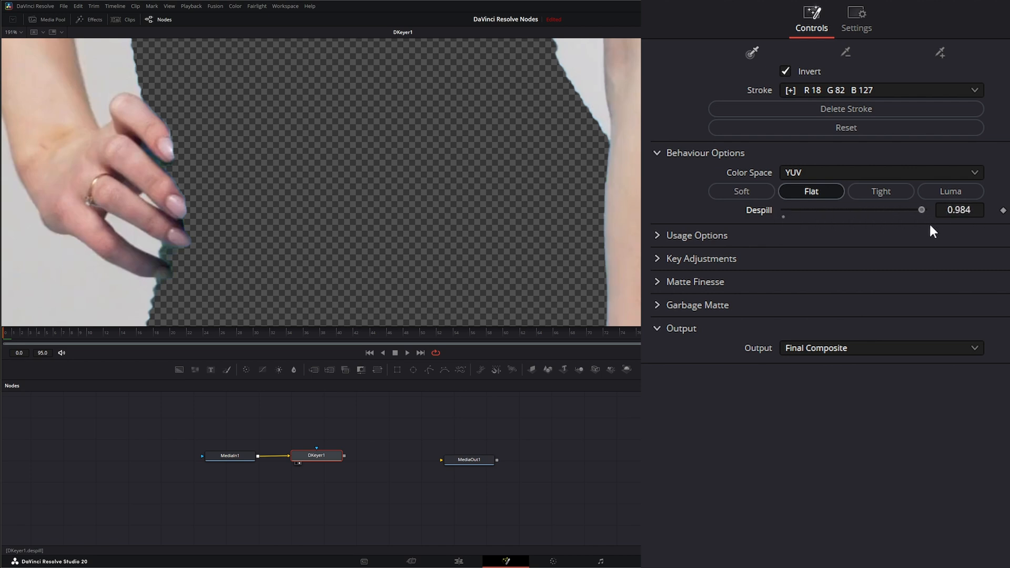
{"action": "left_click_drag", "start_coordinate": [921, 210], "coordinate": [782, 209]}
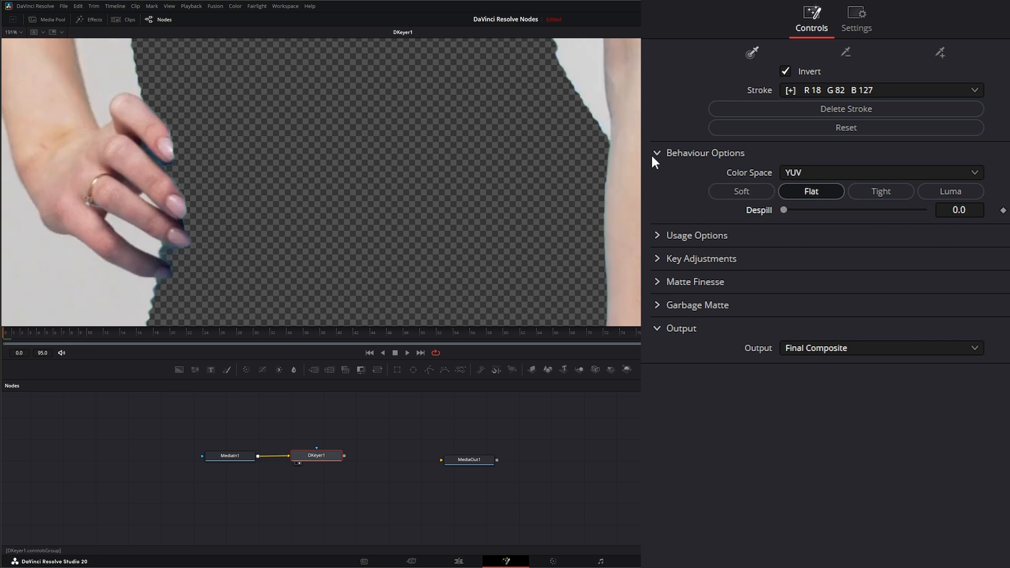
In Usage Options, switch off Smart Show Paths and compare Auto B/W Highlight off and on
{"action": "left_click", "coordinate": [657, 154]}
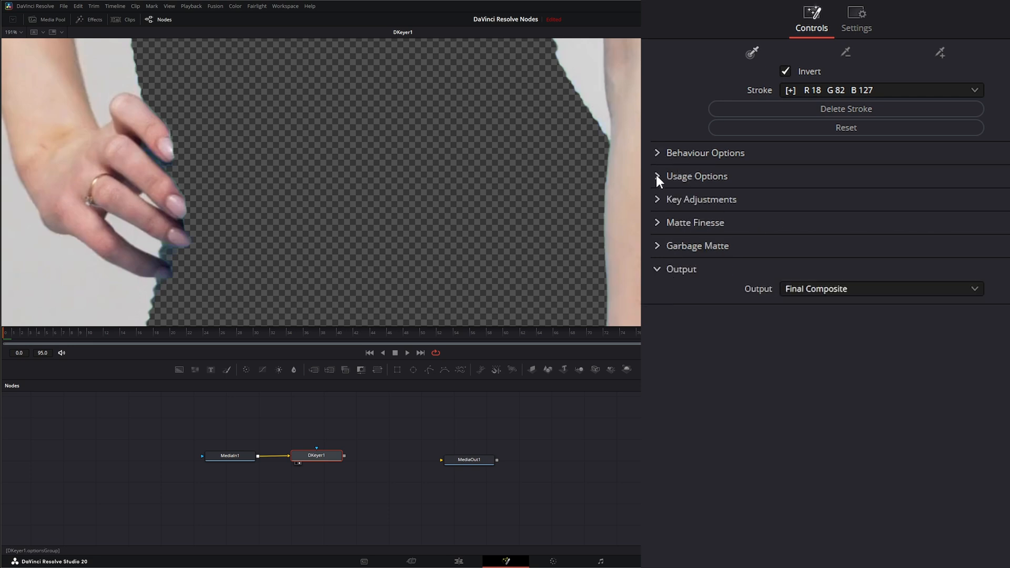
{"action": "left_click", "coordinate": [695, 176]}
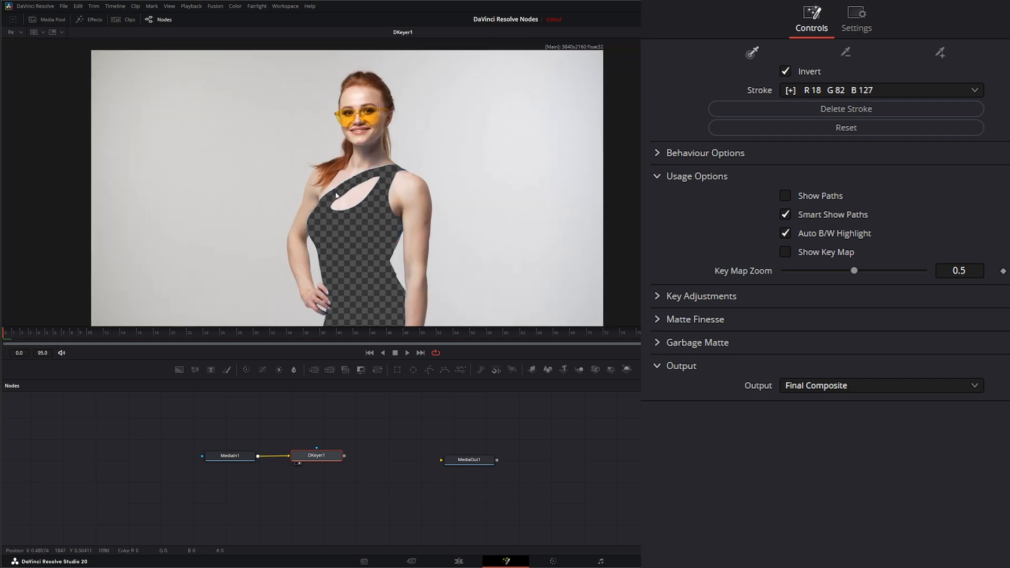
{"action": "left_click", "coordinate": [784, 195]}
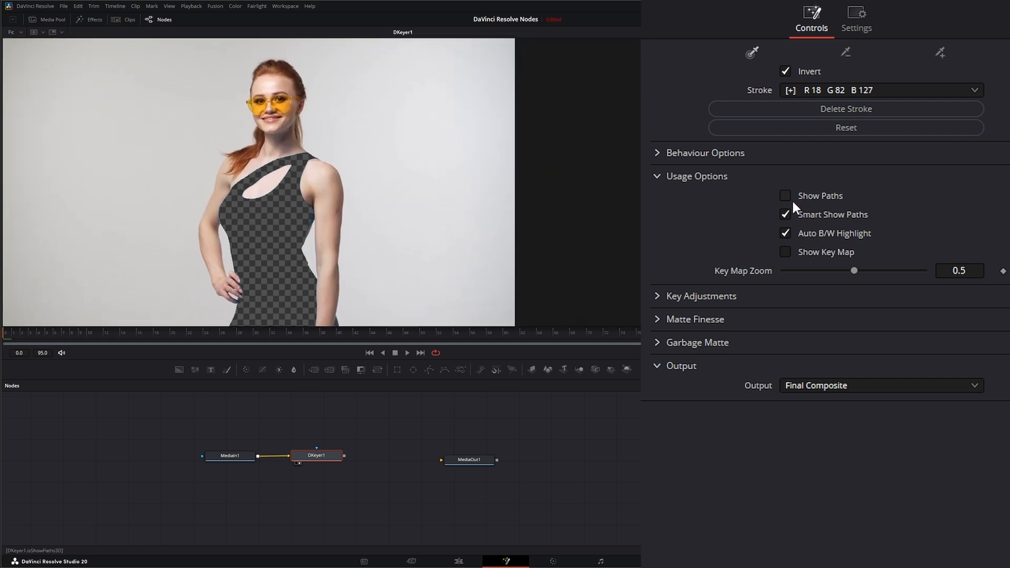
{"action": "left_click", "coordinate": [785, 214]}
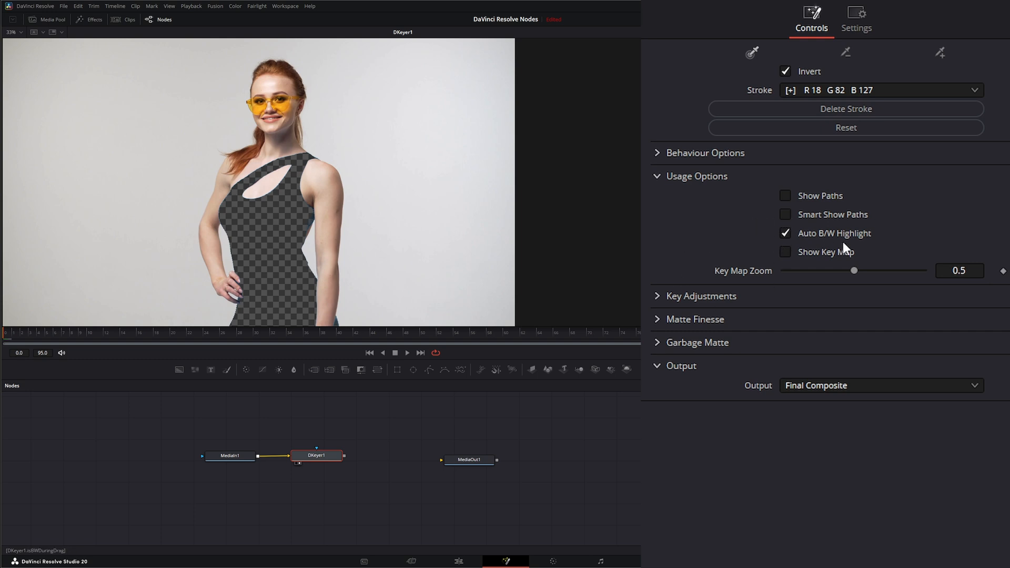
{"action": "left_click", "coordinate": [785, 233]}
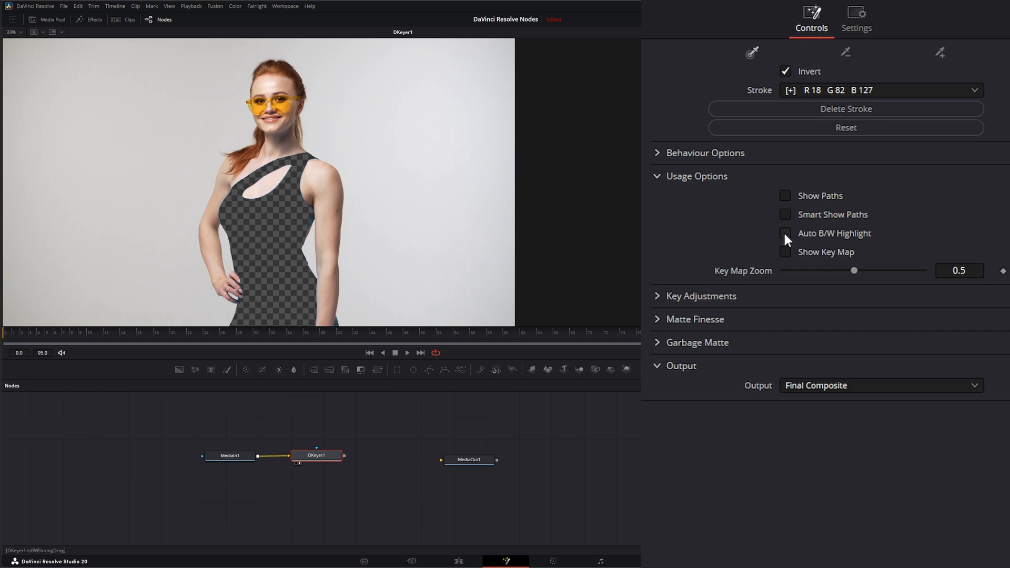
{"action": "left_click", "coordinate": [785, 233]}
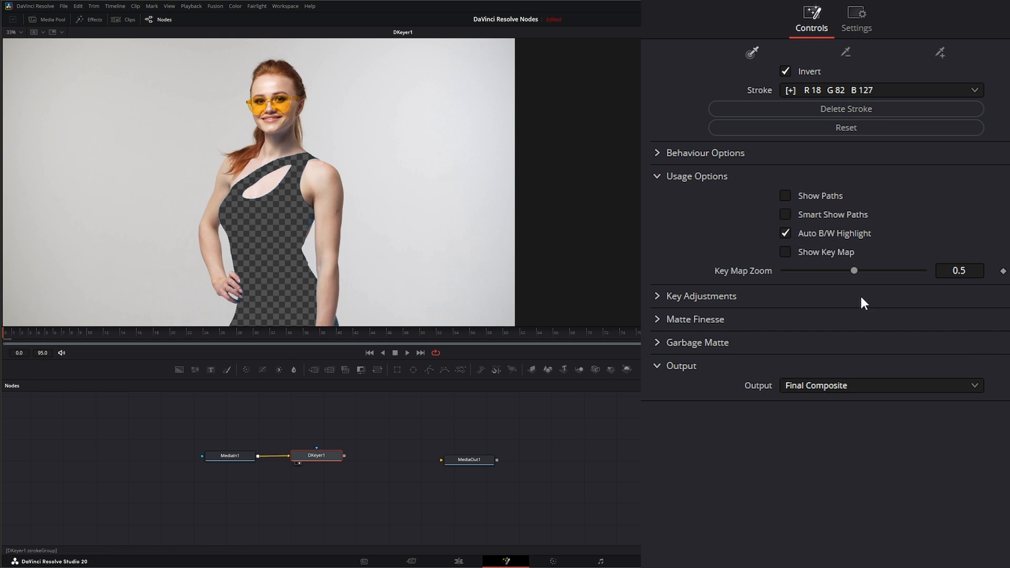
Show the key map overlay, test its zoom back to 0.5, hide it and reveal Key Adjustments
{"action": "left_click", "coordinate": [785, 252]}
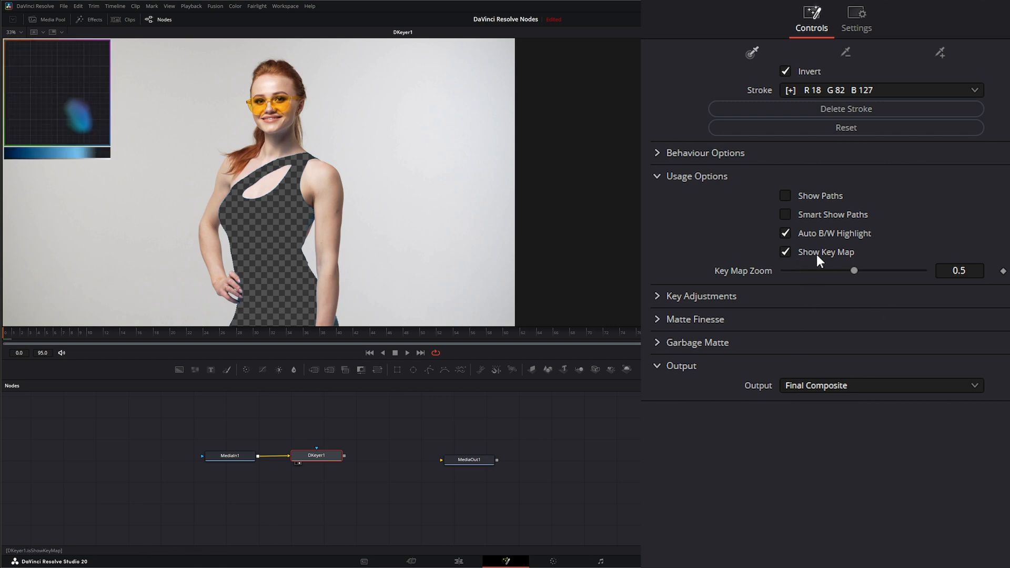
{"action": "left_click_drag", "start_coordinate": [854, 270], "coordinate": [888, 270]}
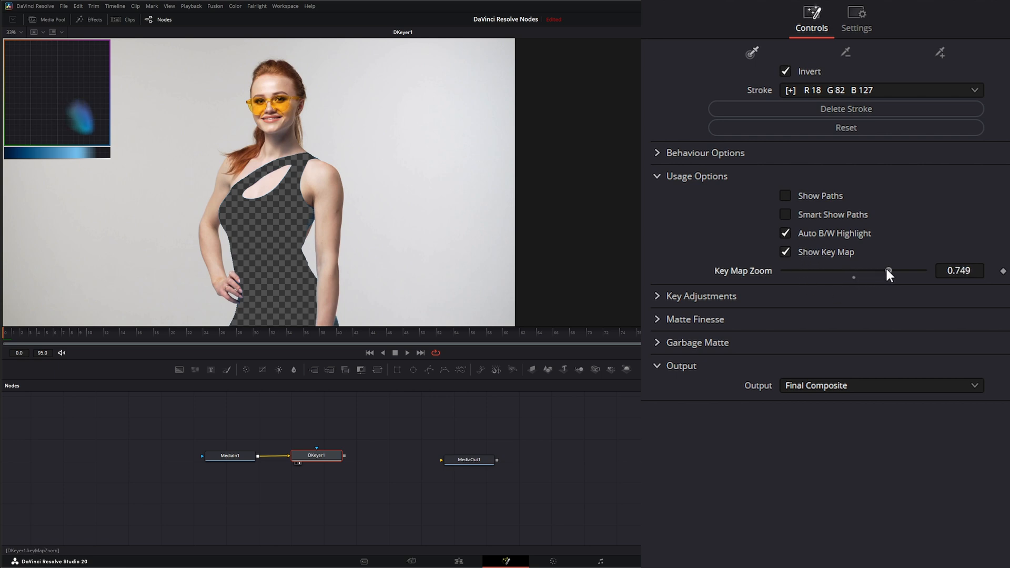
{"action": "left_click_drag", "start_coordinate": [888, 270], "coordinate": [860, 270]}
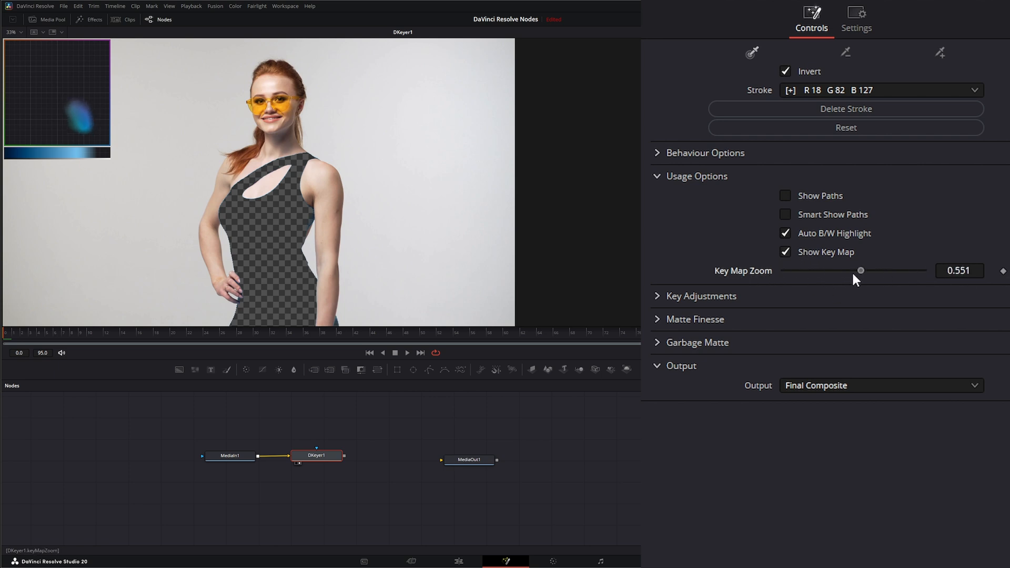
{"action": "left_click_drag", "start_coordinate": [860, 271], "coordinate": [872, 271]}
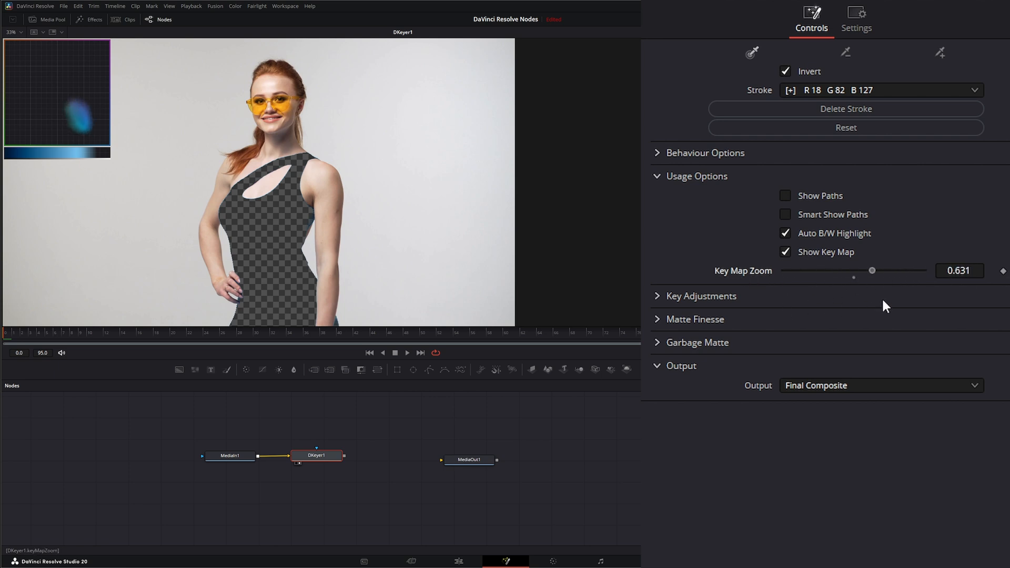
{"action": "left_click_drag", "start_coordinate": [872, 270], "coordinate": [854, 270]}
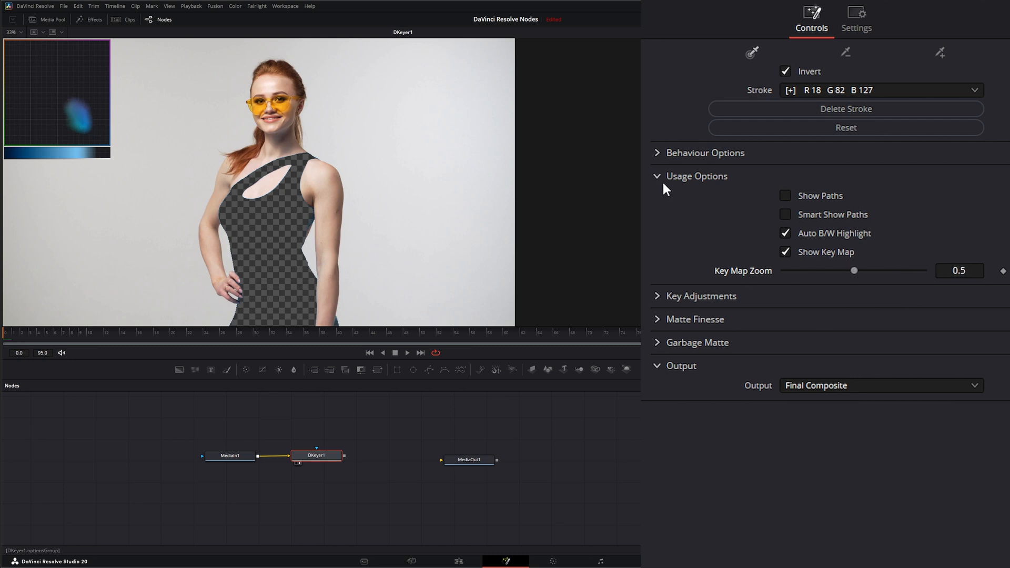
{"action": "left_click", "coordinate": [785, 252]}
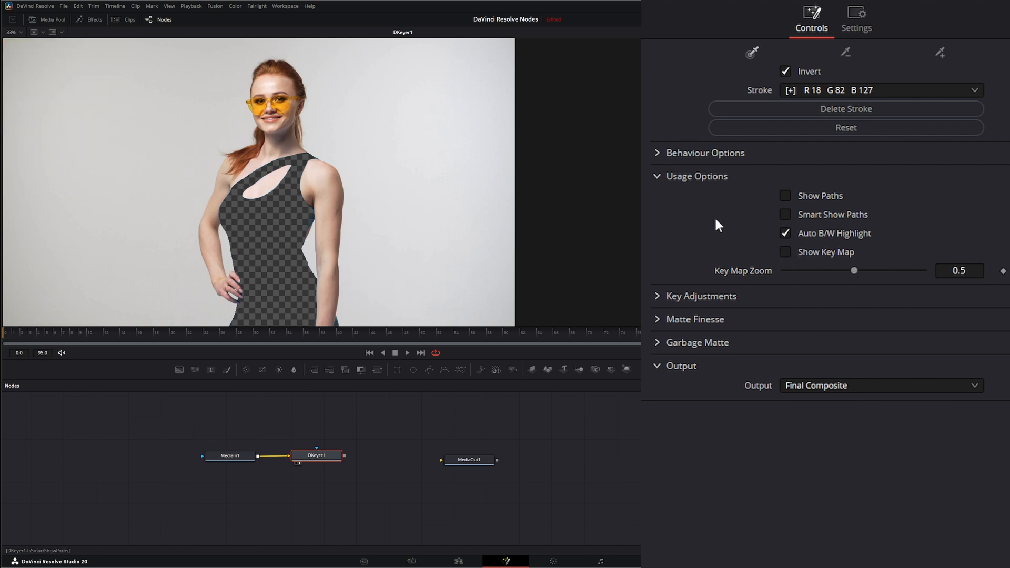
{"action": "left_click", "coordinate": [701, 199]}
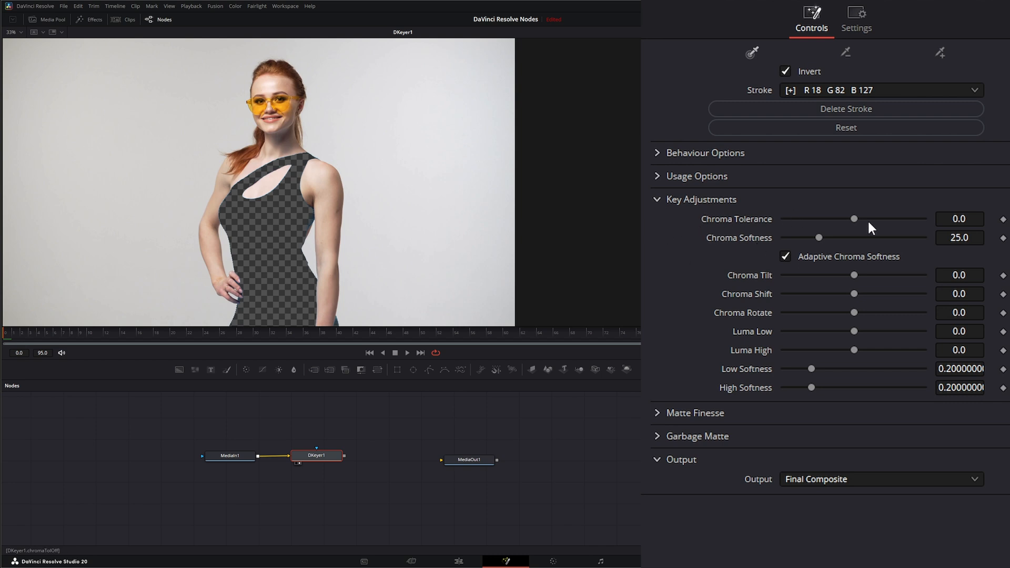
Test chroma tolerance back to zero and settle chroma softness at 25 with adaptive softness toggled
{"action": "left_click_drag", "start_coordinate": [855, 219], "coordinate": [788, 219]}
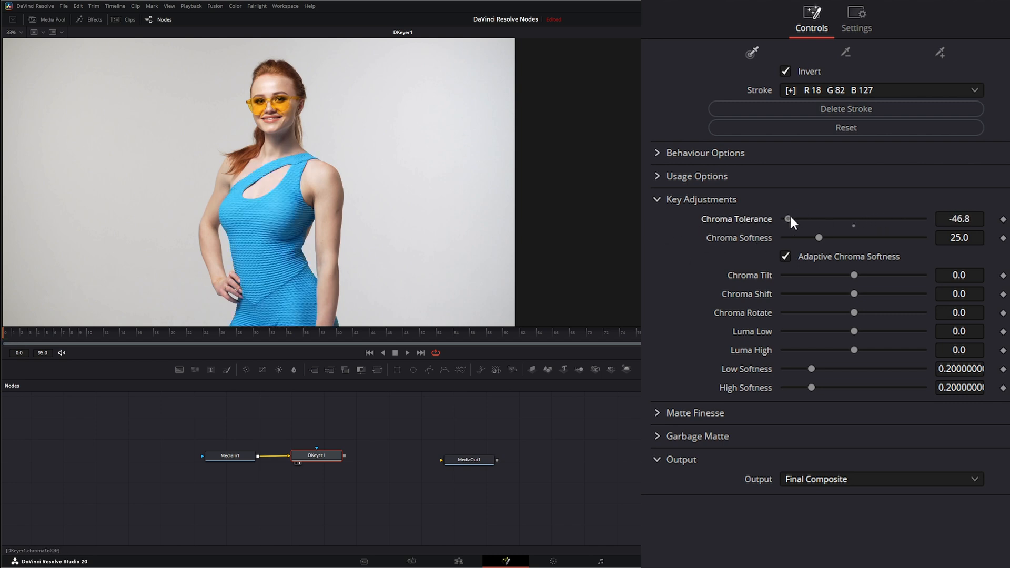
{"action": "left_click_drag", "start_coordinate": [788, 219], "coordinate": [855, 218]}
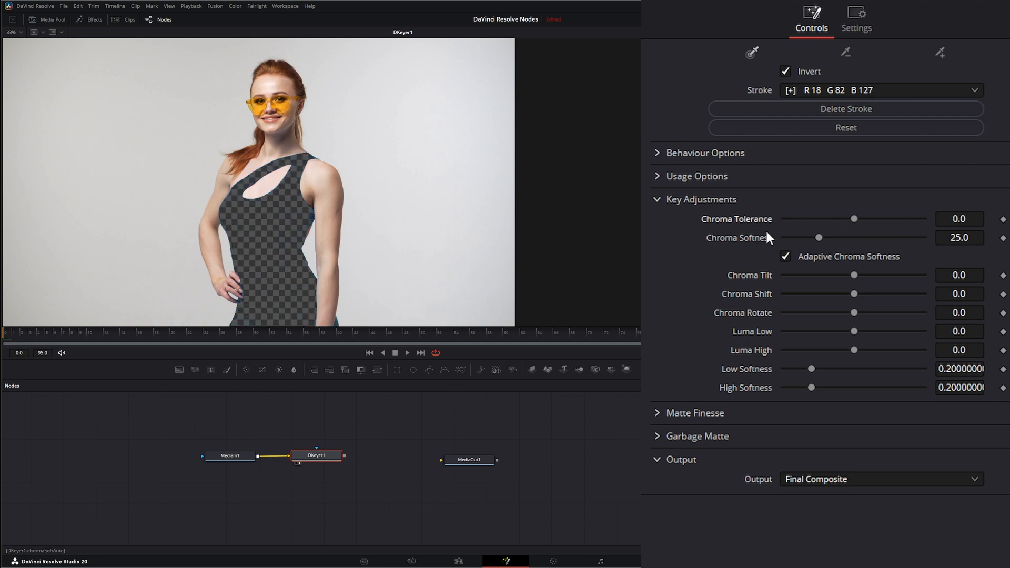
{"action": "left_click_drag", "start_coordinate": [819, 236], "coordinate": [813, 237]}
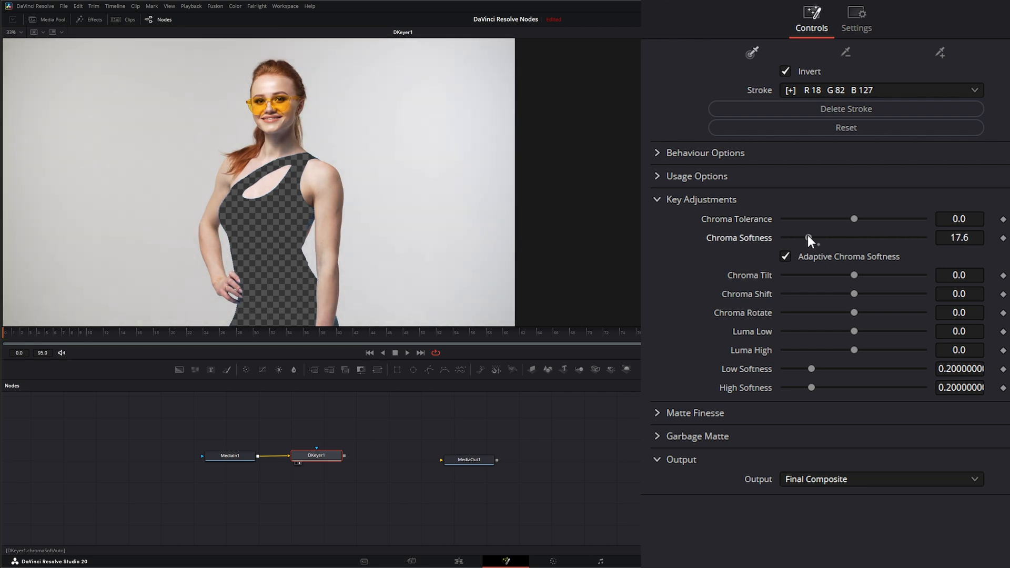
{"action": "left_click_drag", "start_coordinate": [817, 236], "coordinate": [819, 237]}
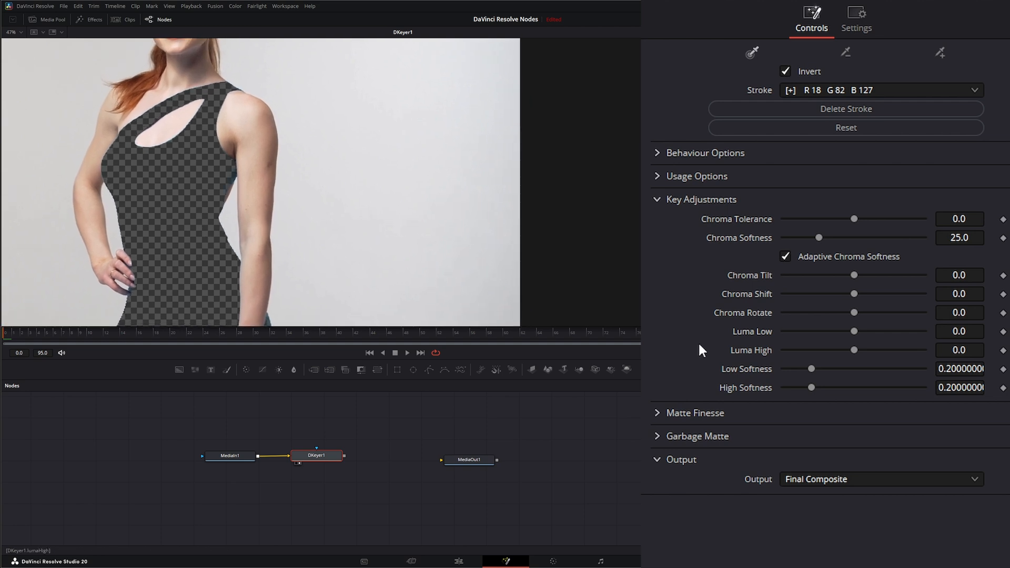
{"action": "left_click", "coordinate": [785, 257]}
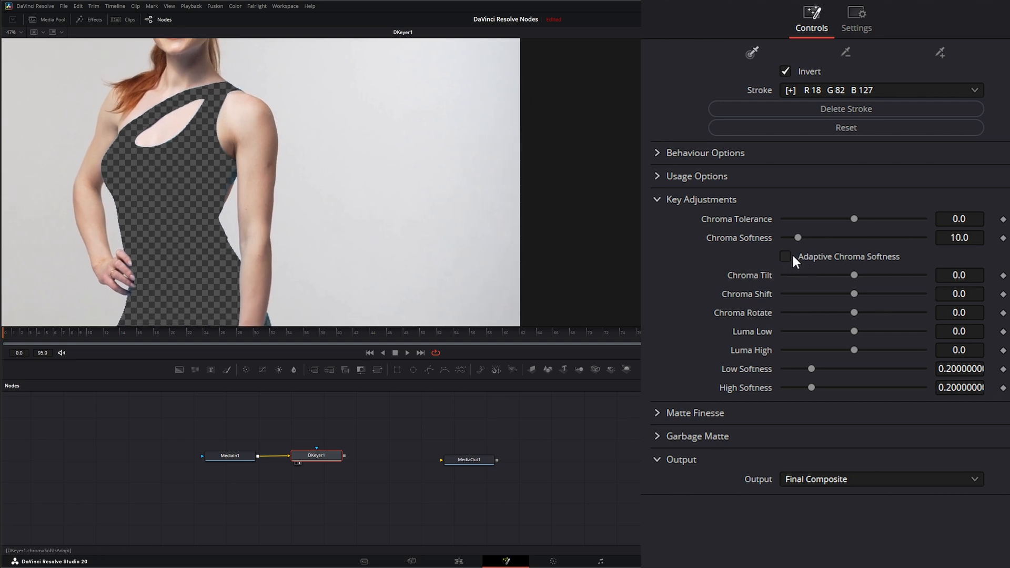
{"action": "left_click_drag", "start_coordinate": [797, 237], "coordinate": [882, 237]}
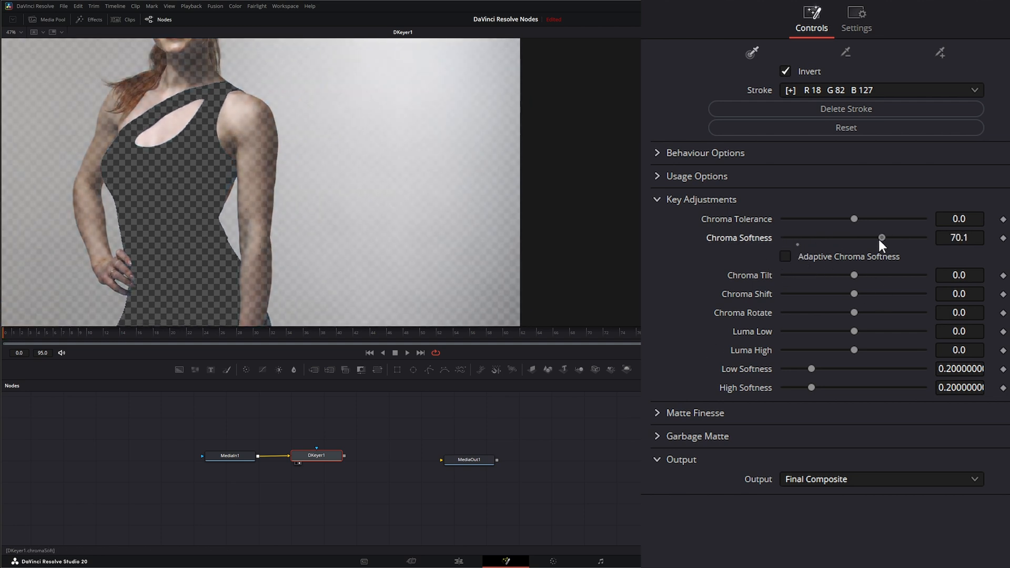
{"action": "left_click_drag", "start_coordinate": [882, 237], "coordinate": [840, 237]}
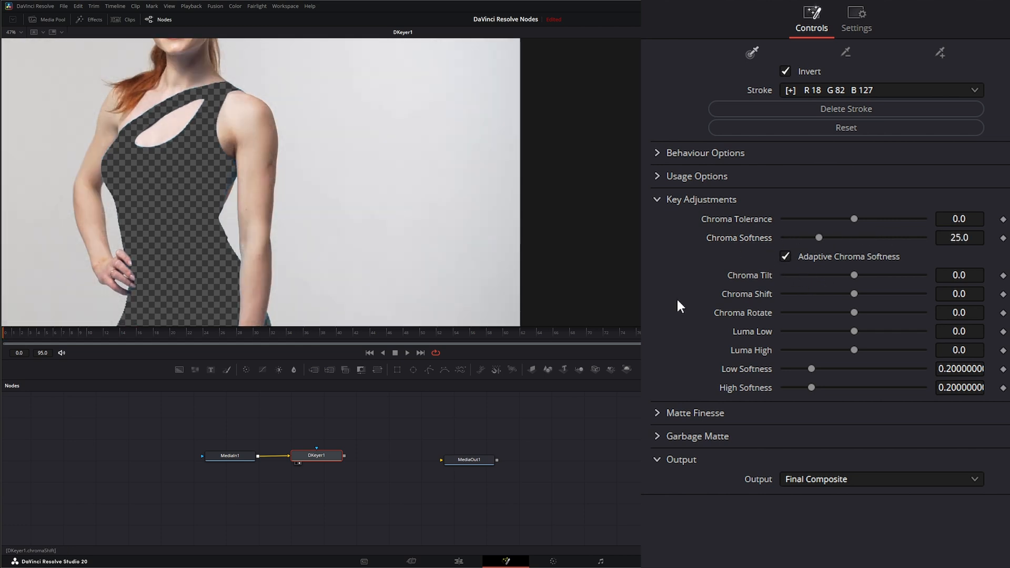
{"action": "mouse_move", "coordinate": [855, 275]}
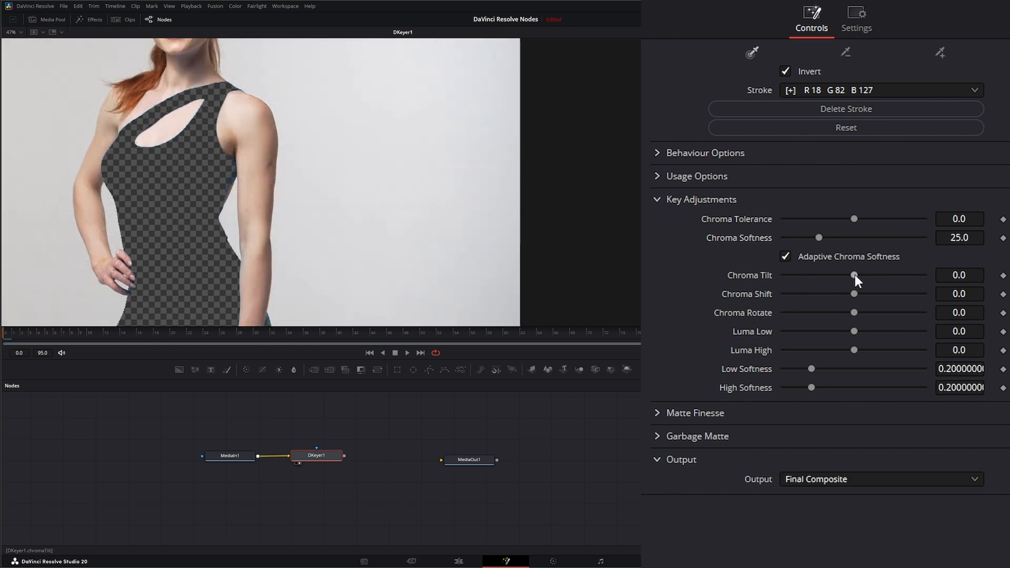
Try the Chroma Tilt, Shift and Rotate sliders on the dress key
{"action": "left_click_drag", "start_coordinate": [854, 275], "coordinate": [856, 274]}
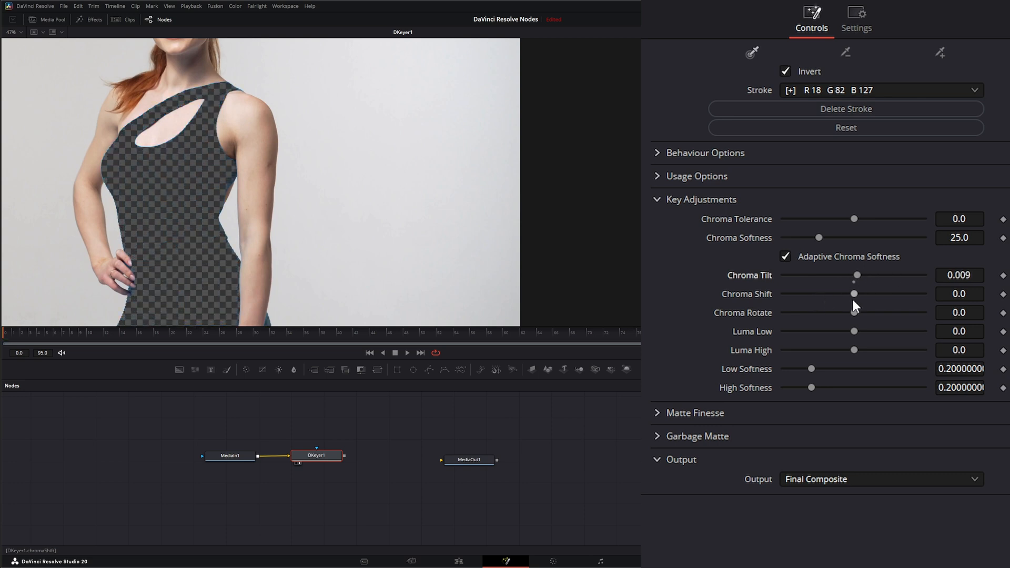
{"action": "left_click_drag", "start_coordinate": [854, 294], "coordinate": [879, 294]}
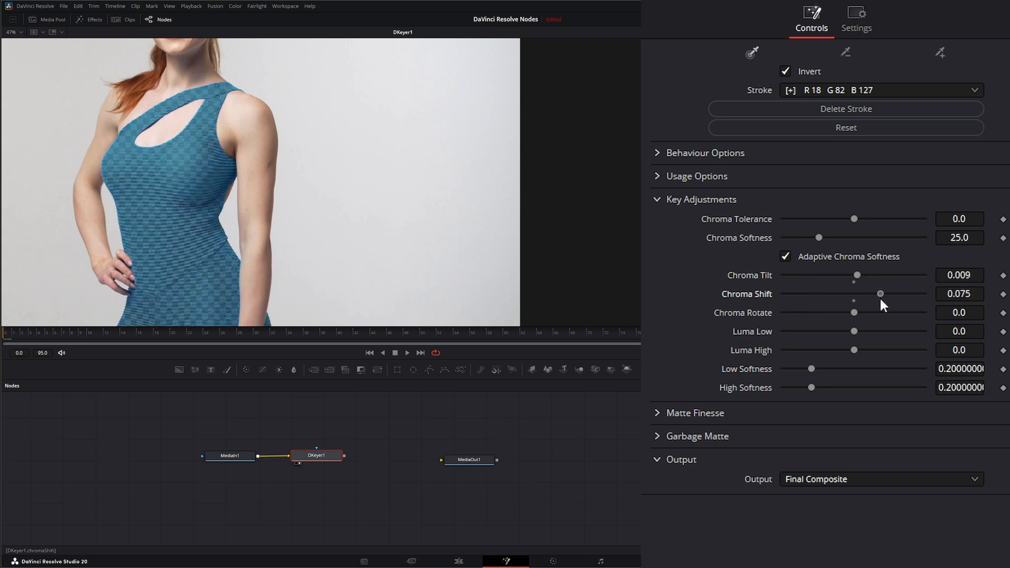
{"action": "left_click_drag", "start_coordinate": [881, 294], "coordinate": [845, 294]}
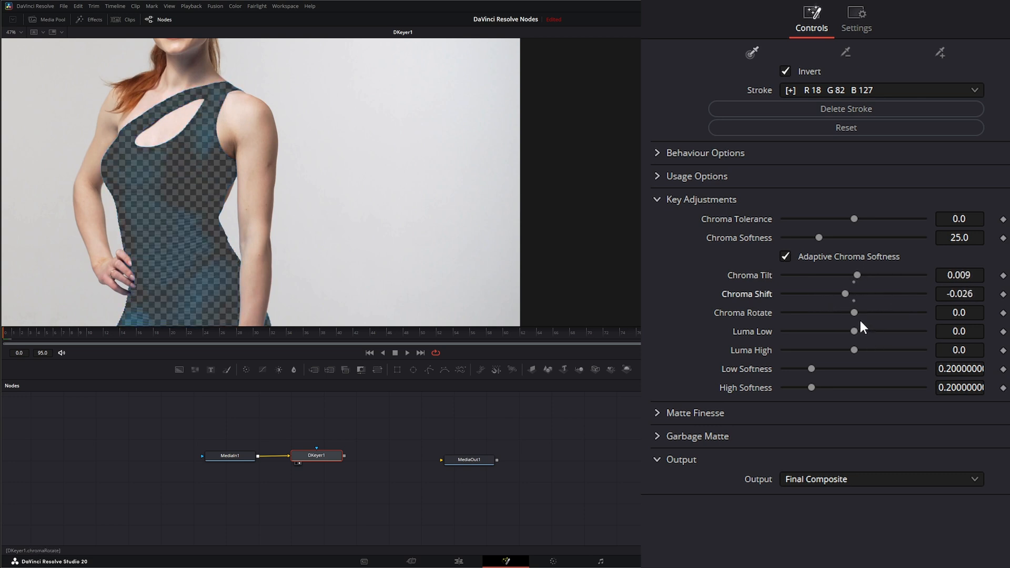
{"action": "left_click_drag", "start_coordinate": [840, 313], "coordinate": [861, 313]}
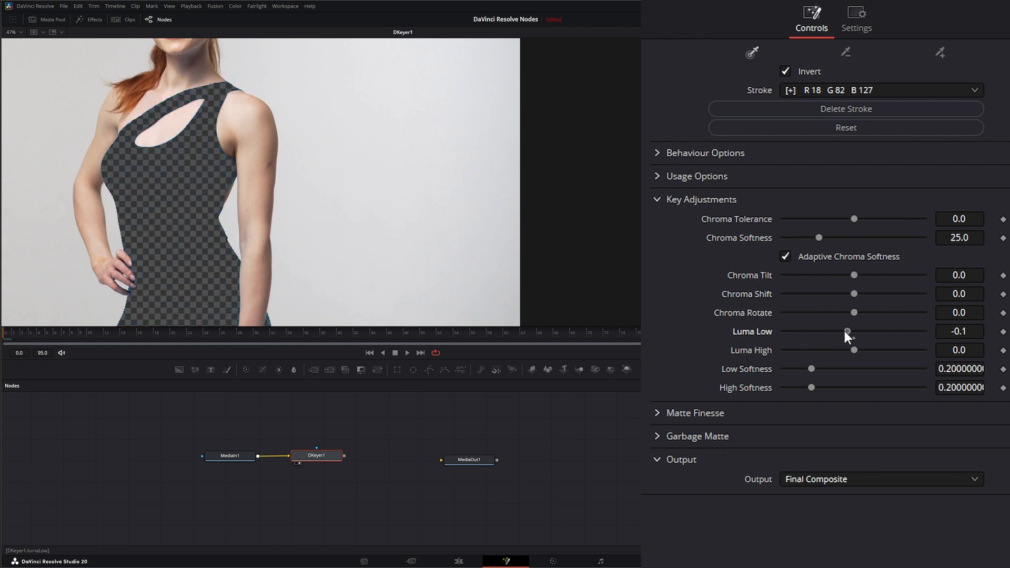
Test the luma range, lowering Luma Low to -0.89 and Luma High to -0.55
{"action": "left_click_drag", "start_coordinate": [846, 332], "coordinate": [810, 331]}
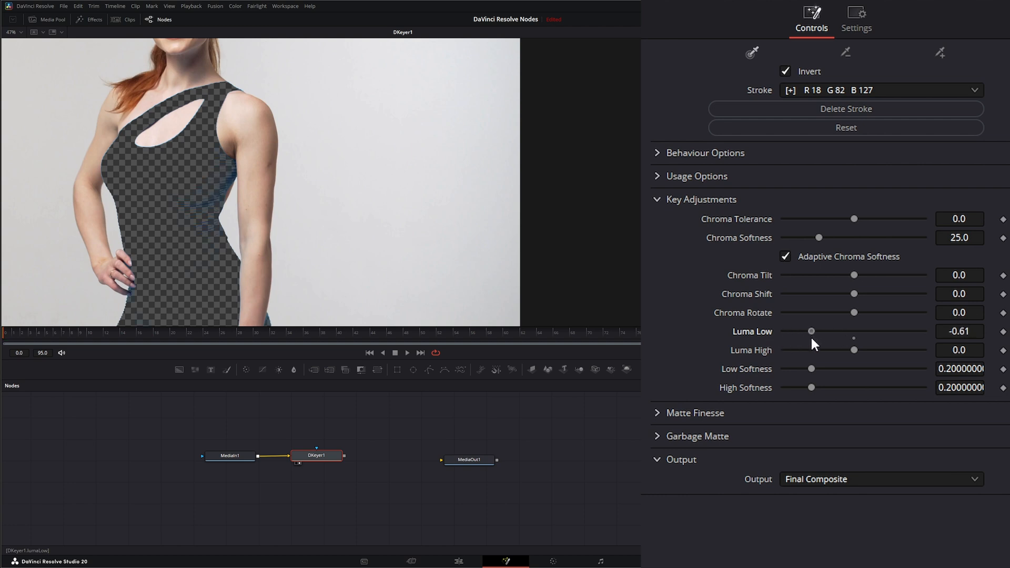
{"action": "left_click_drag", "start_coordinate": [810, 330], "coordinate": [782, 330]}
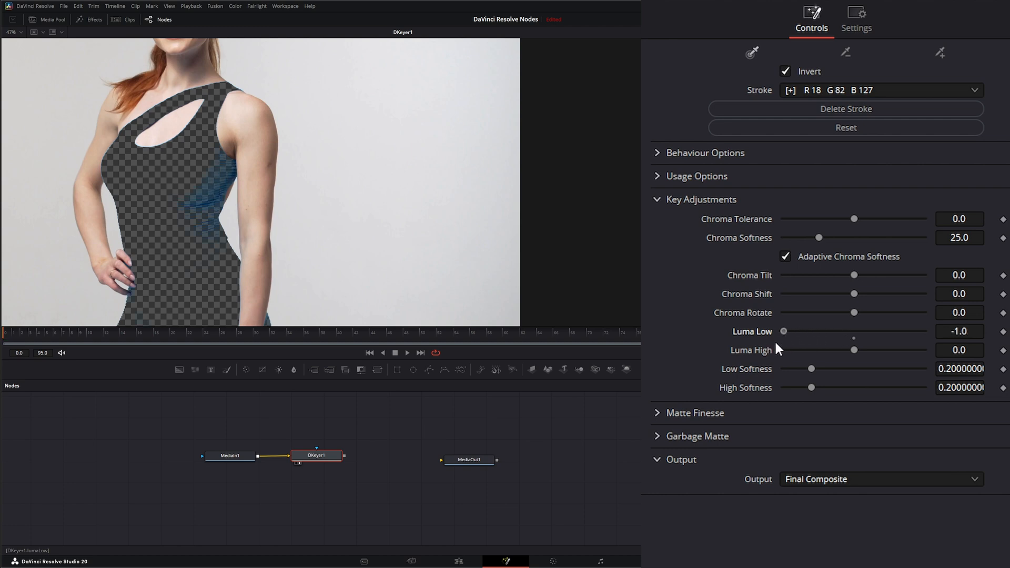
{"action": "left_click_drag", "start_coordinate": [783, 331], "coordinate": [790, 331]}
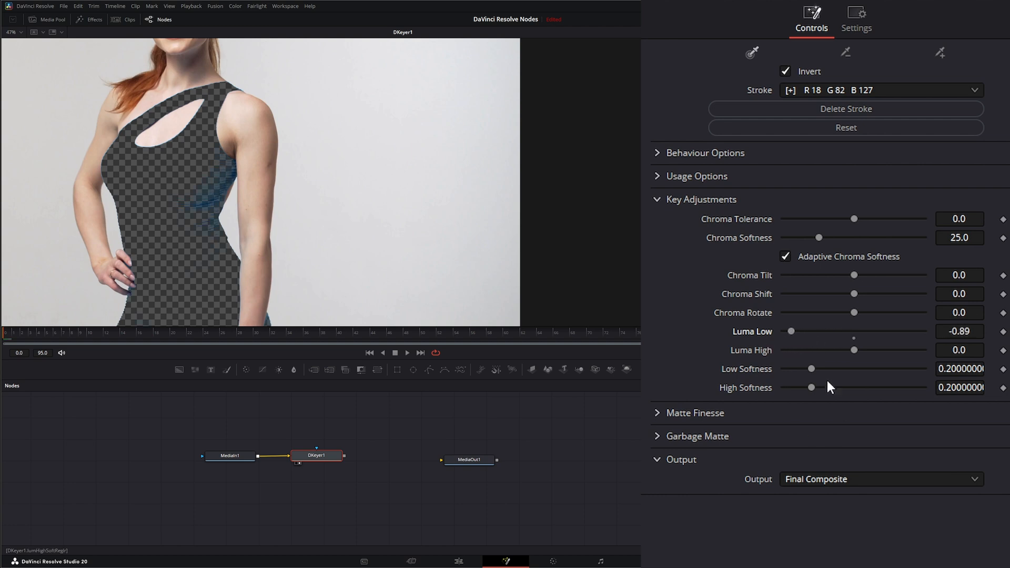
{"action": "left_click_drag", "start_coordinate": [854, 349], "coordinate": [803, 349]}
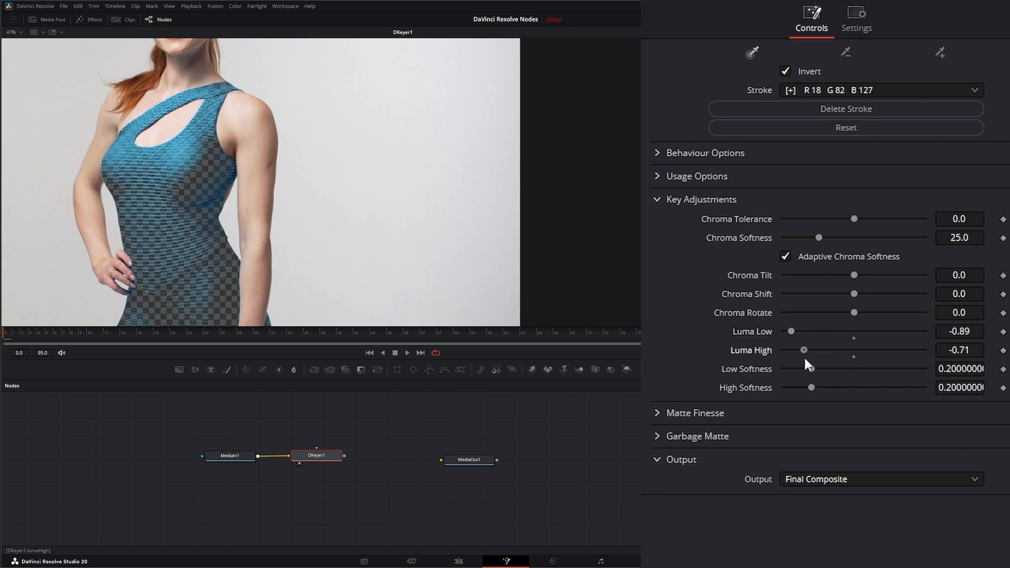
{"action": "left_click_drag", "start_coordinate": [803, 349], "coordinate": [823, 349]}
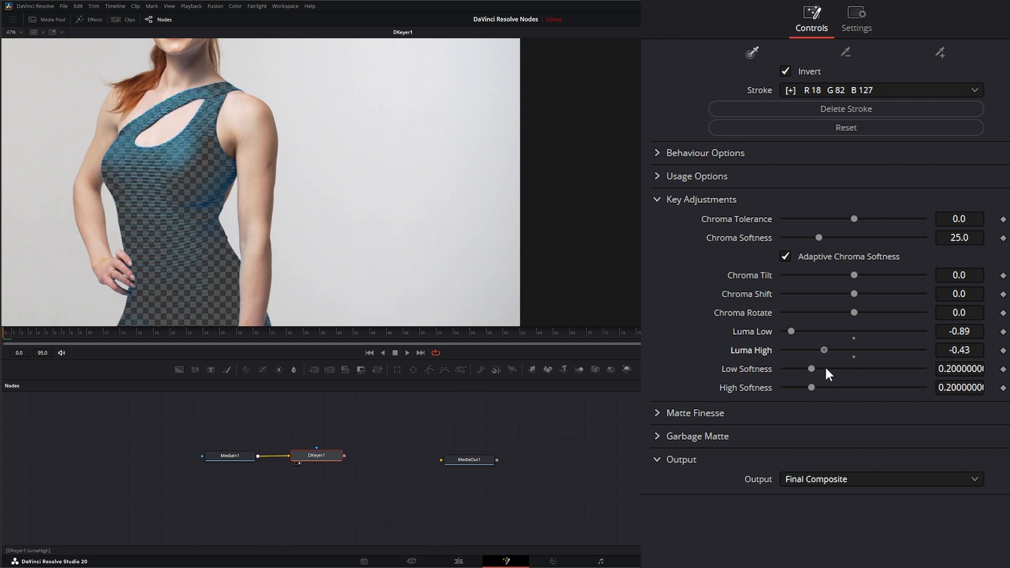
{"action": "left_click_drag", "start_coordinate": [823, 349], "coordinate": [815, 349]}
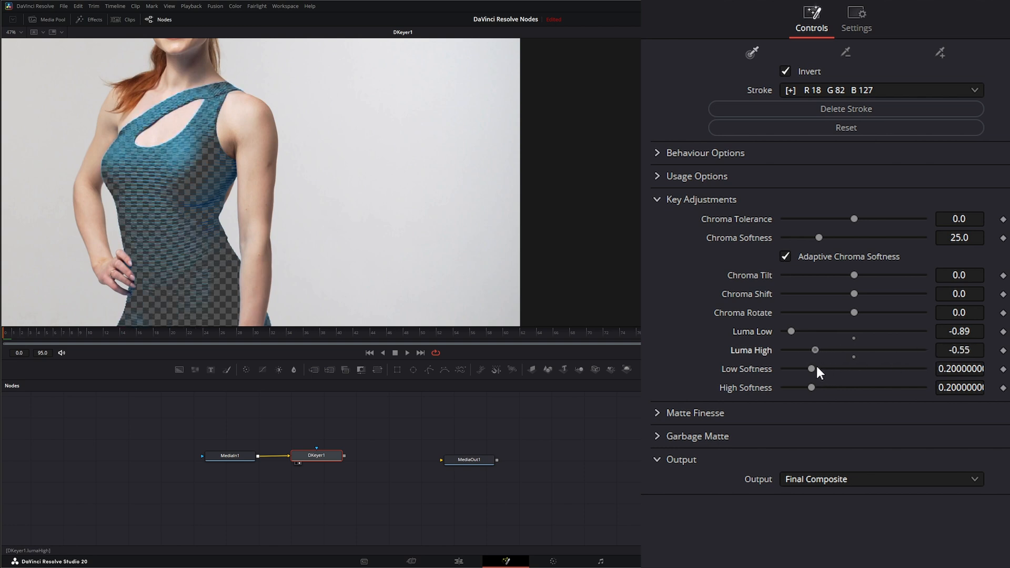
Try the low and high luma softness sliders, returning low softness to 0.2
{"action": "left_click_drag", "start_coordinate": [810, 368], "coordinate": [808, 368]}
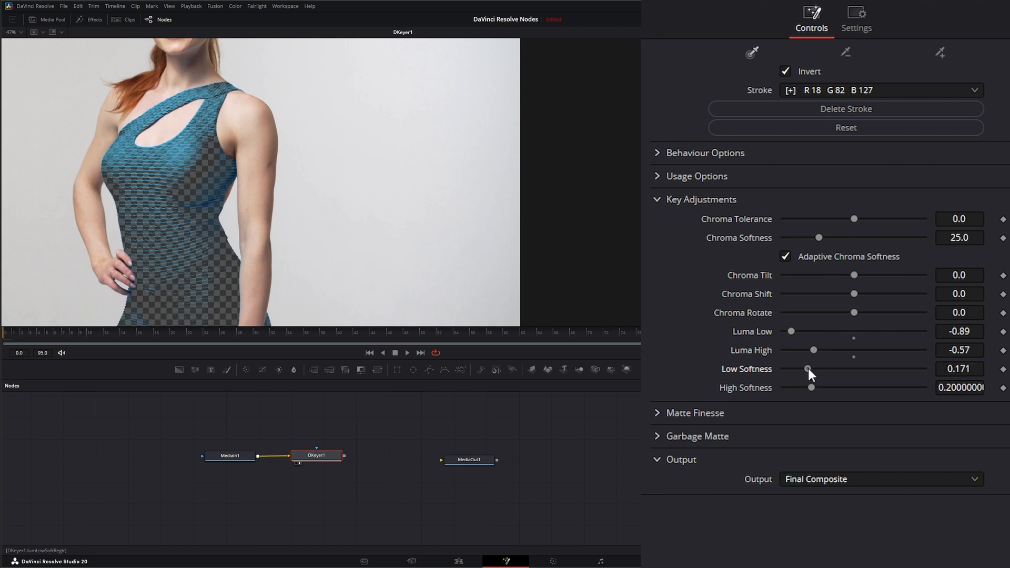
{"action": "left_click_drag", "start_coordinate": [810, 368], "coordinate": [783, 368]}
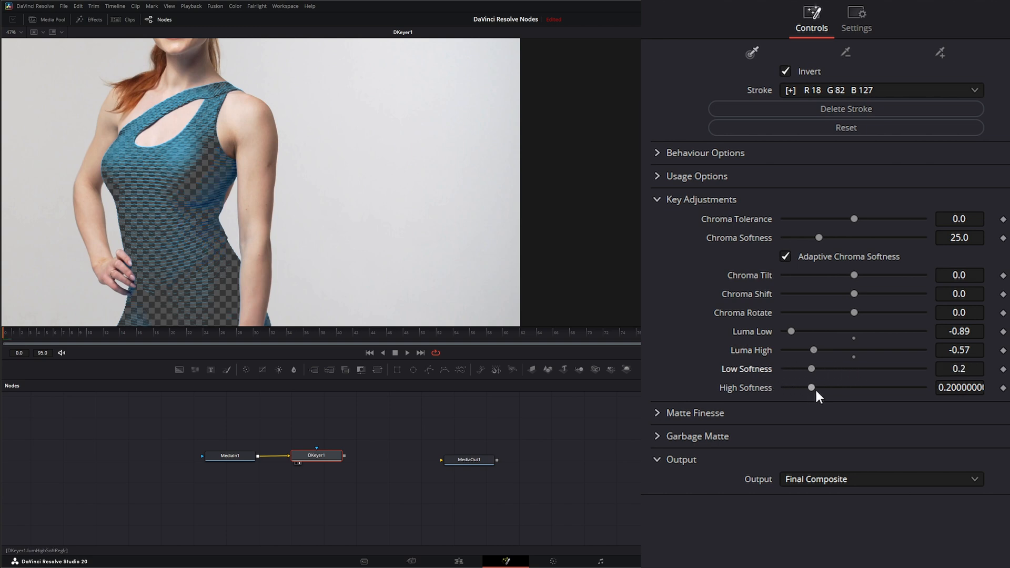
{"action": "left_click_drag", "start_coordinate": [811, 388], "coordinate": [876, 388]}
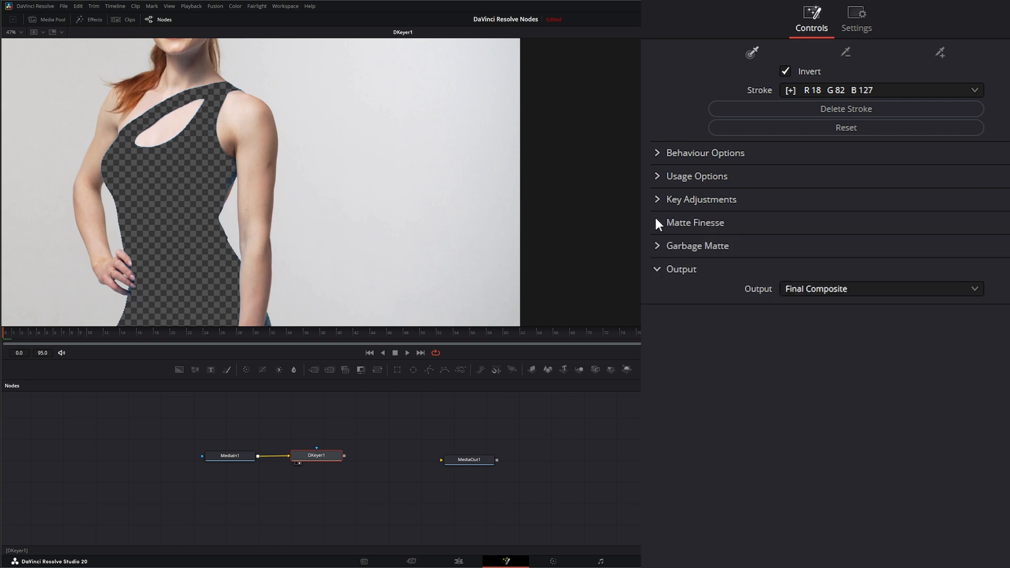
In Matte Finesse, test the pre filter back to 0.2, clean black back to zero and black clip
{"action": "left_click", "coordinate": [695, 222]}
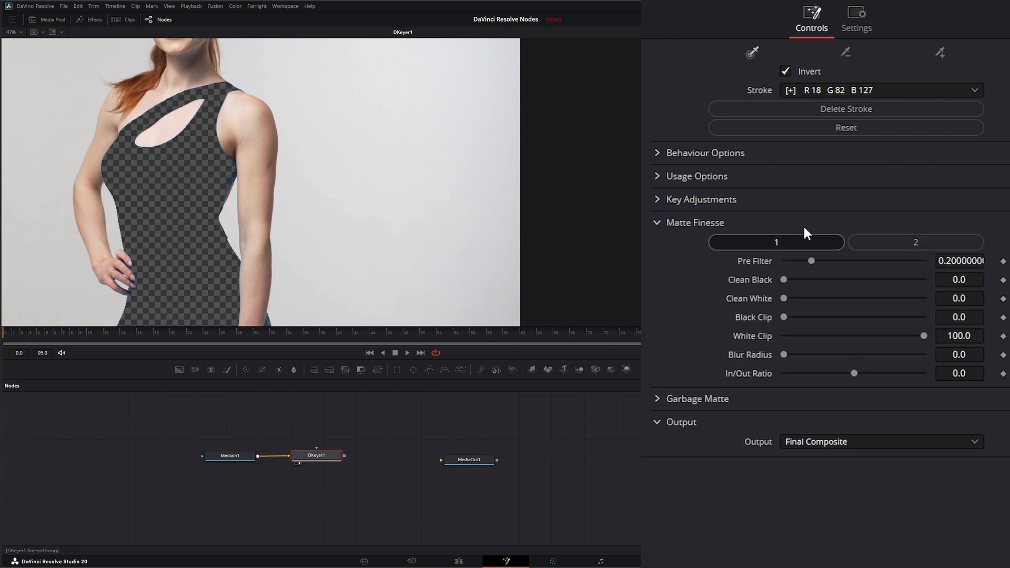
{"action": "left_click_drag", "start_coordinate": [811, 259], "coordinate": [823, 260]}
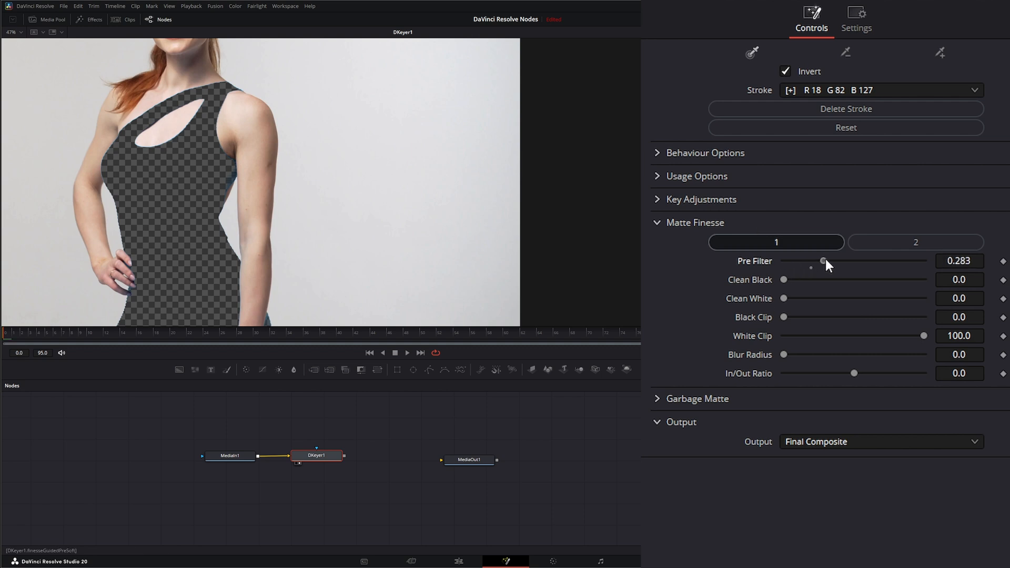
{"action": "left_click_drag", "start_coordinate": [822, 260], "coordinate": [784, 260]}
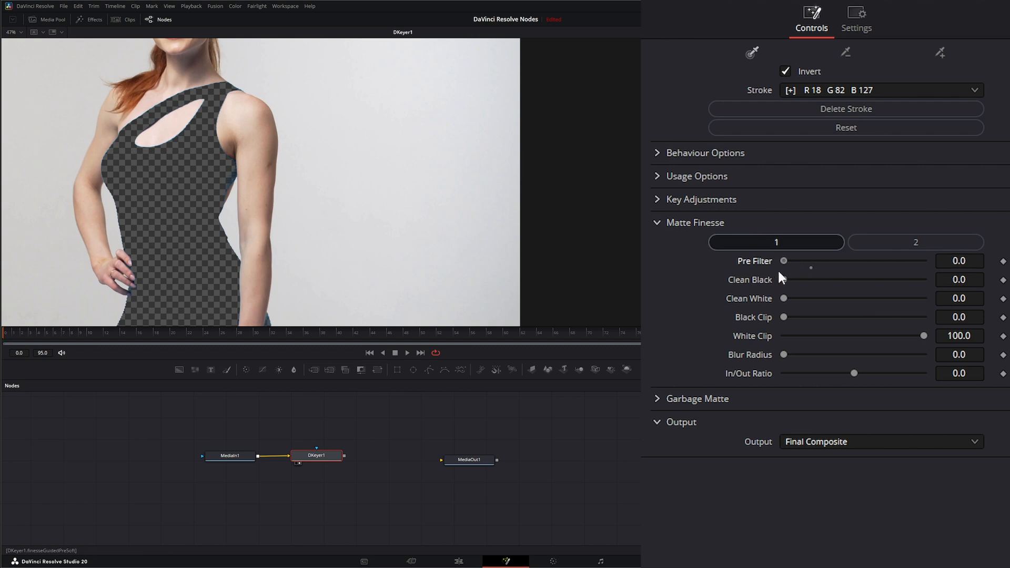
{"action": "left_click_drag", "start_coordinate": [784, 260], "coordinate": [811, 260]}
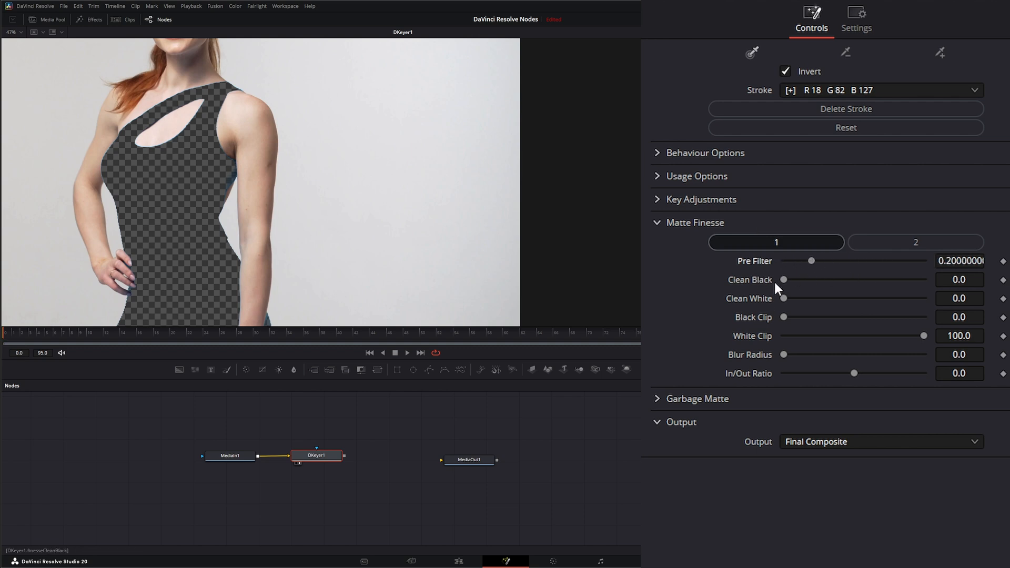
{"action": "left_click_drag", "start_coordinate": [783, 279], "coordinate": [796, 279]}
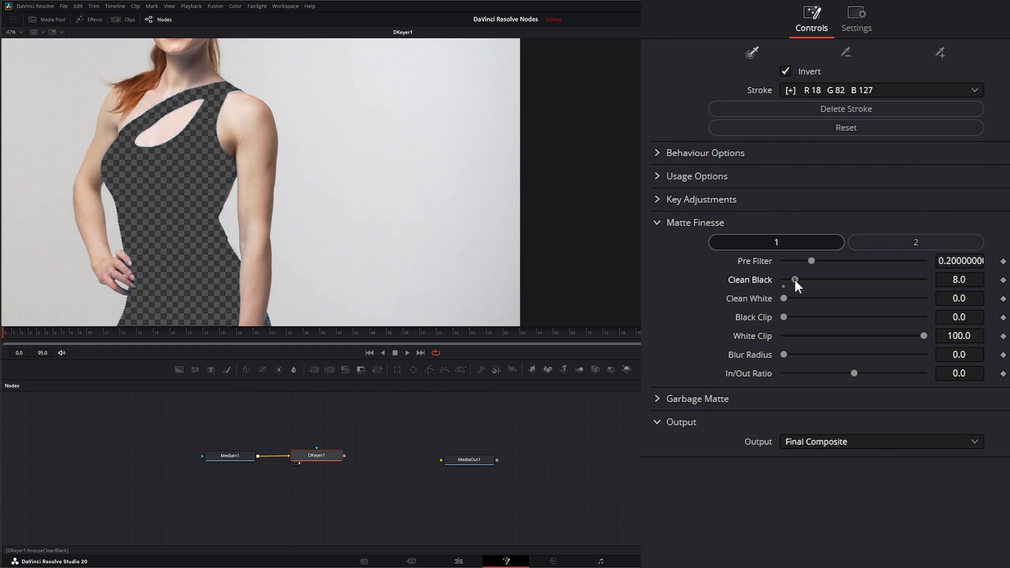
{"action": "left_click_drag", "start_coordinate": [795, 278], "coordinate": [827, 278]}
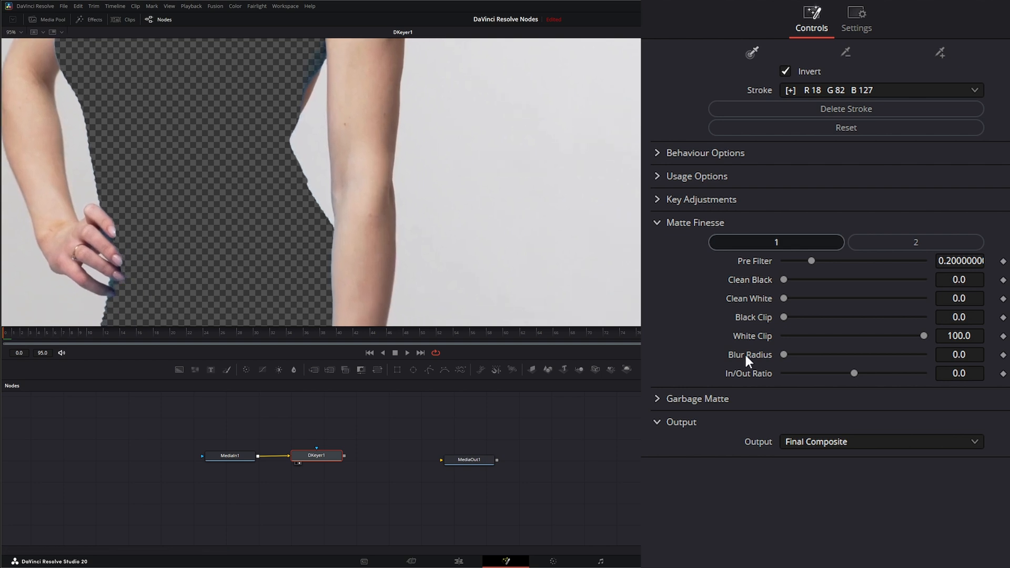
{"action": "left_click_drag", "start_coordinate": [784, 298], "coordinate": [836, 298]}
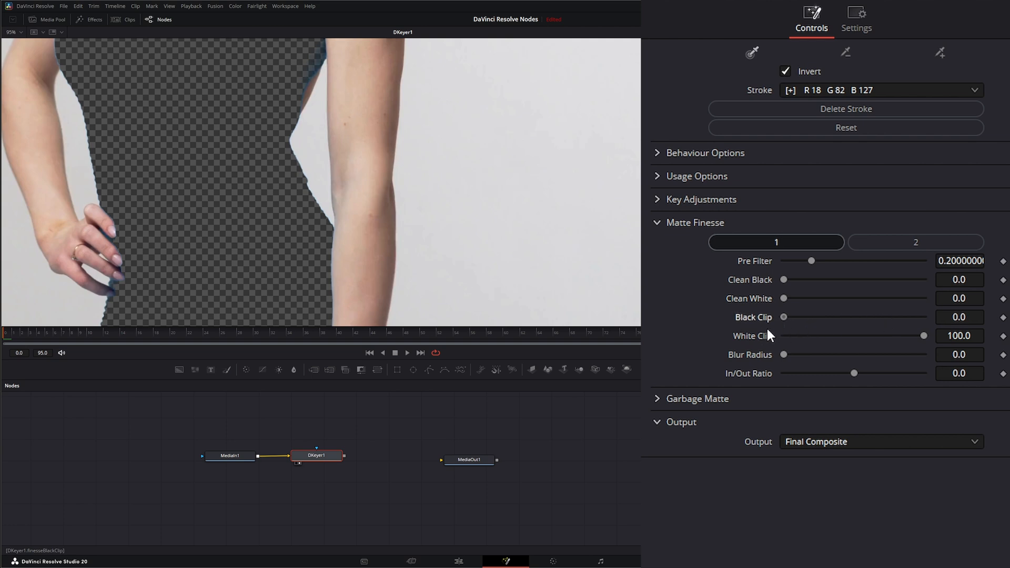
Restore white clip to 100, leave blur radius at 136.4, test the in/out ratio and show page 2
{"action": "left_click_drag", "start_coordinate": [924, 336], "coordinate": [791, 336]}
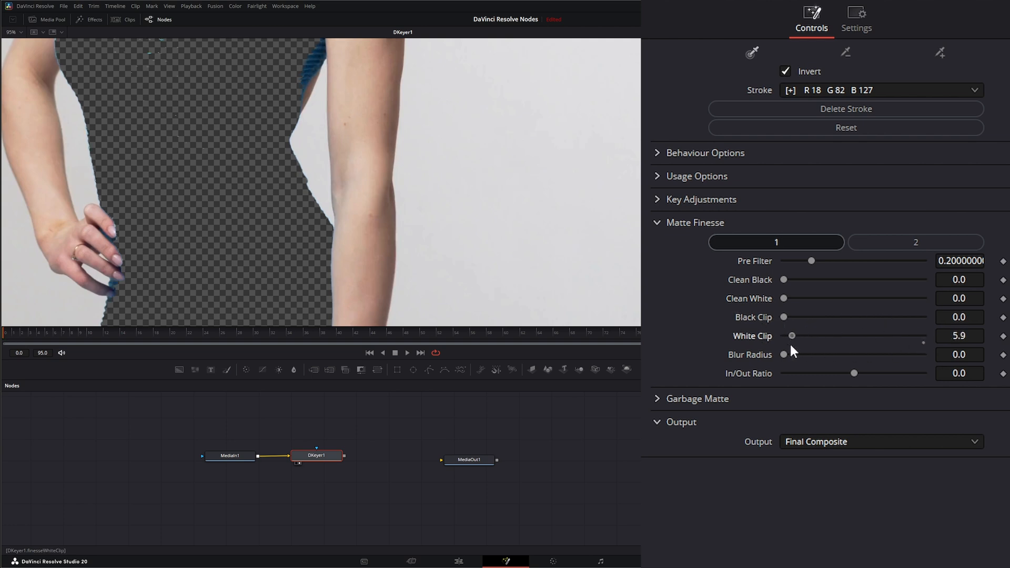
{"action": "left_click_drag", "start_coordinate": [791, 335], "coordinate": [835, 335]}
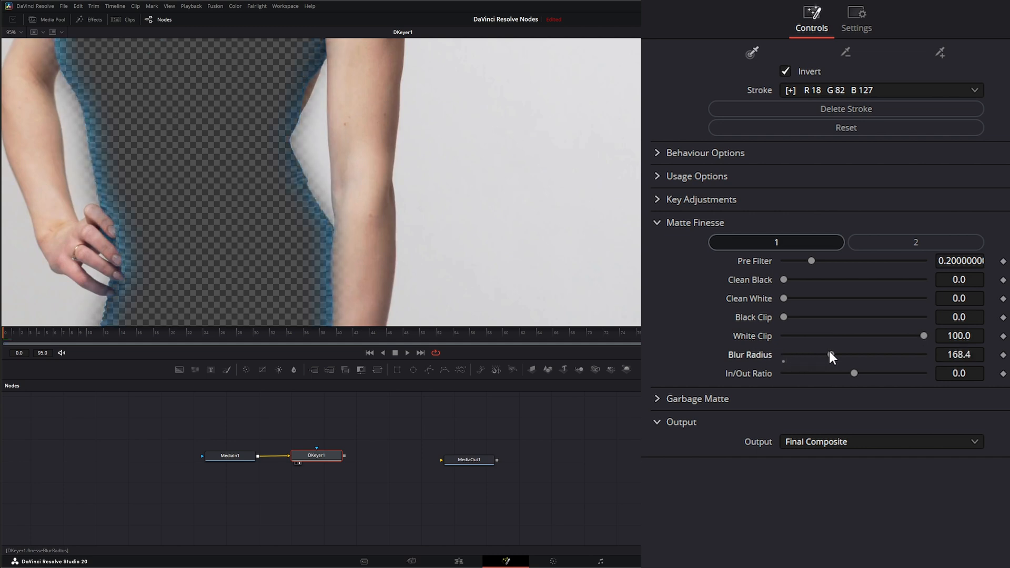
{"action": "left_click_drag", "start_coordinate": [853, 355], "coordinate": [822, 355]}
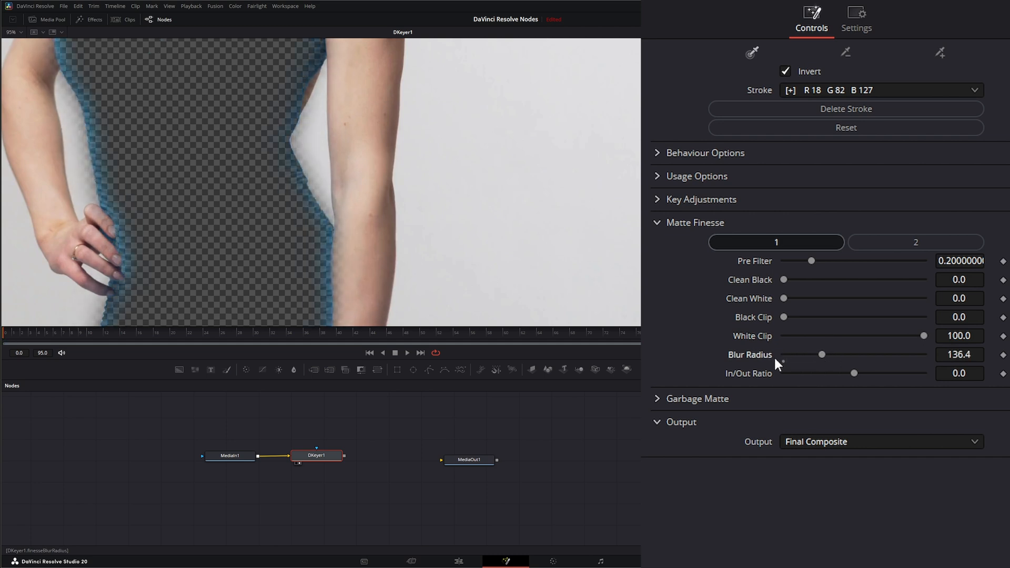
{"action": "left_click_drag", "start_coordinate": [854, 373], "coordinate": [839, 373]}
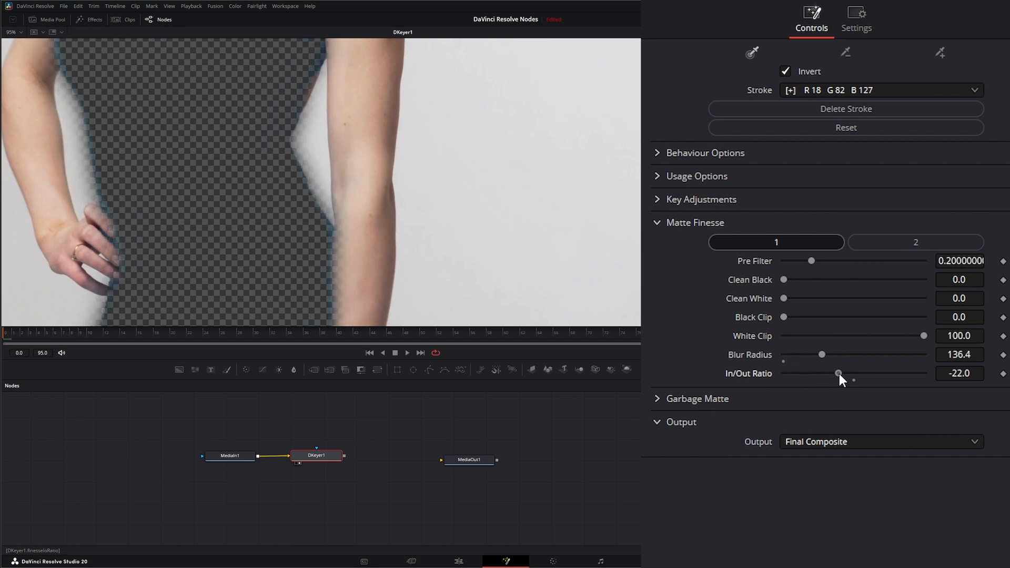
{"action": "left_click_drag", "start_coordinate": [839, 373], "coordinate": [819, 373]}
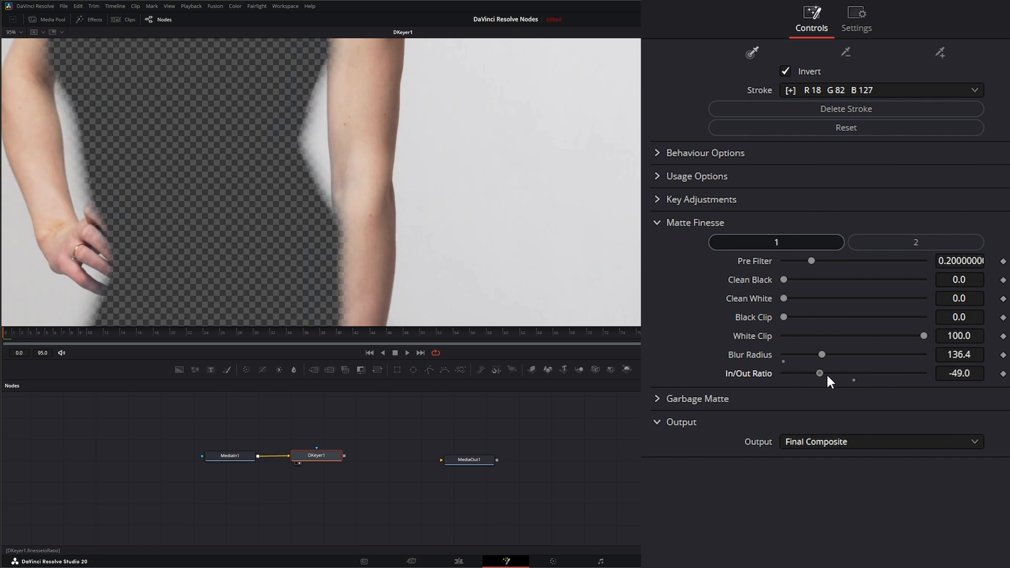
{"action": "left_click_drag", "start_coordinate": [818, 373], "coordinate": [854, 372]}
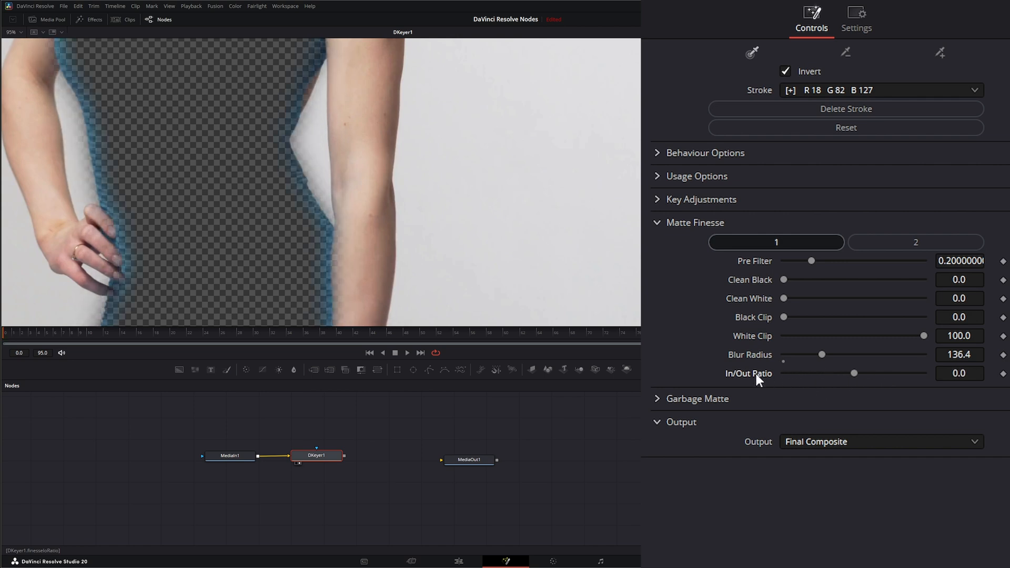
{"action": "left_click", "coordinate": [914, 242]}
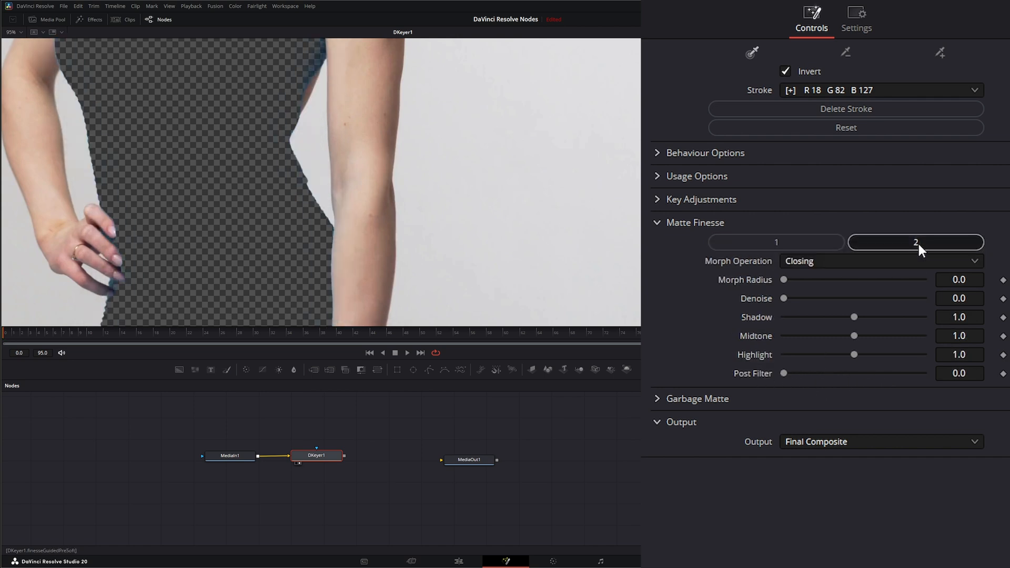
{"action": "left_click", "coordinate": [915, 242]}
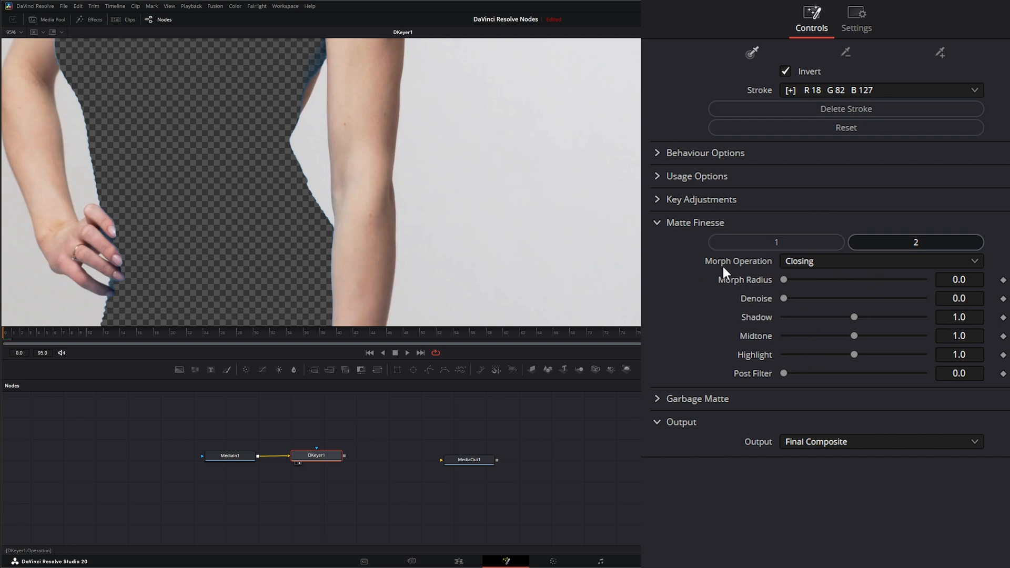
{"action": "mouse_move", "coordinate": [841, 303]}
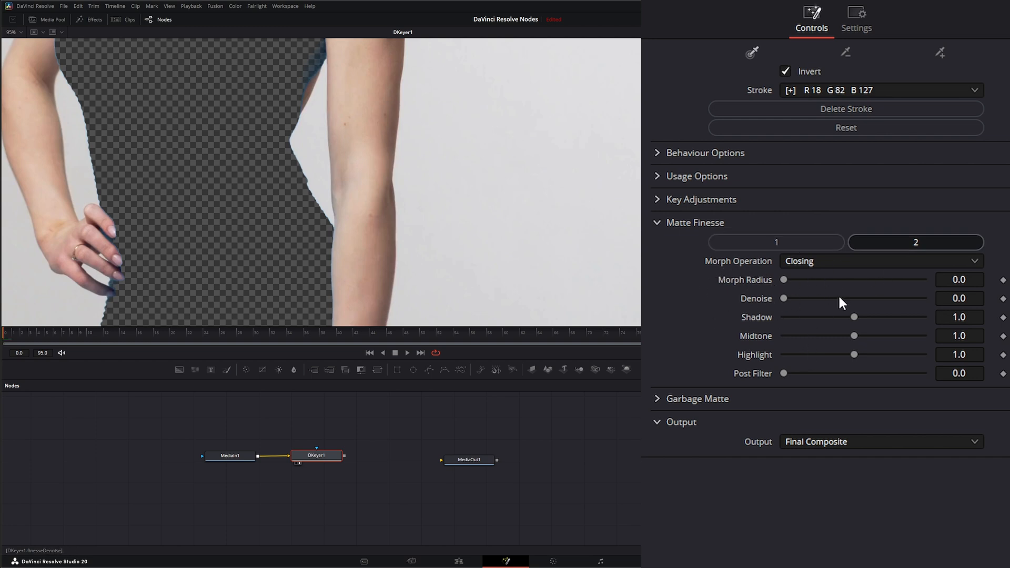
{"action": "mouse_move", "coordinate": [394, 179]}
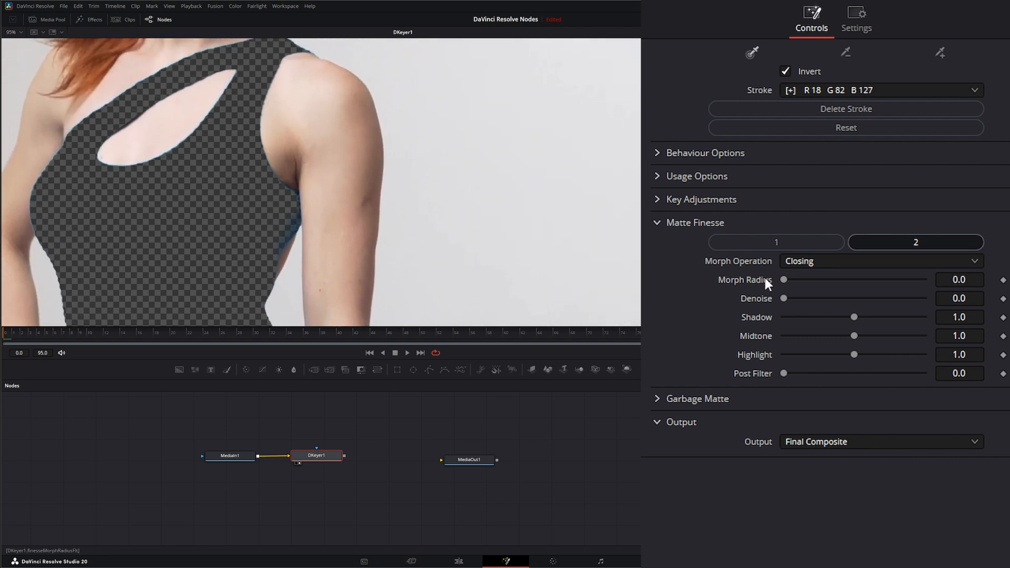
{"action": "left_click_drag", "start_coordinate": [783, 280], "coordinate": [861, 280]}
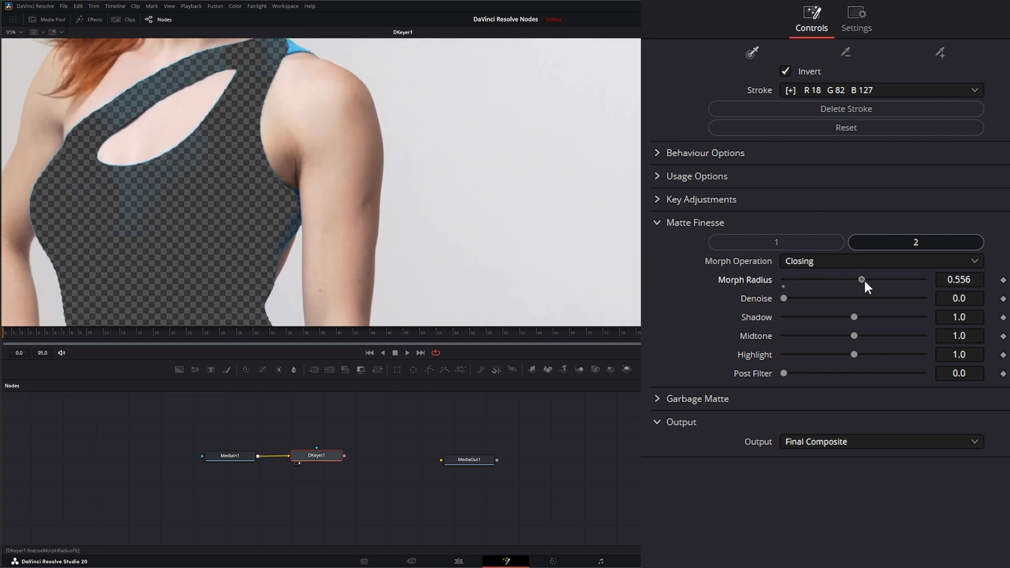
{"action": "left_click_drag", "start_coordinate": [861, 279], "coordinate": [861, 279]}
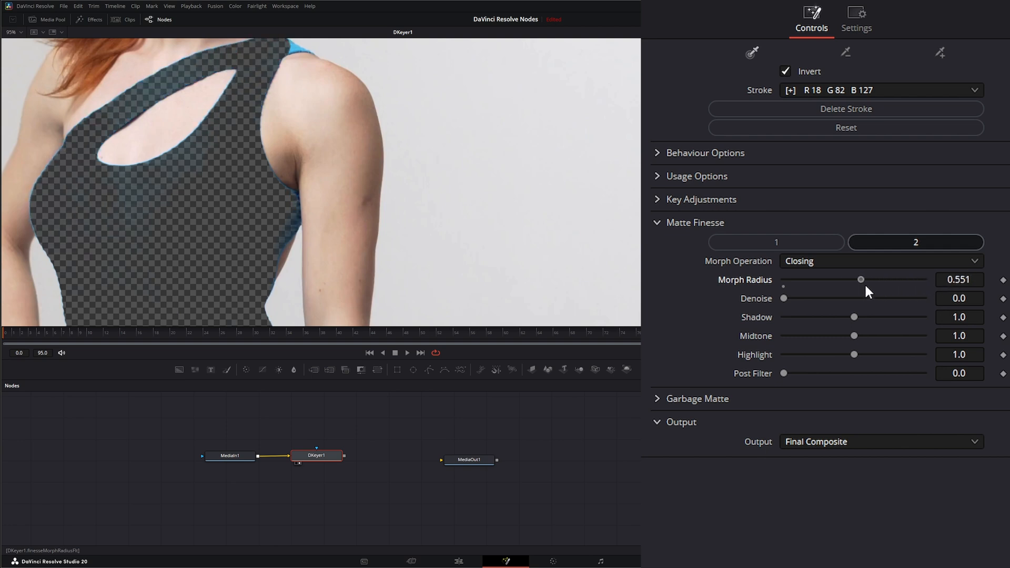
{"action": "left_click_drag", "start_coordinate": [861, 278], "coordinate": [783, 279]}
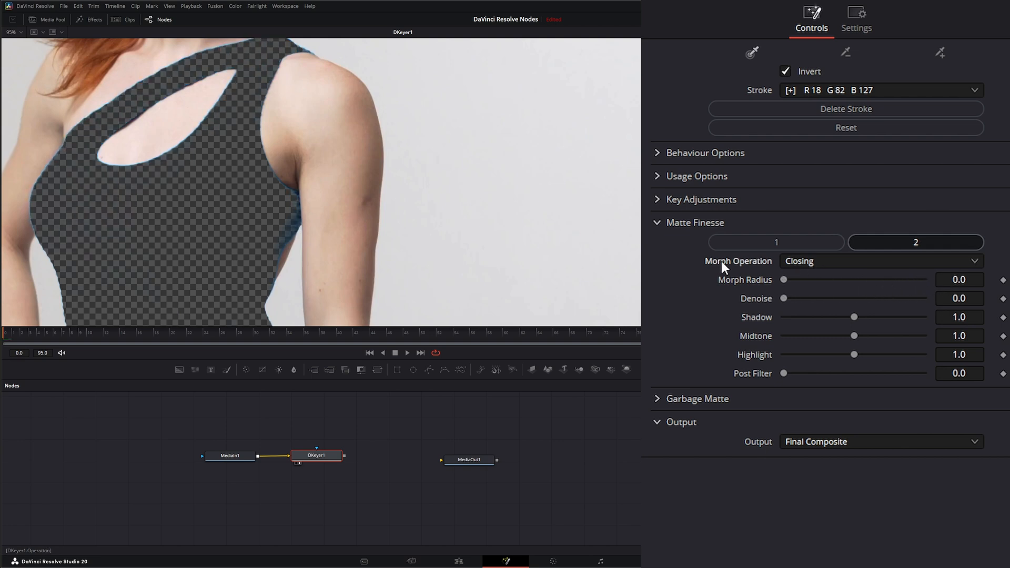
{"action": "left_click", "coordinate": [879, 261]}
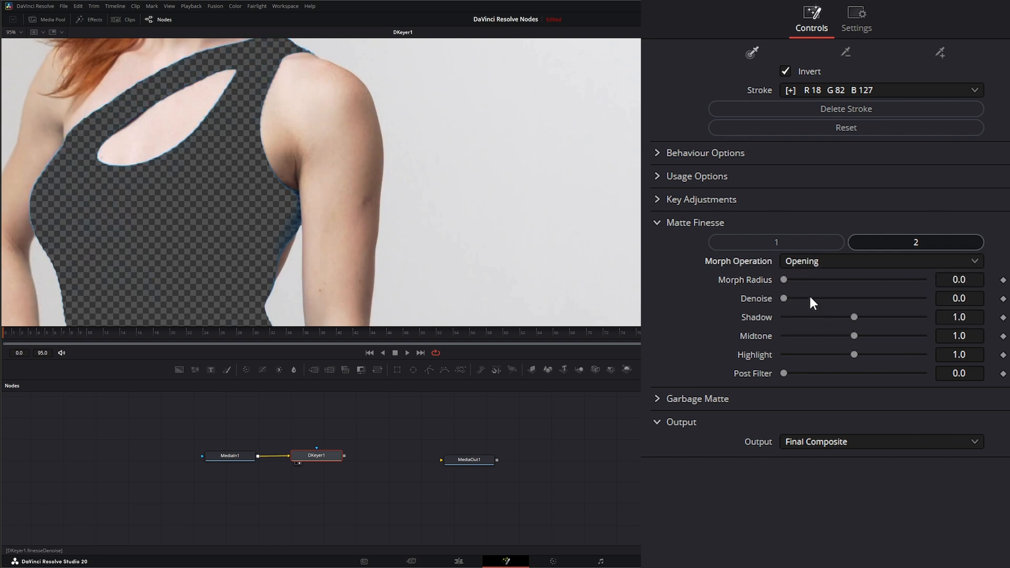
{"action": "left_click_drag", "start_coordinate": [784, 279], "coordinate": [881, 278]}
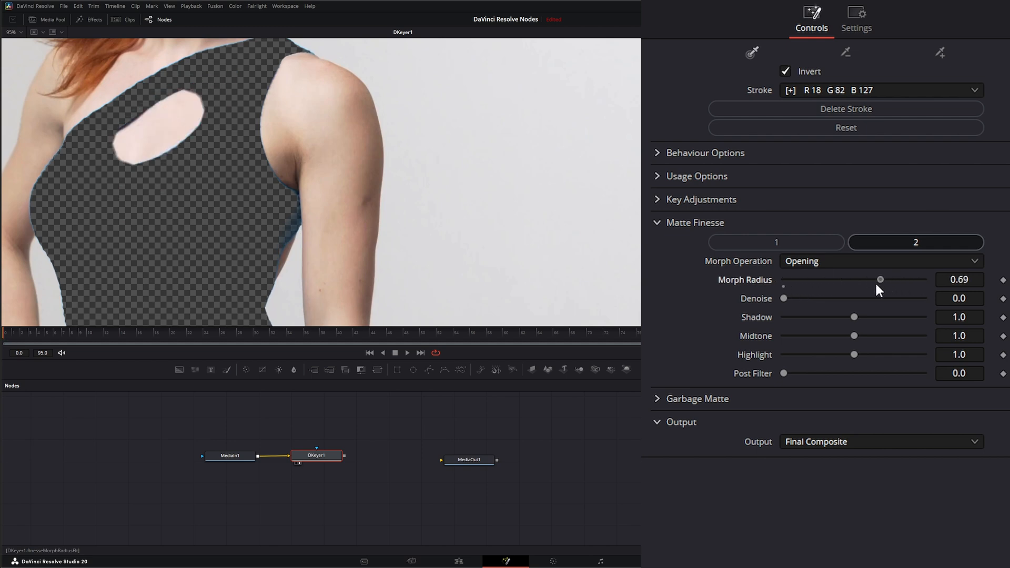
{"action": "left_click_drag", "start_coordinate": [881, 279], "coordinate": [783, 279]}
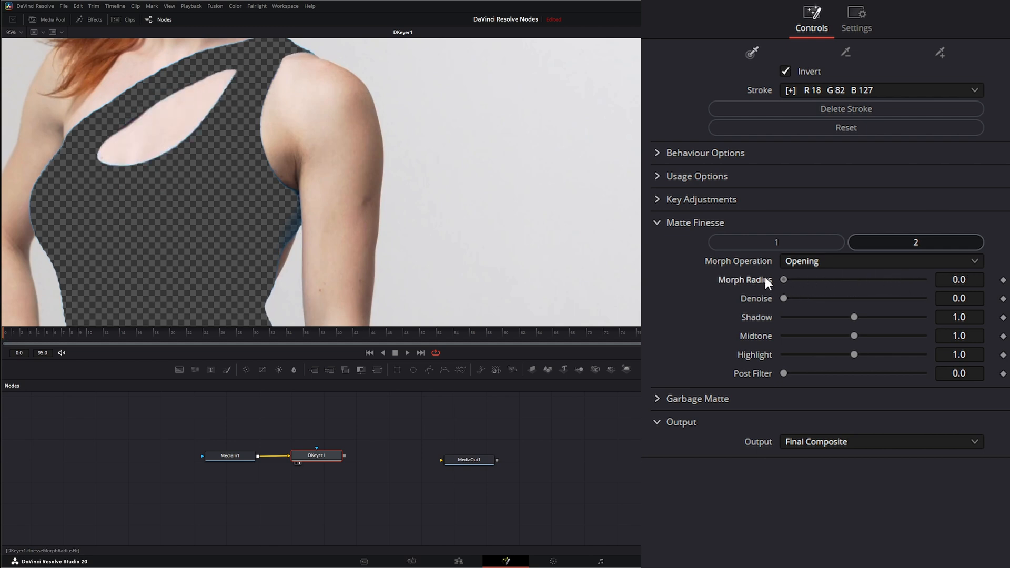
{"action": "left_click", "coordinate": [880, 261]}
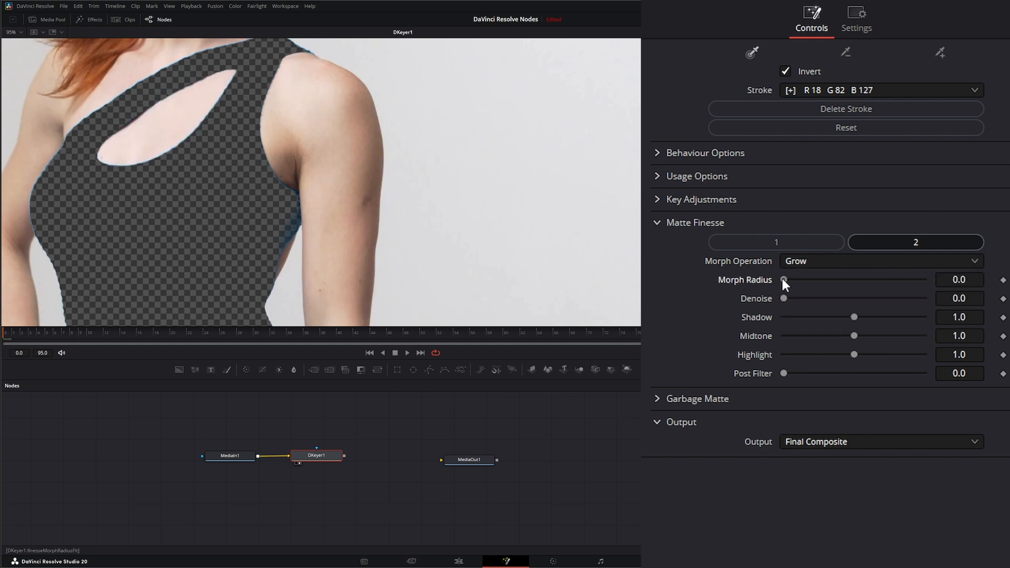
{"action": "left_click_drag", "start_coordinate": [784, 280], "coordinate": [809, 280]}
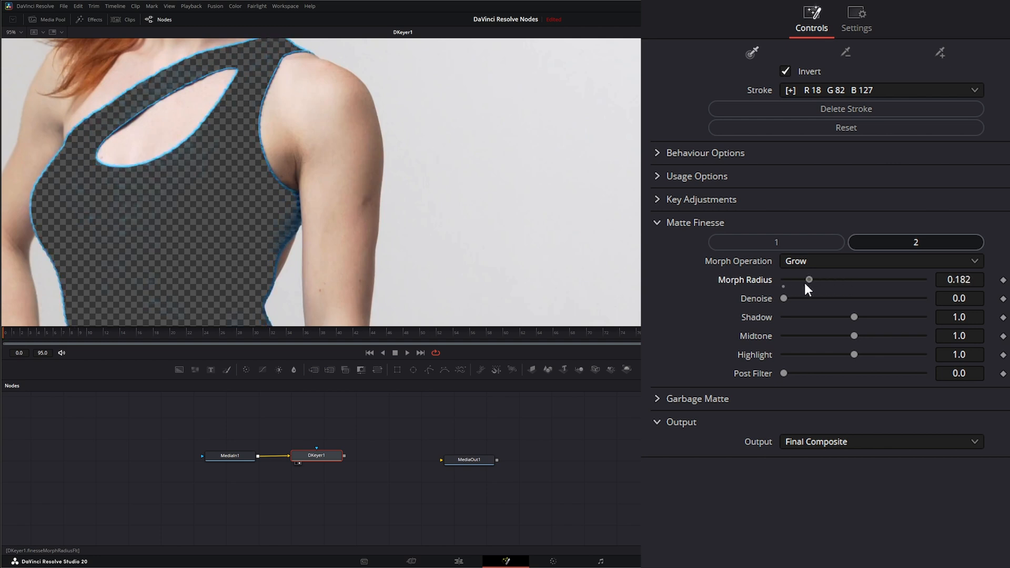
{"action": "left_click", "coordinate": [879, 261]}
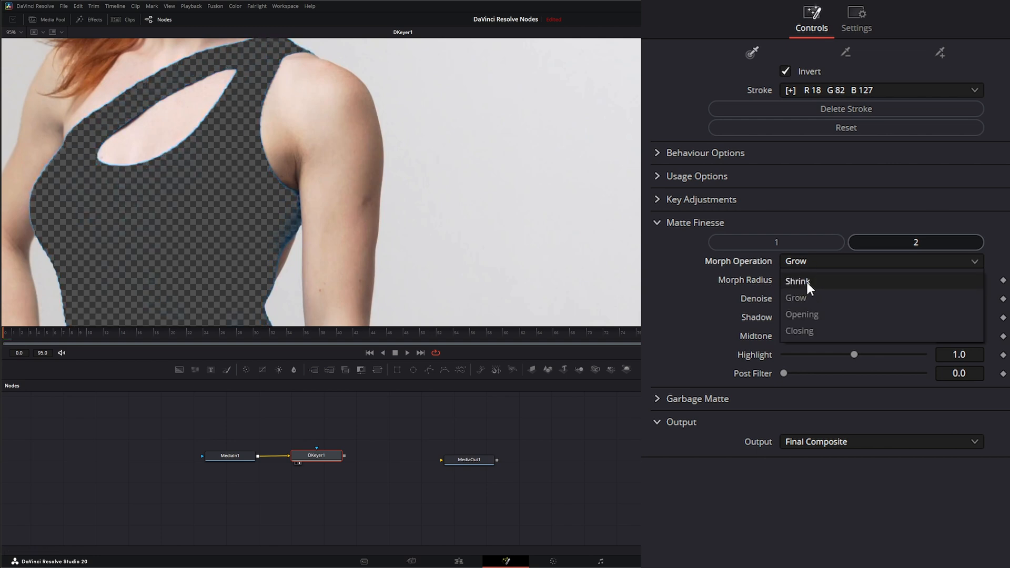
{"action": "left_click", "coordinate": [797, 281]}
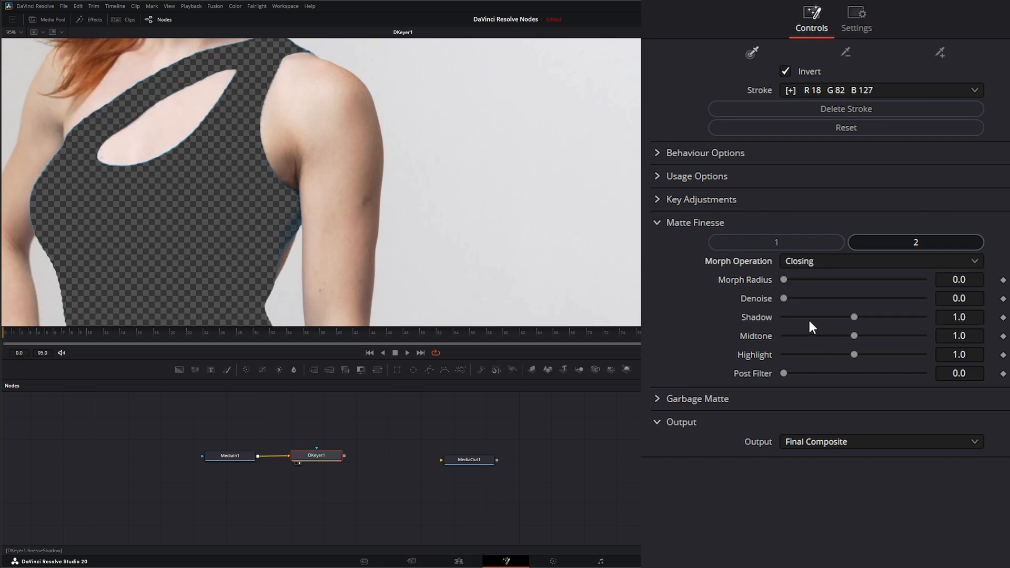
{"action": "left_click_drag", "start_coordinate": [783, 298], "coordinate": [792, 297]}
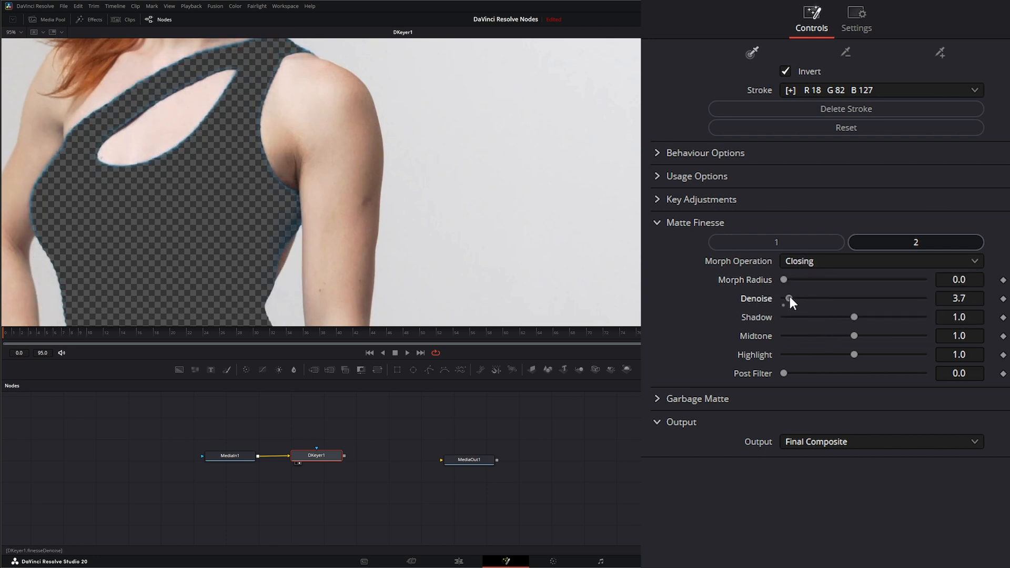
{"action": "left_click_drag", "start_coordinate": [789, 298], "coordinate": [783, 298]}
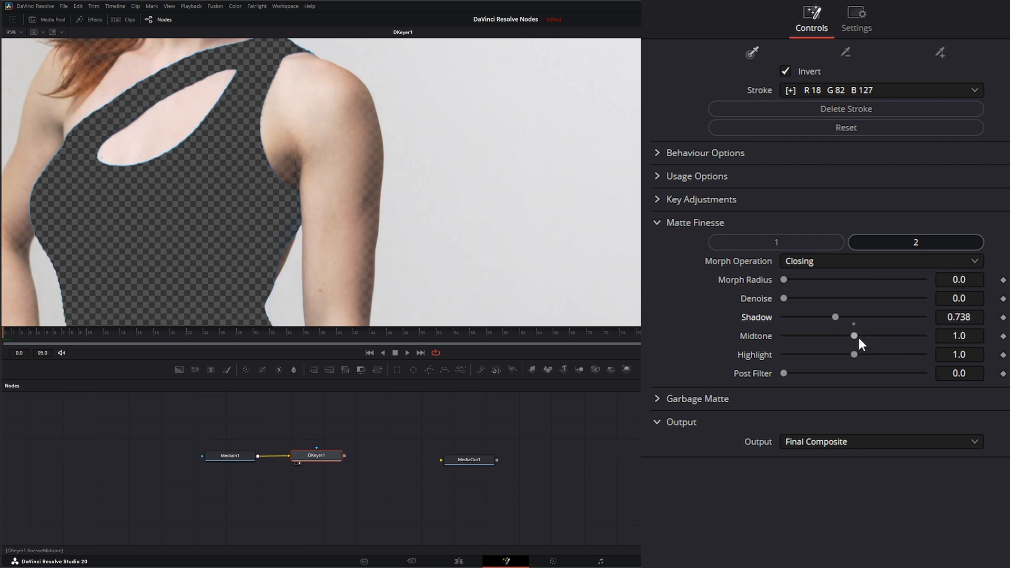
{"action": "left_click_drag", "start_coordinate": [854, 335], "coordinate": [846, 335]}
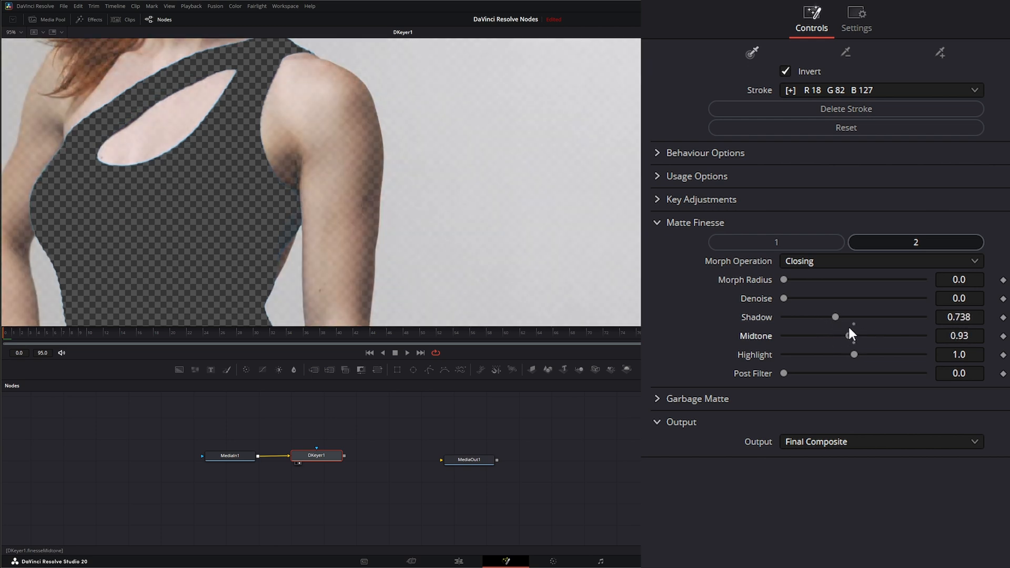
{"action": "left_click_drag", "start_coordinate": [854, 355], "coordinate": [873, 355]}
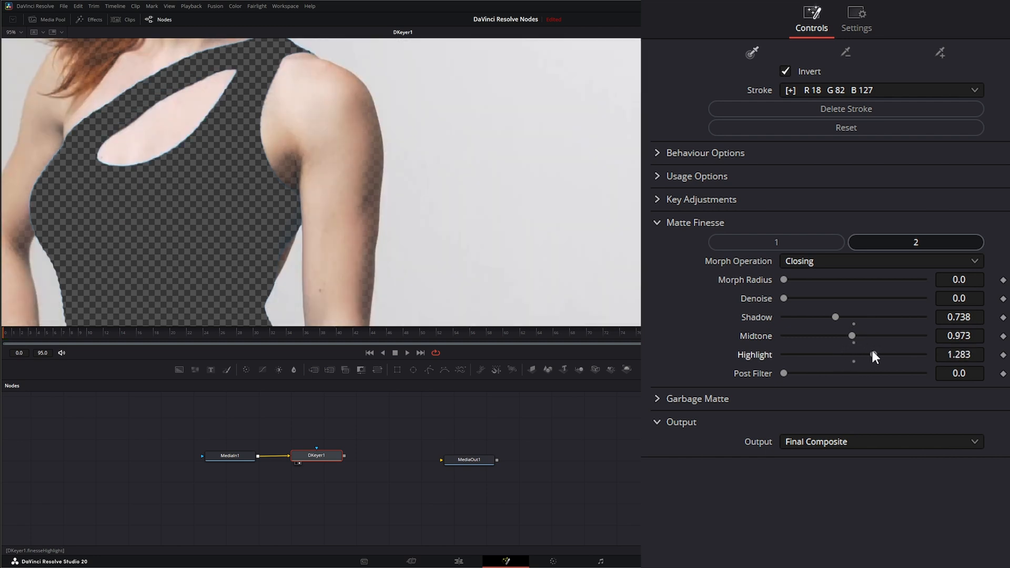
{"action": "left_click_drag", "start_coordinate": [875, 354], "coordinate": [854, 354]}
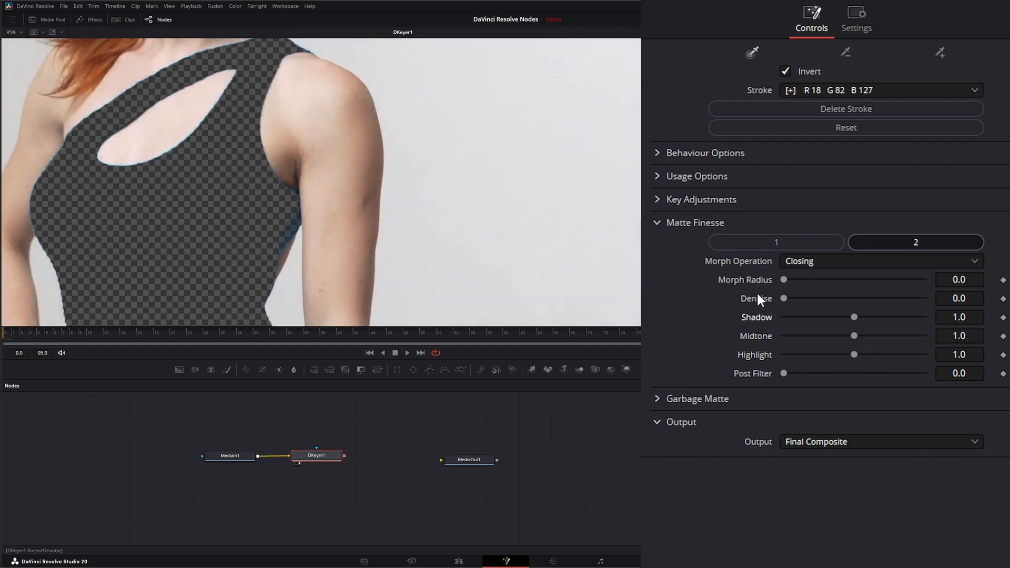
Raise and lower the Post Filter to compare edge smoothing on the dress and hand, then reset it to 0.0
{"action": "left_click_drag", "start_coordinate": [783, 380], "coordinate": [815, 376]}
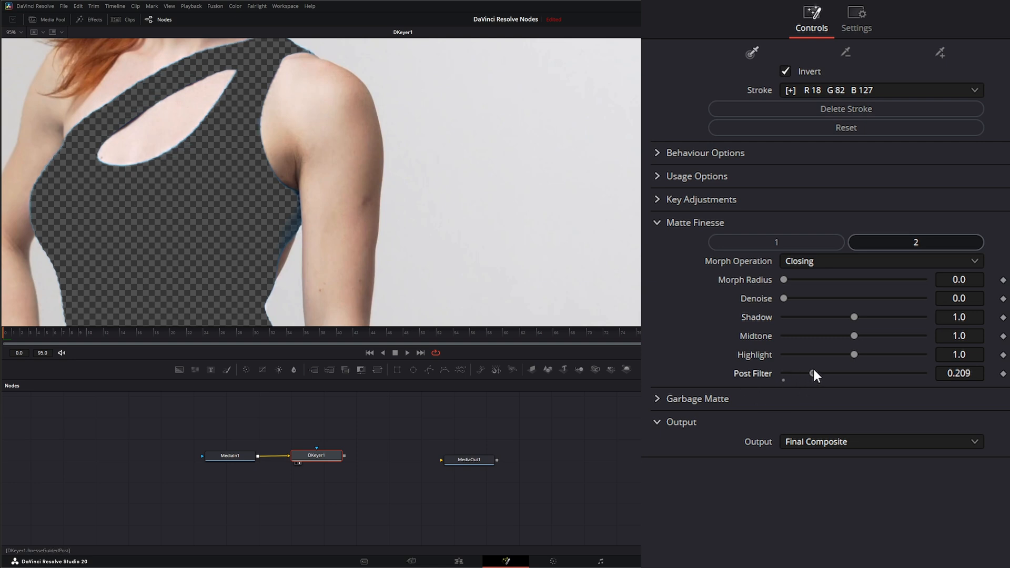
{"action": "left_click_drag", "start_coordinate": [814, 376], "coordinate": [877, 377]}
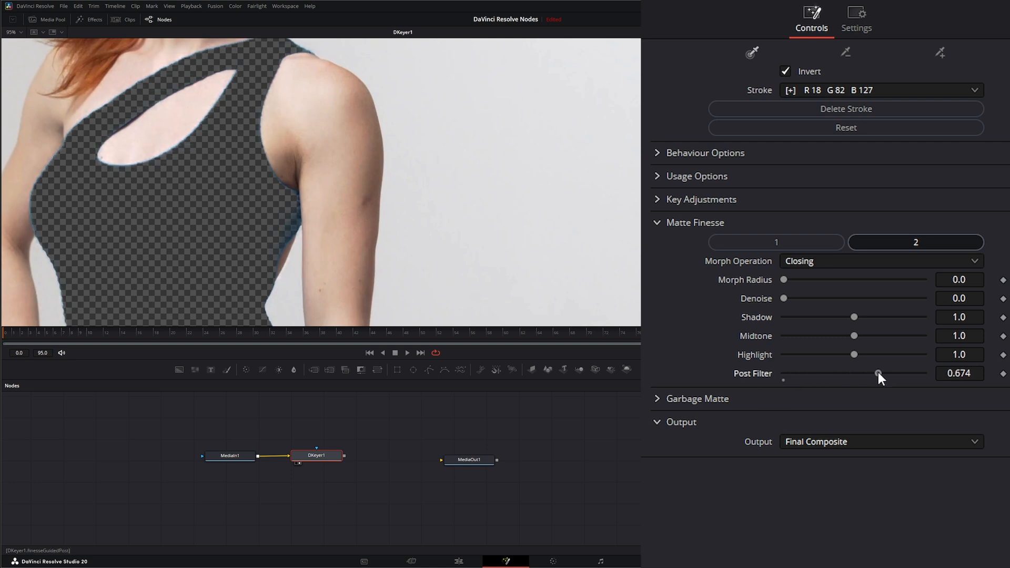
{"action": "left_click_drag", "start_coordinate": [877, 373], "coordinate": [895, 374]}
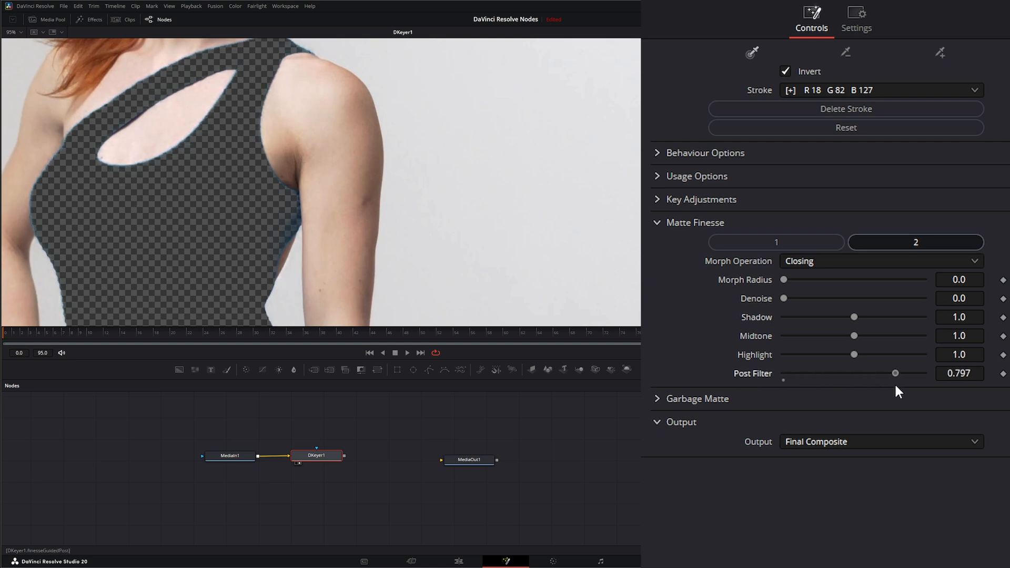
{"action": "left_click_drag", "start_coordinate": [895, 372], "coordinate": [782, 372]}
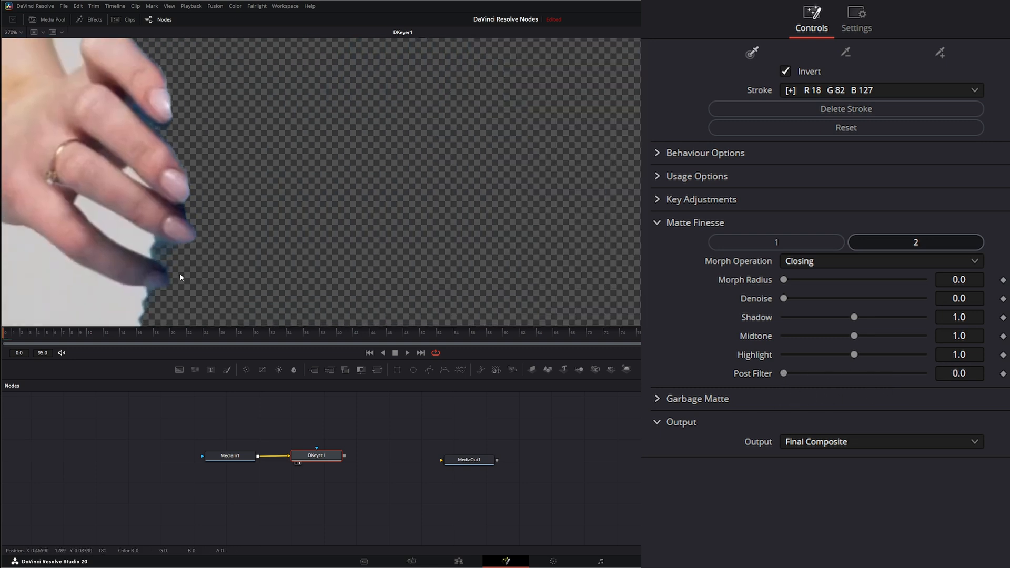
{"action": "left_click_drag", "start_coordinate": [782, 372], "coordinate": [803, 373]}
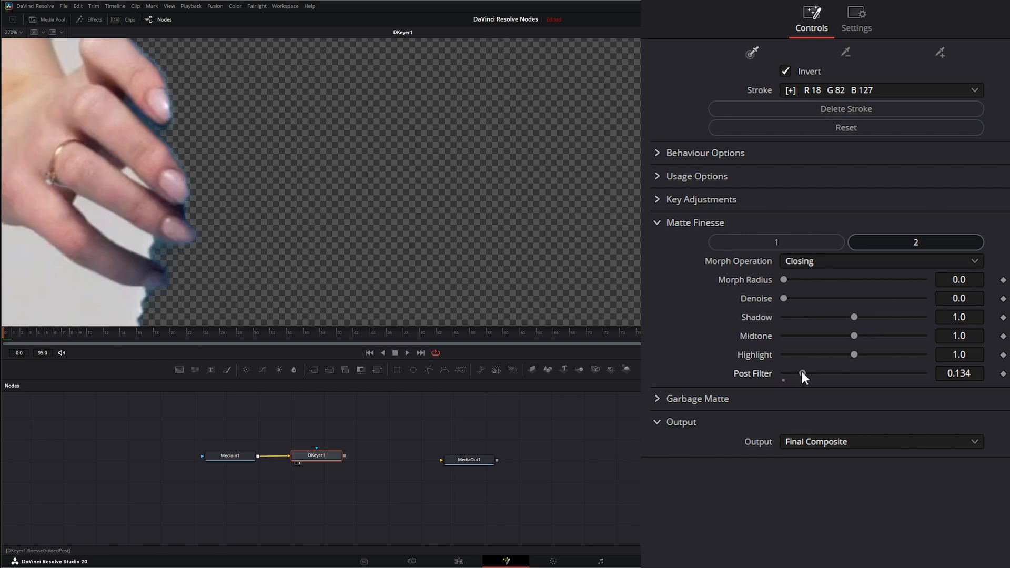
{"action": "left_click_drag", "start_coordinate": [802, 373], "coordinate": [812, 372]}
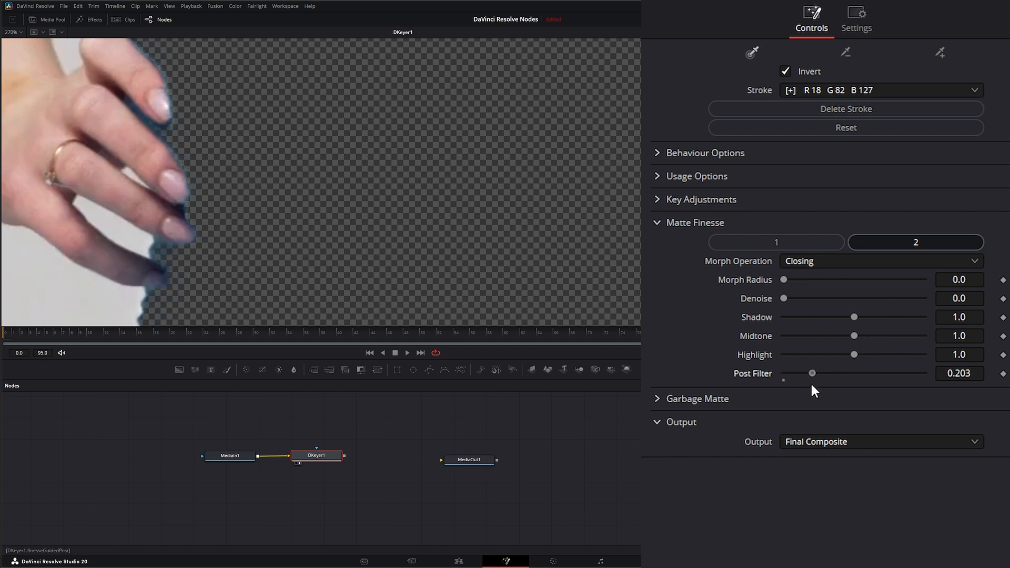
{"action": "left_click_drag", "start_coordinate": [811, 373], "coordinate": [849, 372]}
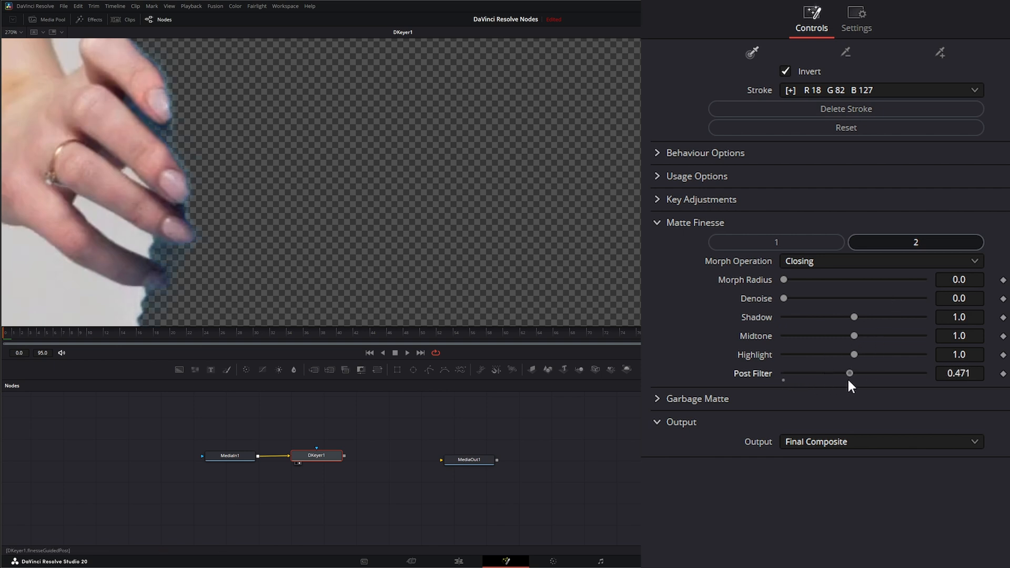
{"action": "left_click_drag", "start_coordinate": [849, 372], "coordinate": [828, 373]}
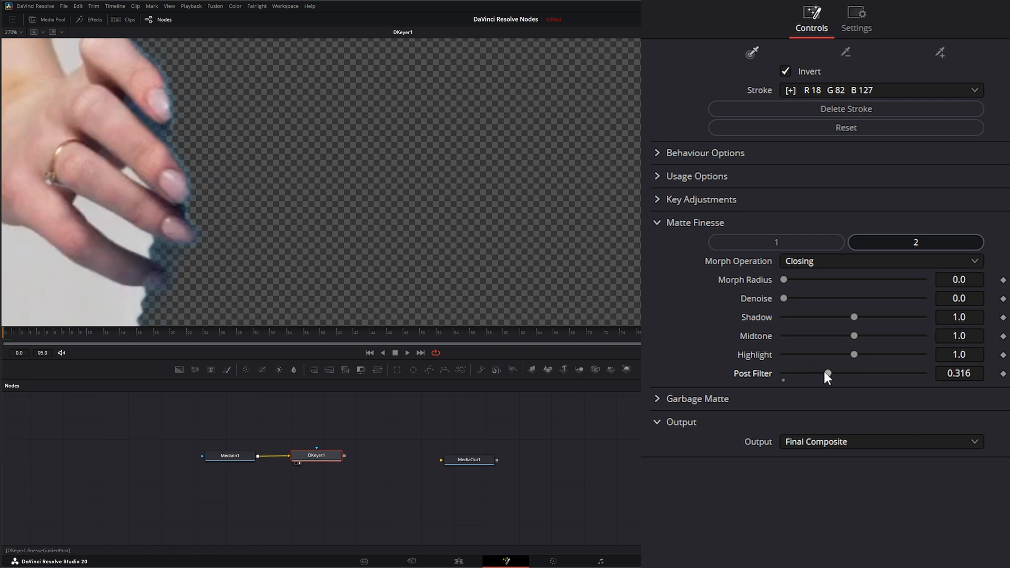
{"action": "left_click_drag", "start_coordinate": [827, 374], "coordinate": [798, 372]}
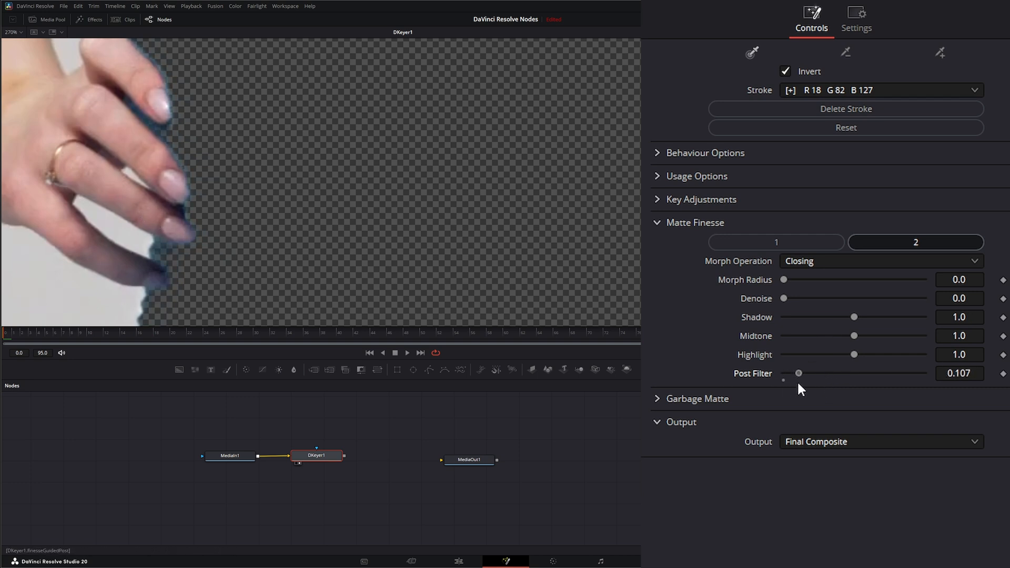
{"action": "left_click_drag", "start_coordinate": [784, 372], "coordinate": [865, 373]}
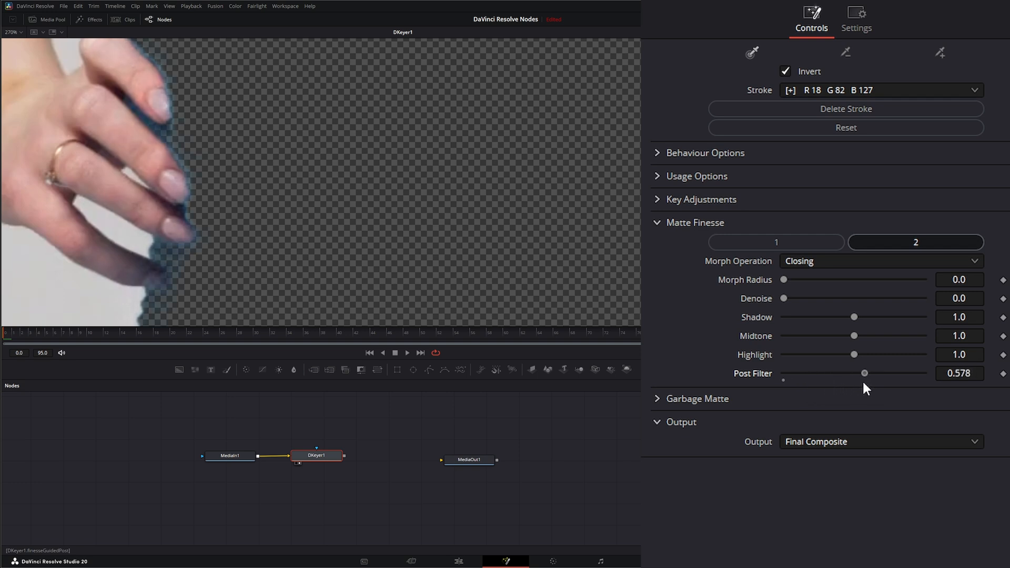
{"action": "left_click_drag", "start_coordinate": [865, 372], "coordinate": [817, 373]}
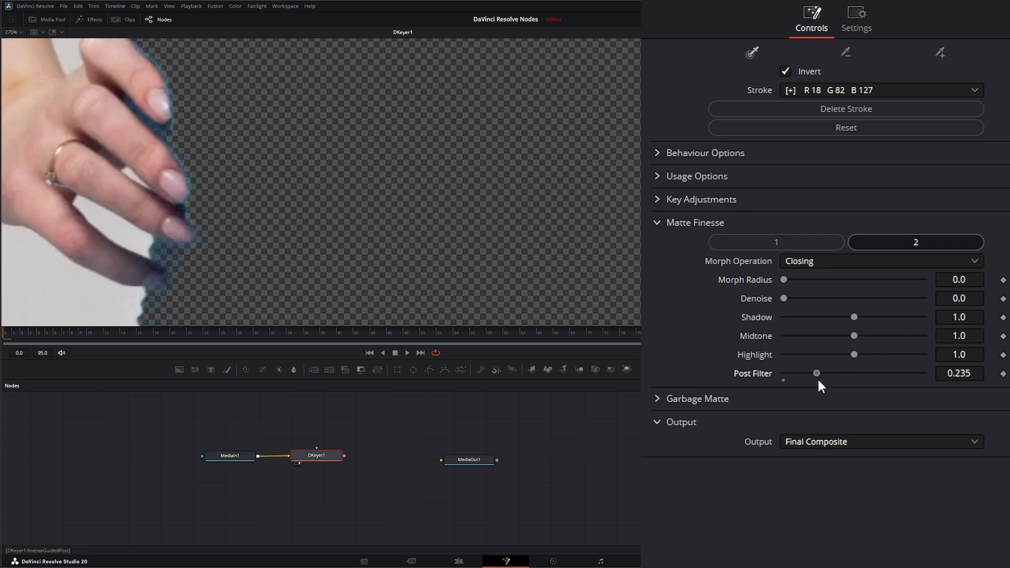
{"action": "left_click_drag", "start_coordinate": [816, 373], "coordinate": [827, 372]}
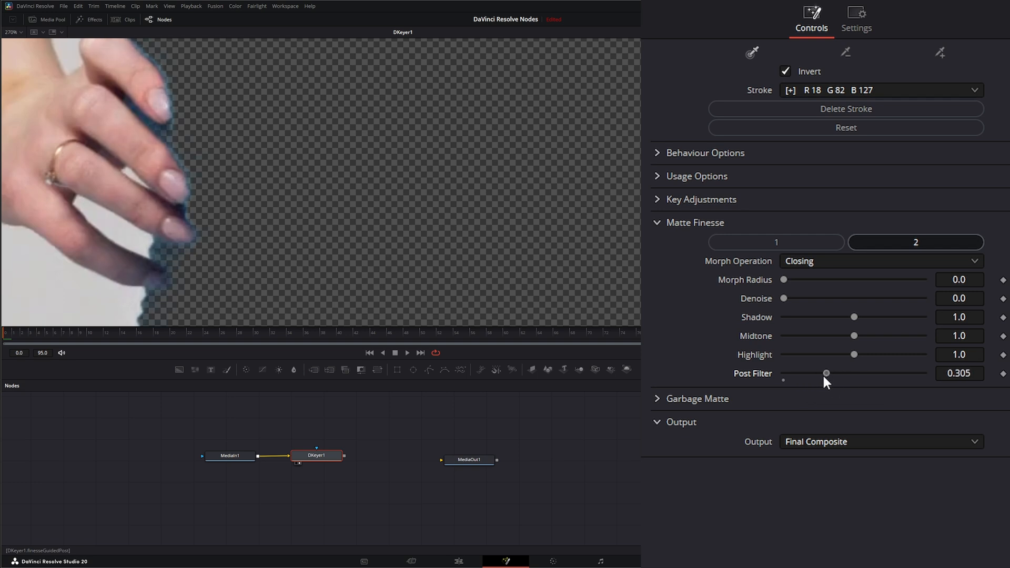
{"action": "left_click_drag", "start_coordinate": [827, 373], "coordinate": [783, 374]}
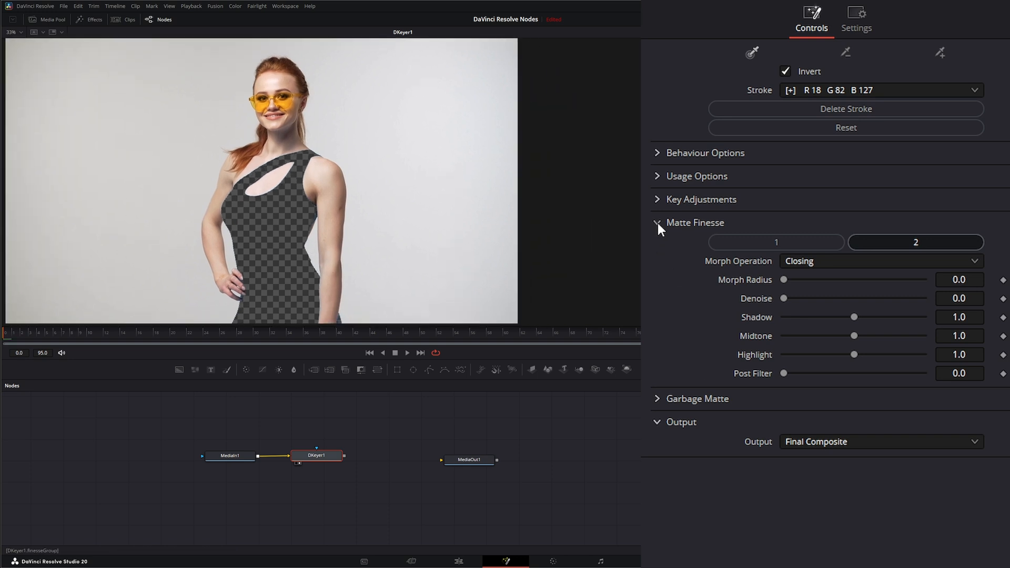
{"action": "left_click", "coordinate": [657, 222]}
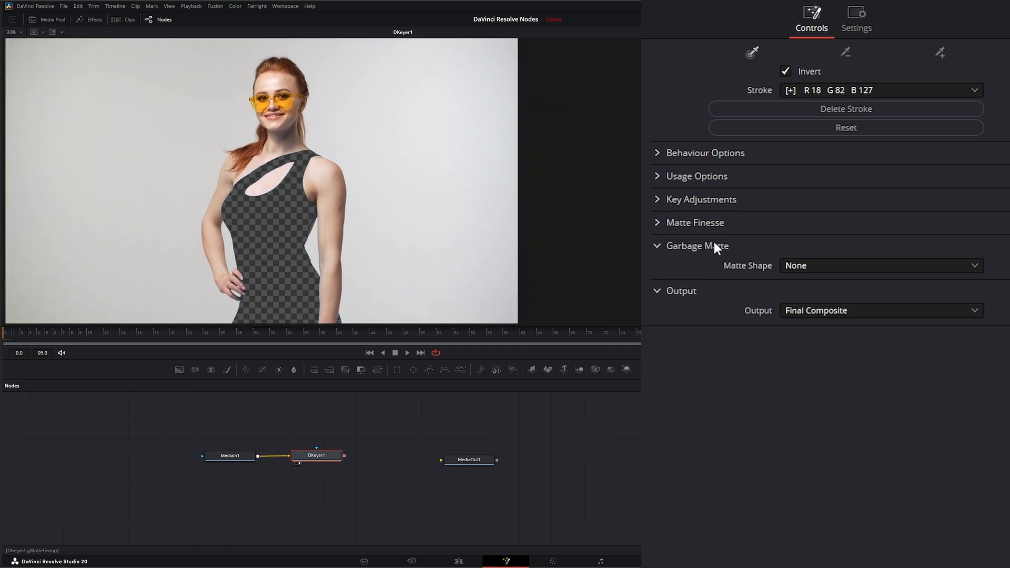
{"action": "left_click_drag", "start_coordinate": [274, 415], "coordinate": [380, 475]}
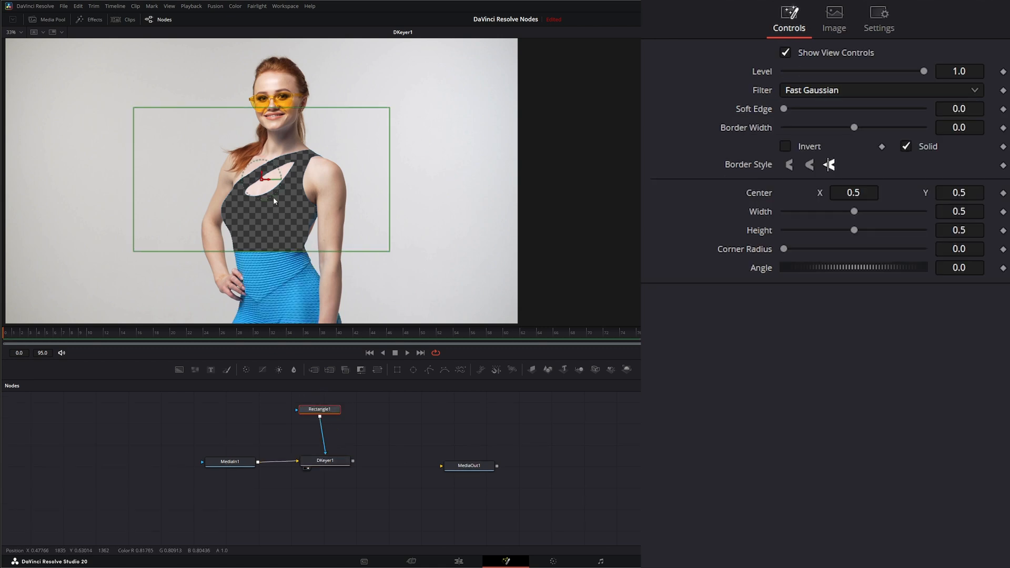
{"action": "left_click_drag", "start_coordinate": [273, 179], "coordinate": [261, 240]}
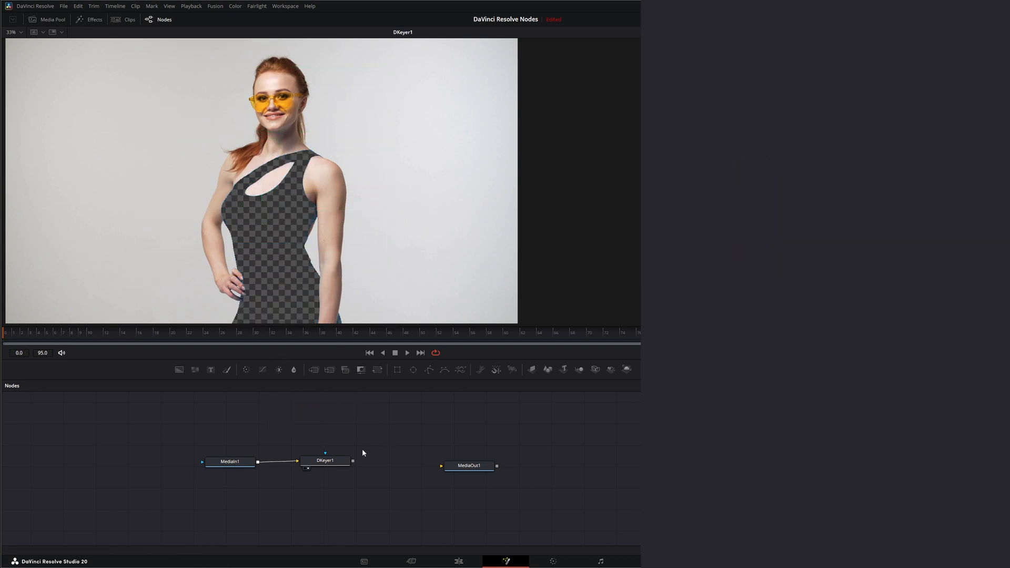
Give the keyer a Rectangle garbage matte and invert it so the model is kept
{"action": "left_click", "coordinate": [325, 460]}
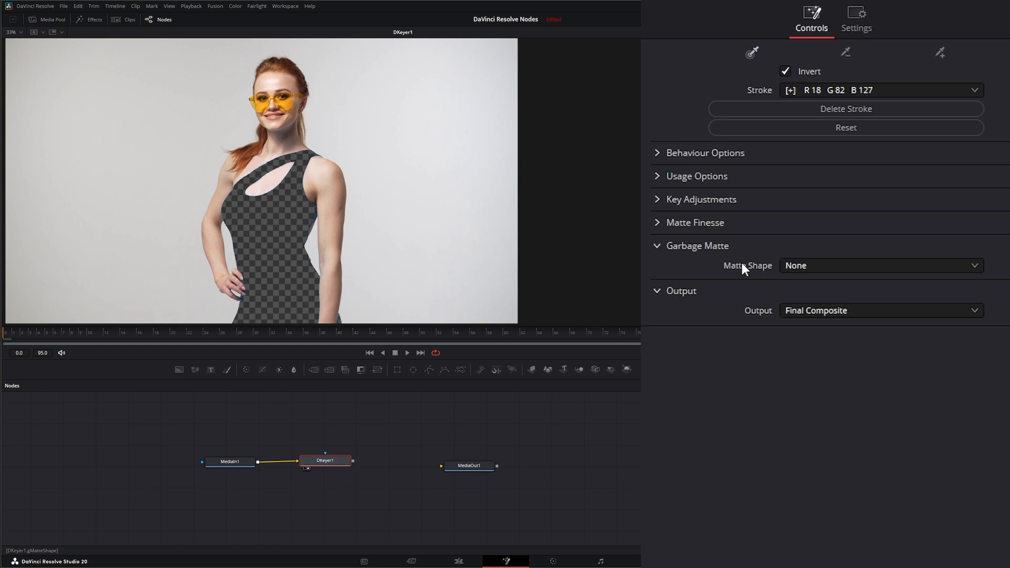
{"action": "left_click", "coordinate": [879, 265]}
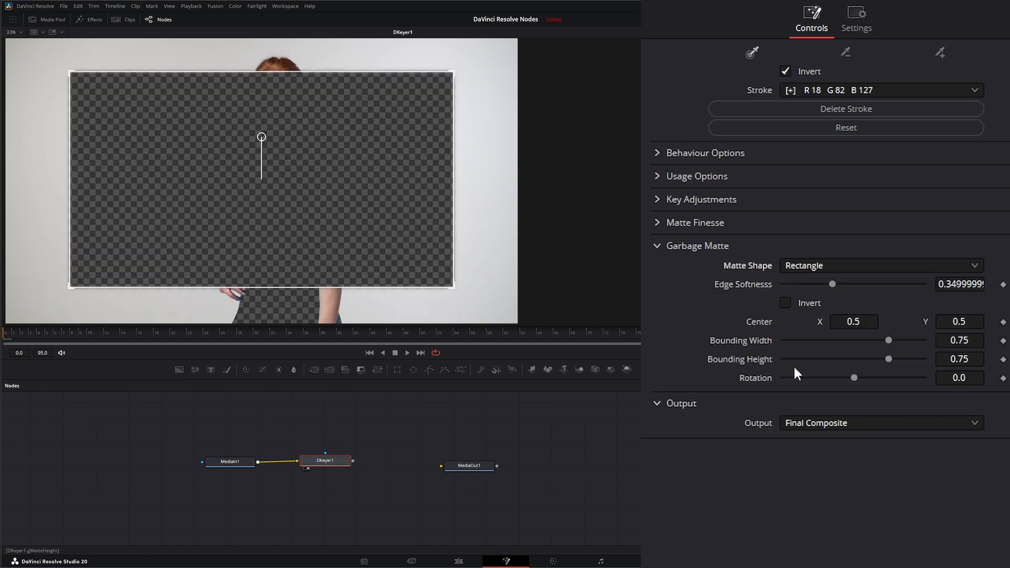
{"action": "left_click", "coordinate": [785, 303]}
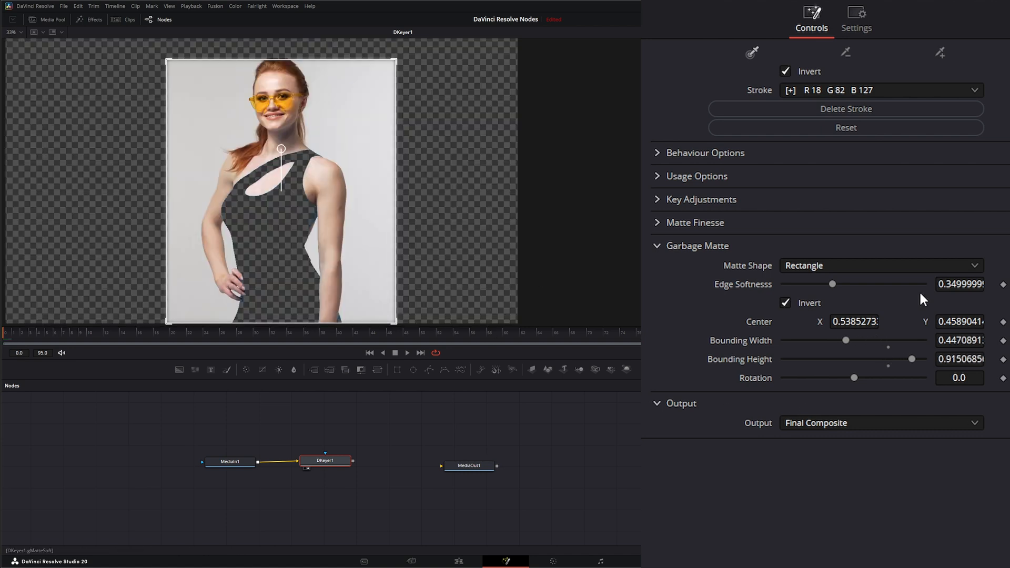
{"action": "left_click", "coordinate": [785, 303]}
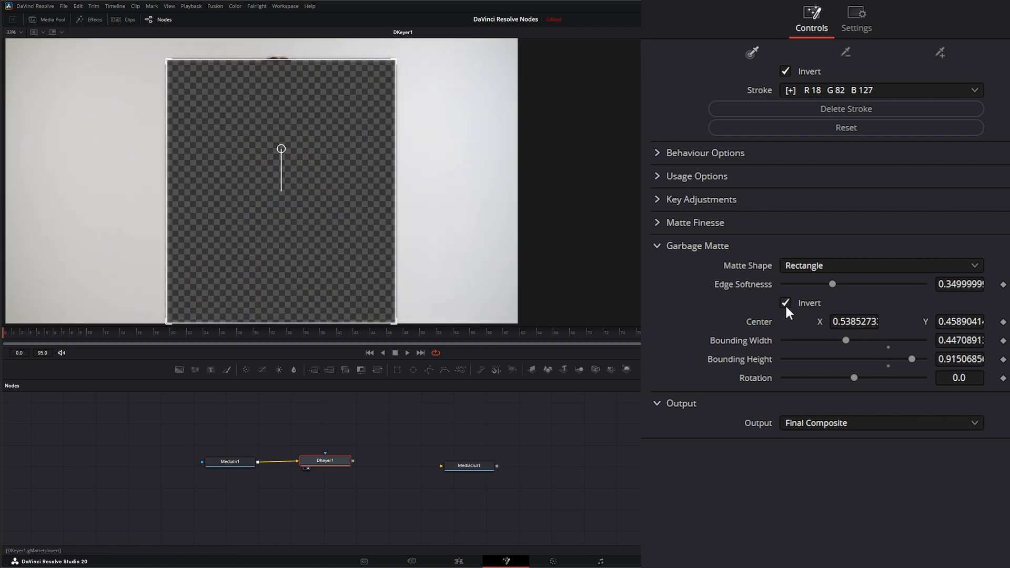
Soften the garbage matte edges, widen it around the model and rotate it to -17
{"action": "left_click_drag", "start_coordinate": [831, 285], "coordinate": [868, 284]}
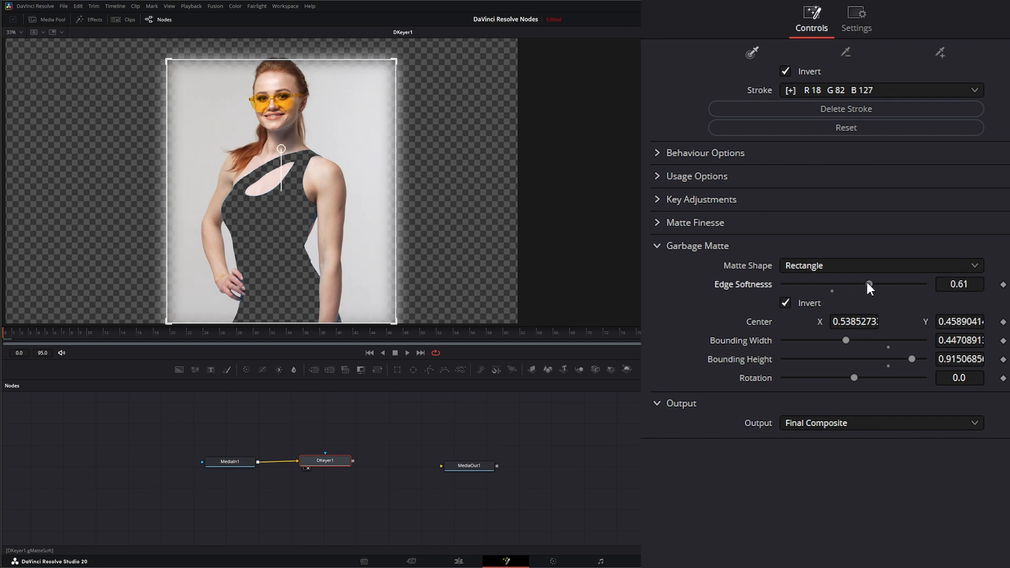
{"action": "left_click_drag", "start_coordinate": [868, 284], "coordinate": [883, 284]}
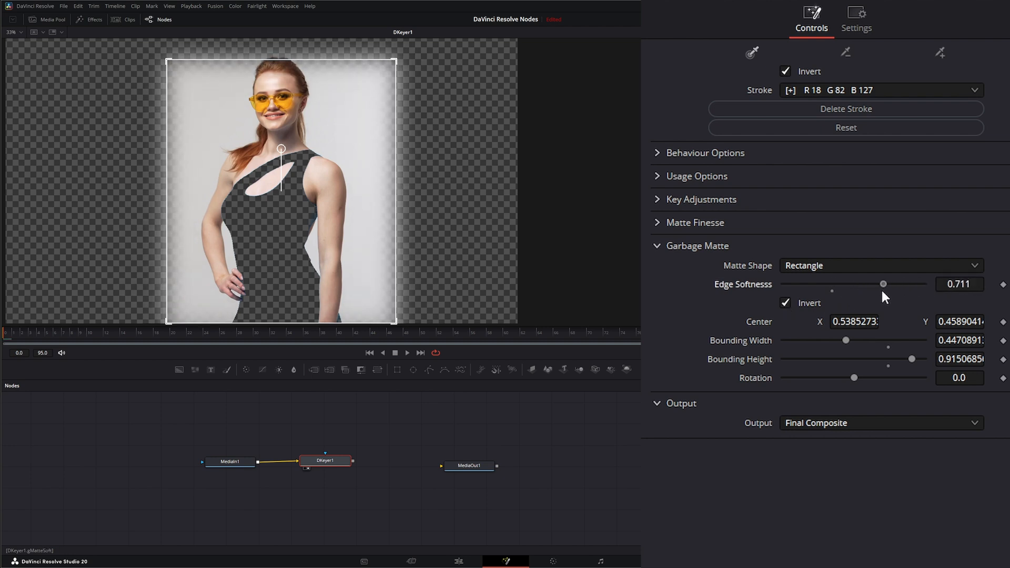
{"action": "left_click_drag", "start_coordinate": [846, 340], "coordinate": [866, 339]}
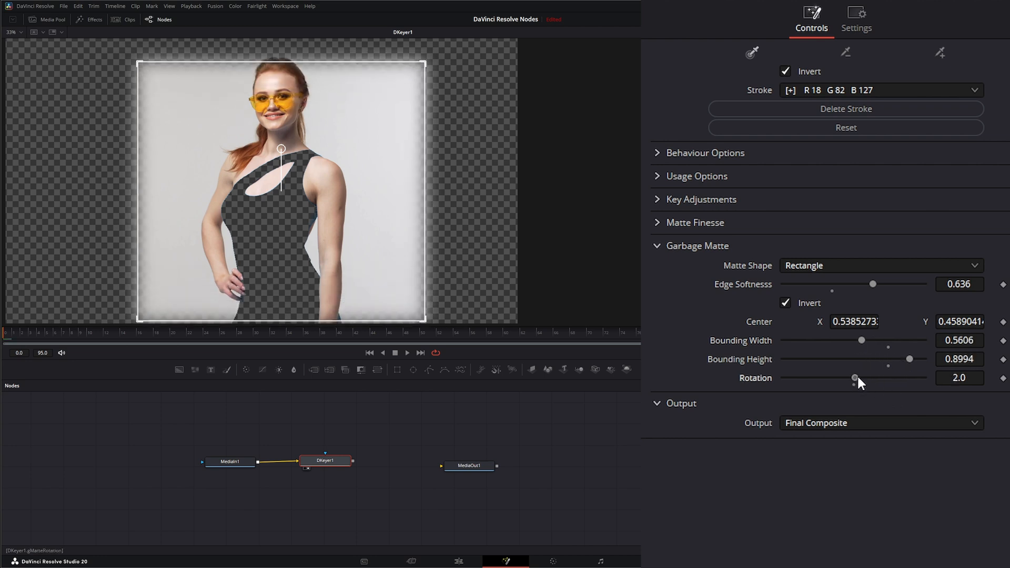
{"action": "left_click_drag", "start_coordinate": [855, 378], "coordinate": [847, 378]}
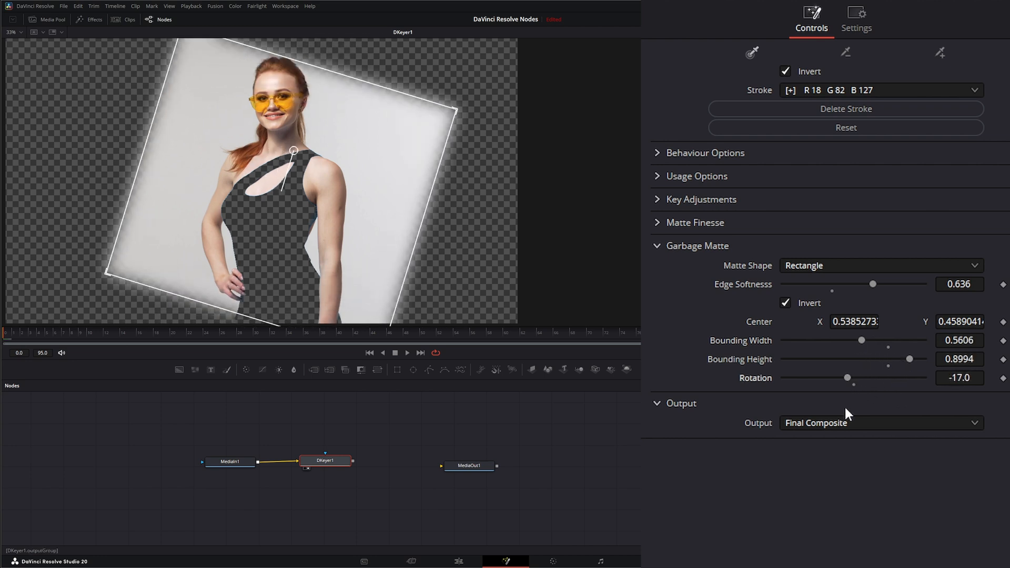
Switch the garbage matte shape to Ellipse, then back to None so the full frame shows
{"action": "left_click", "coordinate": [879, 265]}
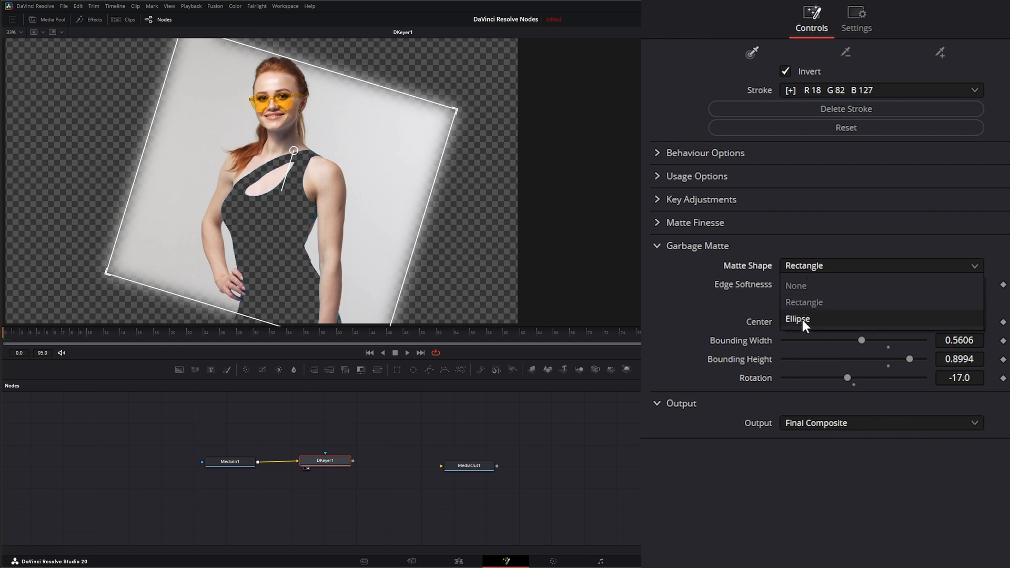
{"action": "left_click", "coordinate": [797, 319]}
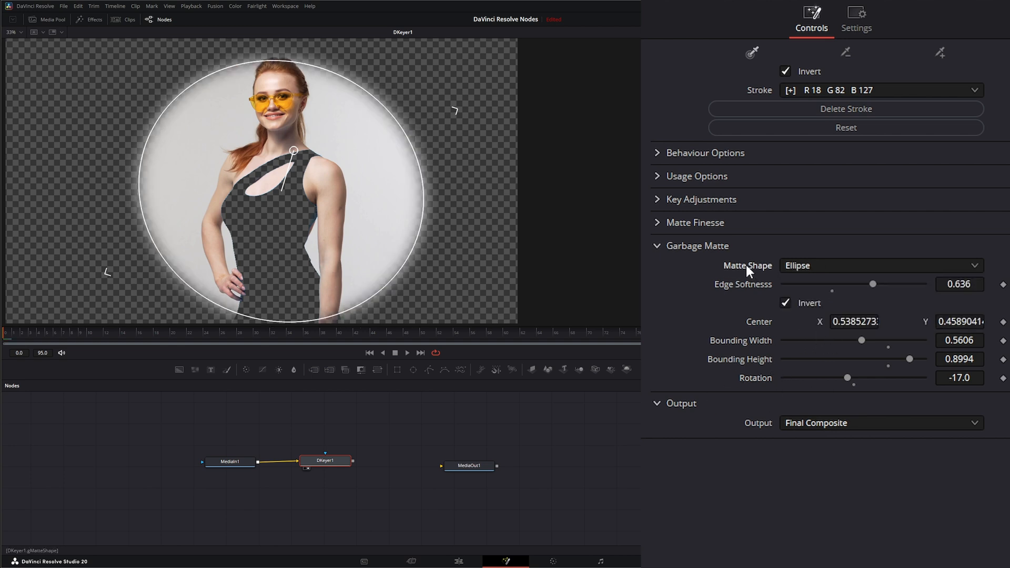
{"action": "left_click", "coordinate": [880, 265]}
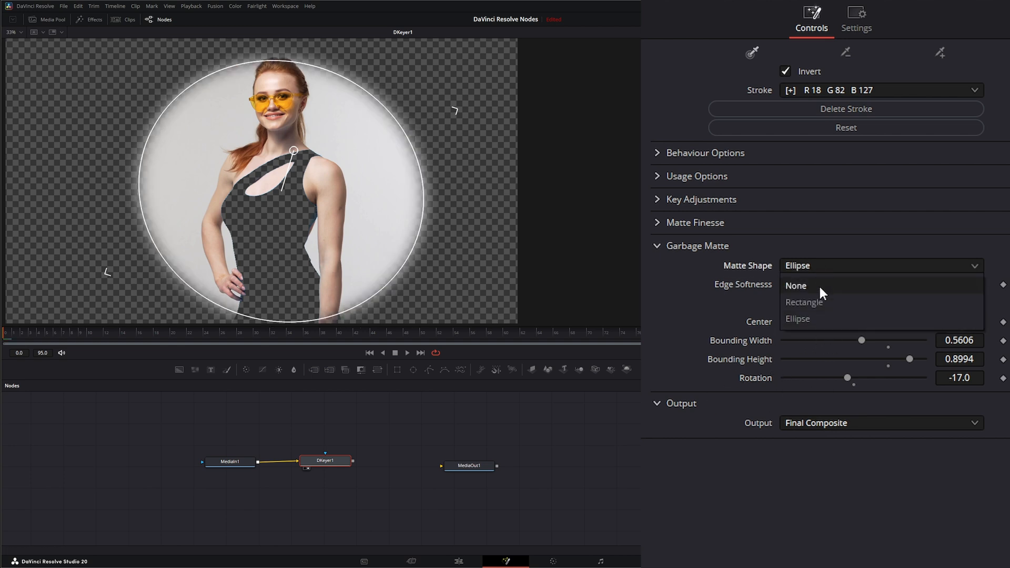
{"action": "left_click", "coordinate": [795, 285]}
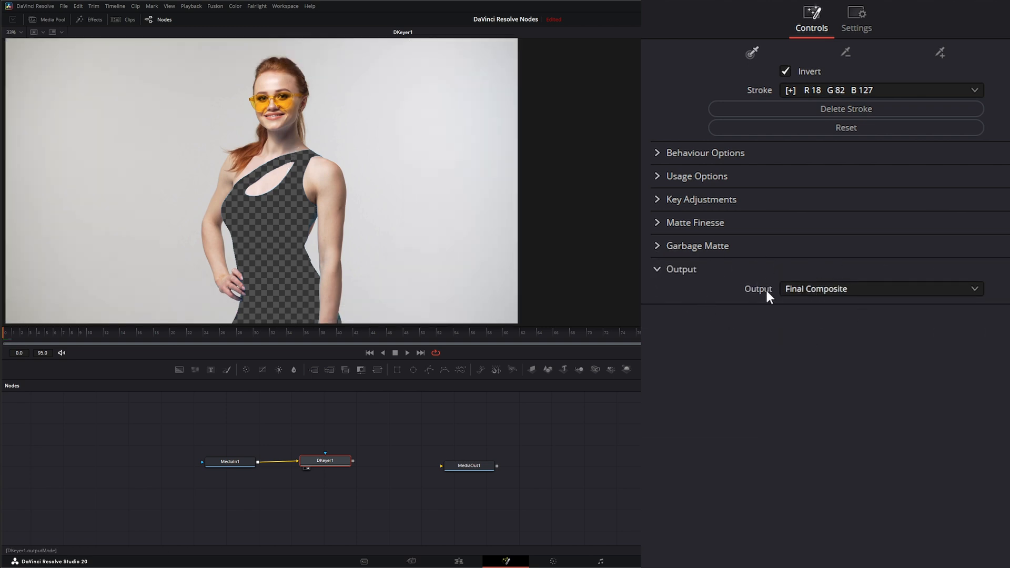
{"action": "mouse_move", "coordinate": [817, 294]}
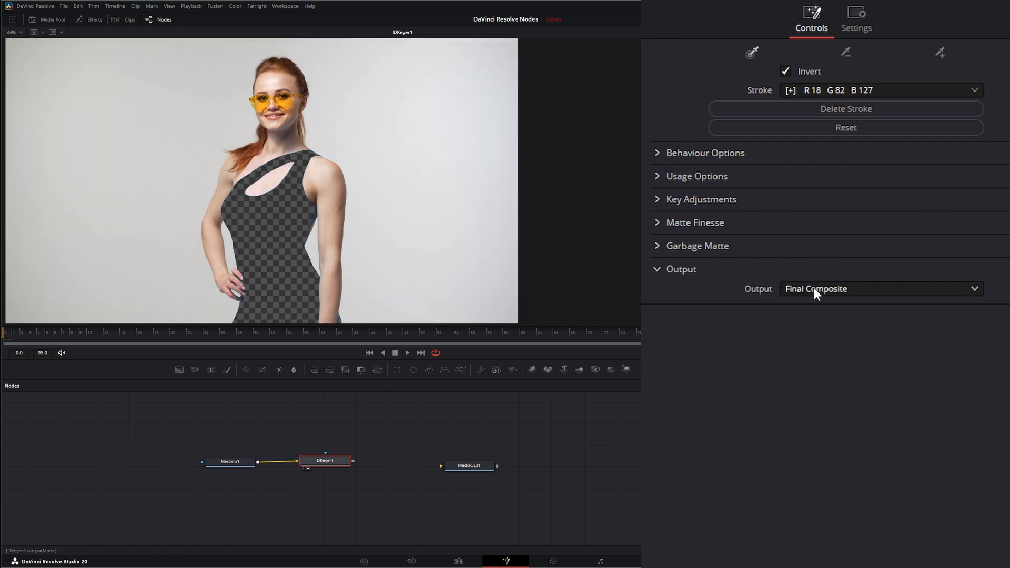
{"action": "left_click", "coordinate": [879, 288]}
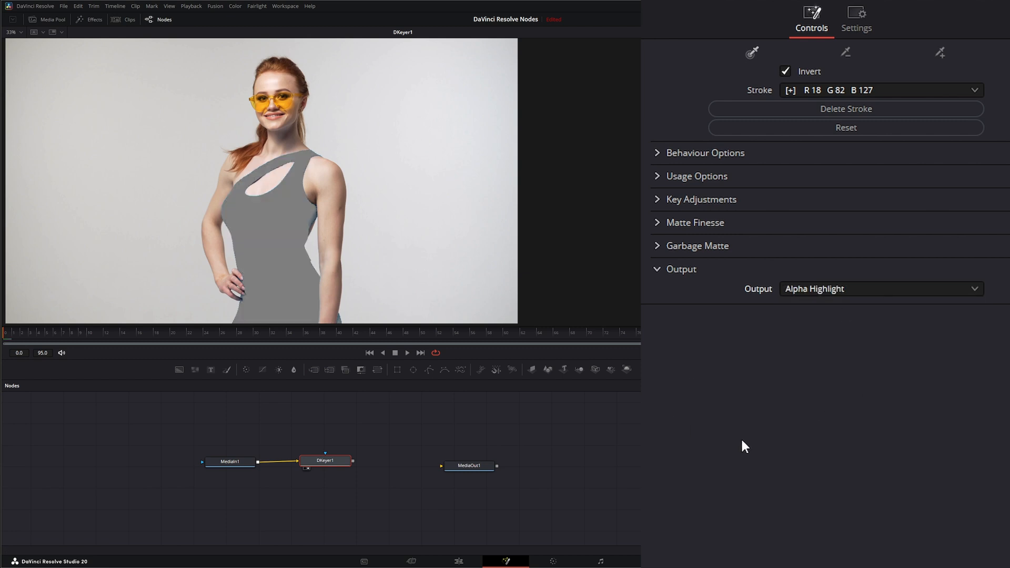
{"action": "left_click", "coordinate": [880, 288]}
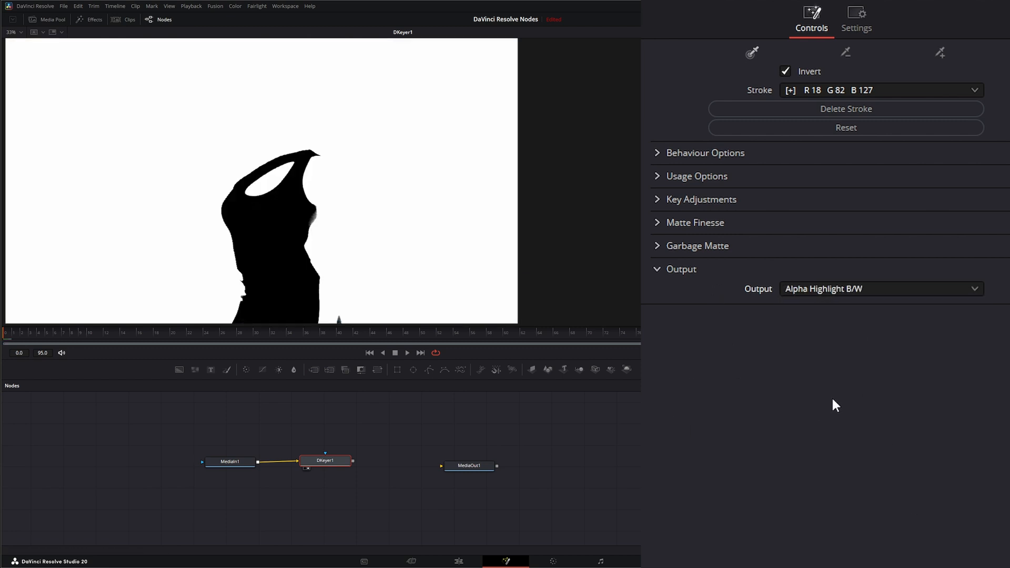
{"action": "left_click", "coordinate": [880, 288]}
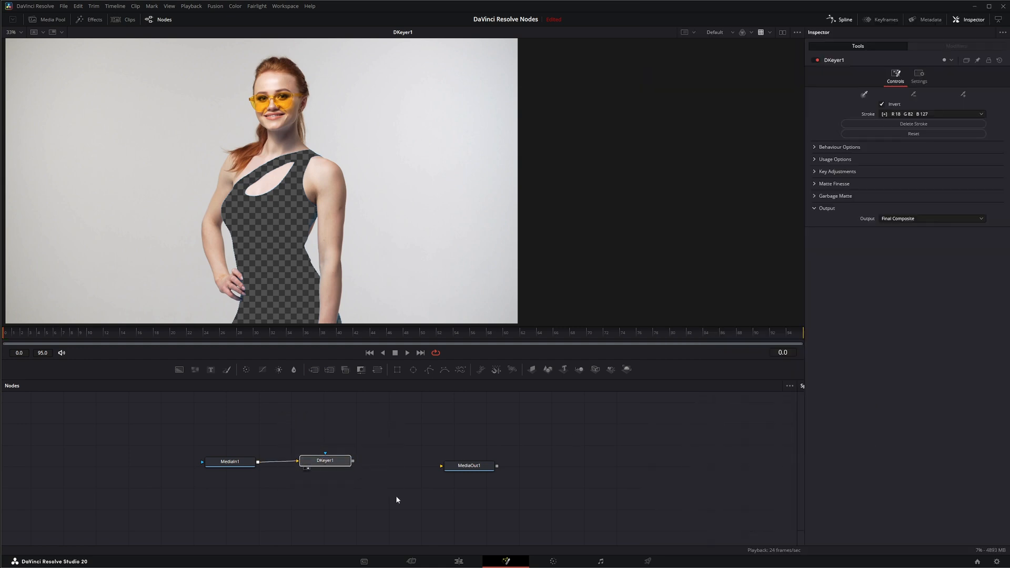
{"action": "mouse_move", "coordinate": [410, 512]}
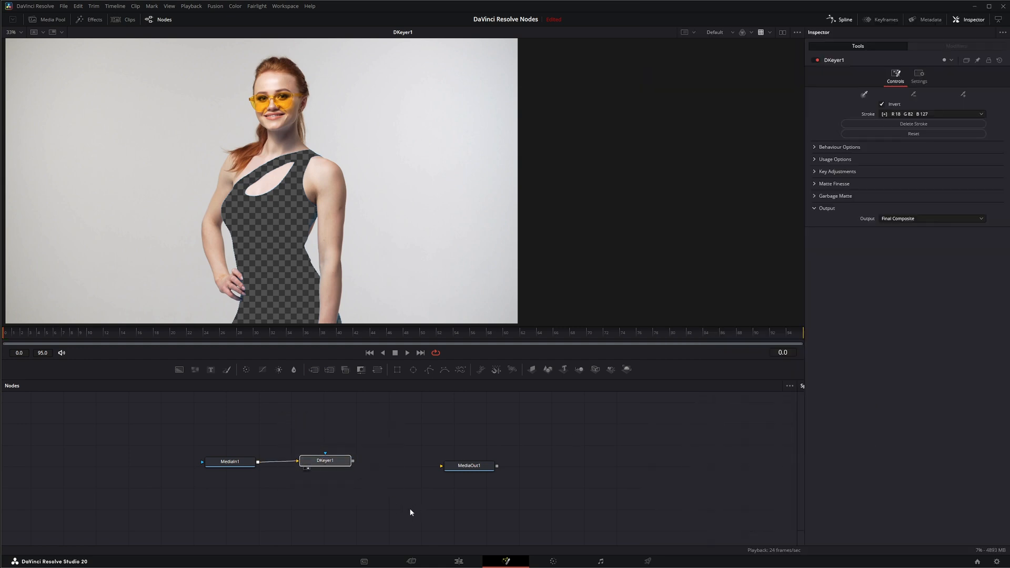